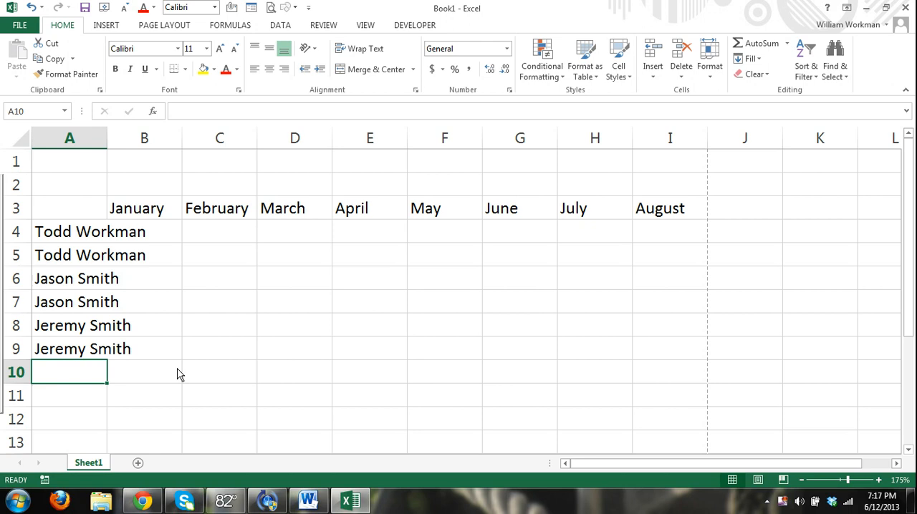
text(Jeremy Smith)
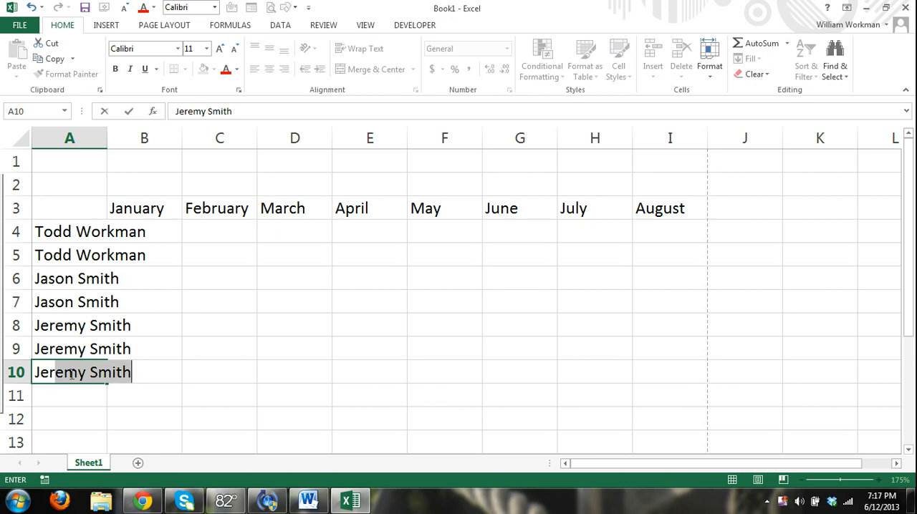
text(Jerama)
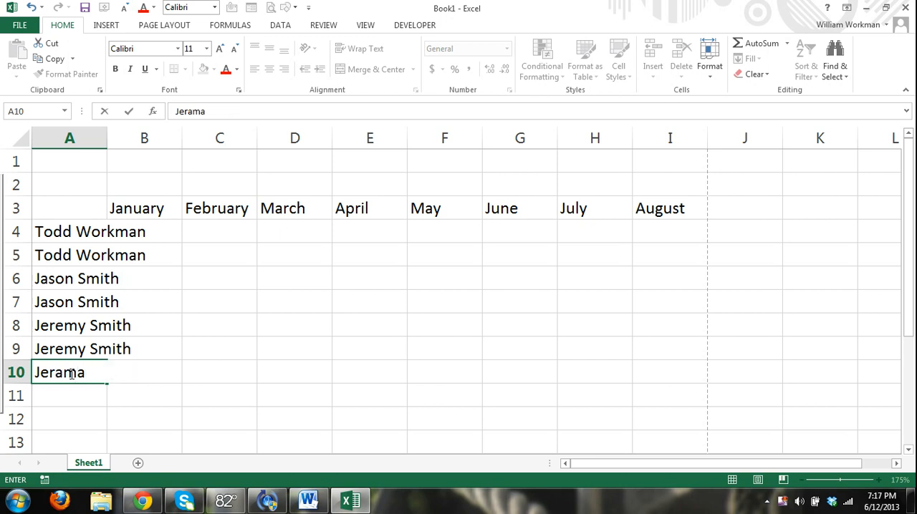
text(i)
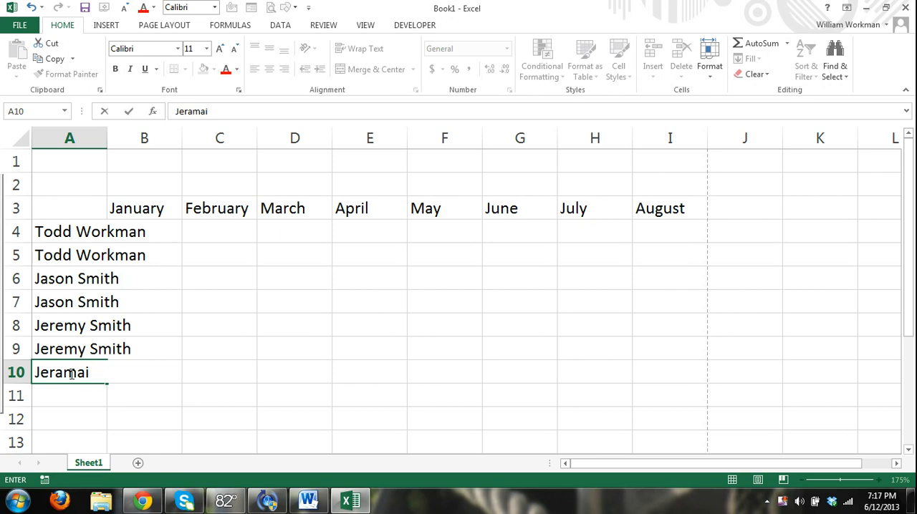
text(Thomas)
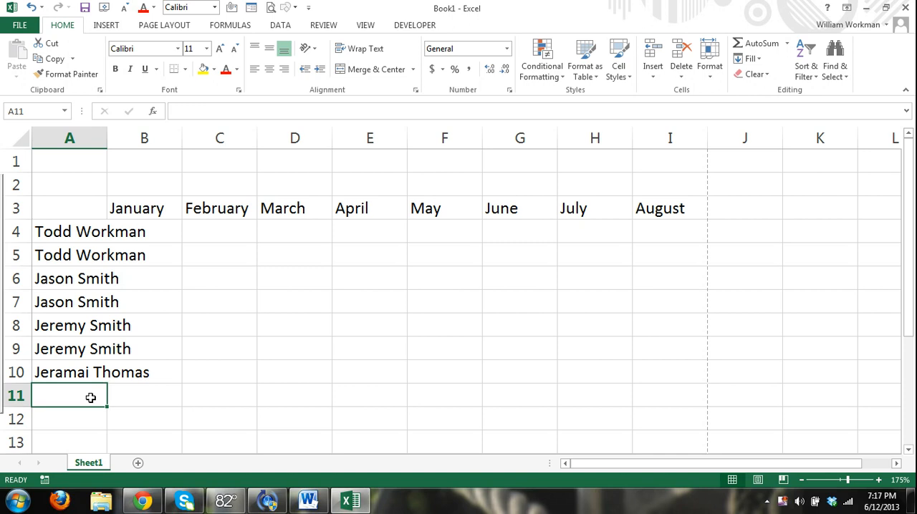
text(J)
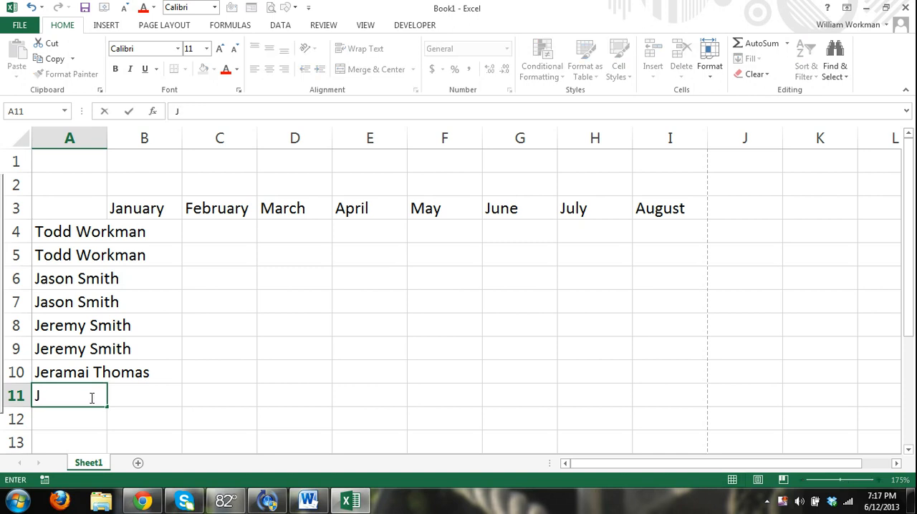
text(eramai Thomas)
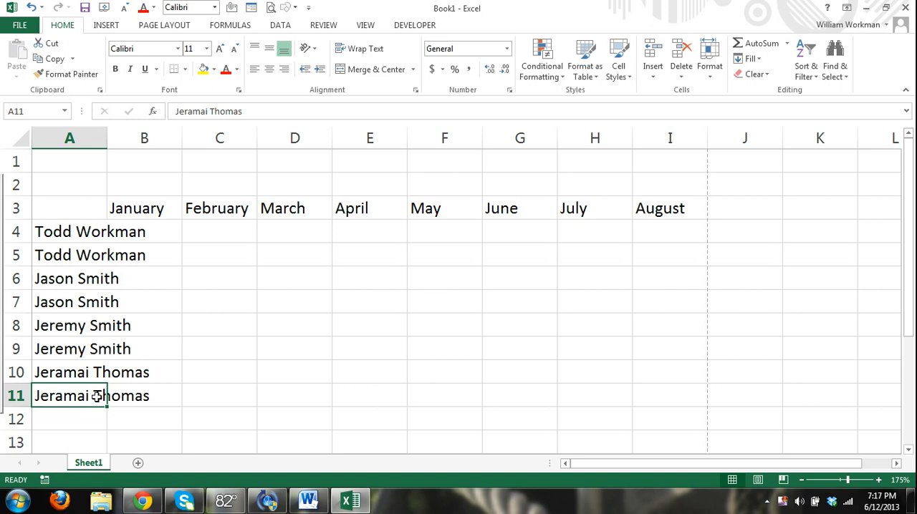
mouse_move(269, 328)
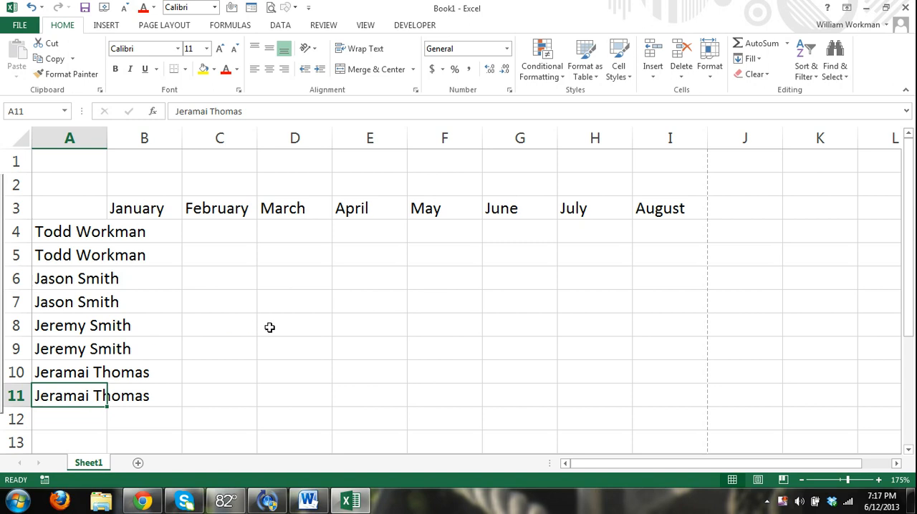
mouse_move(369, 351)
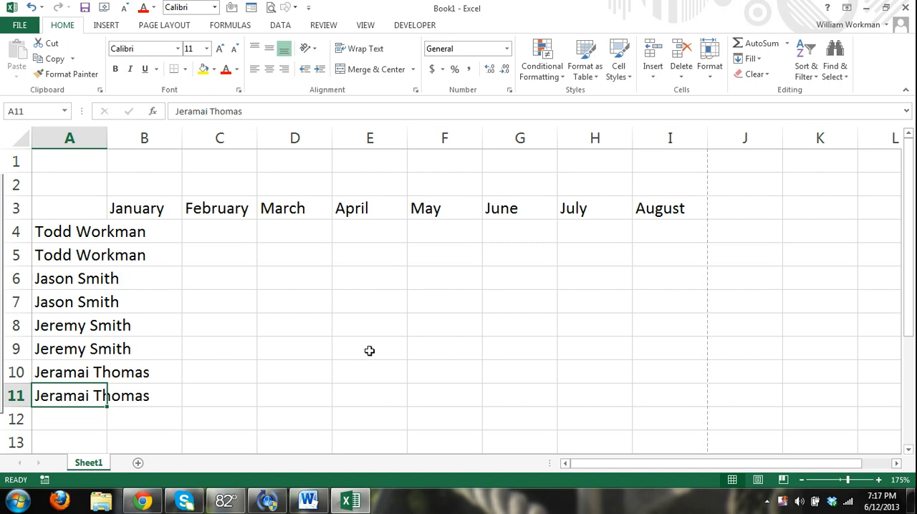
mouse_move(238, 350)
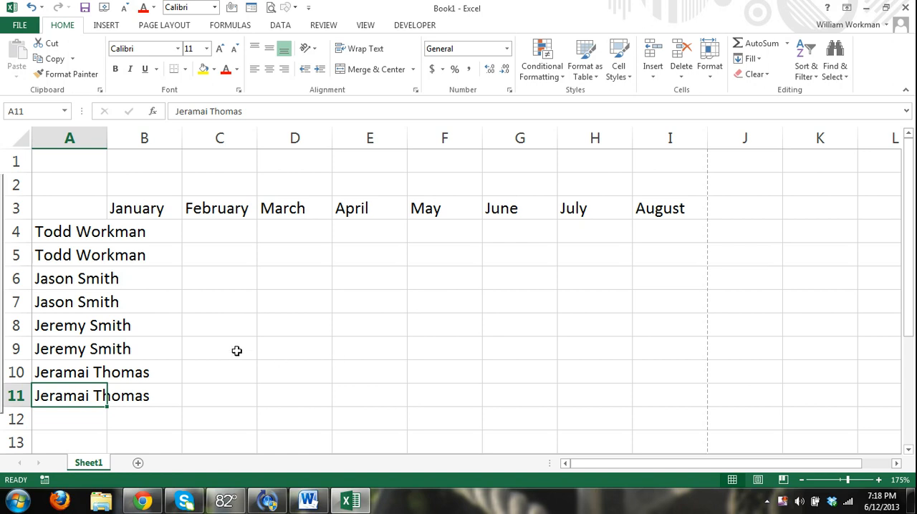
mouse_move(209, 355)
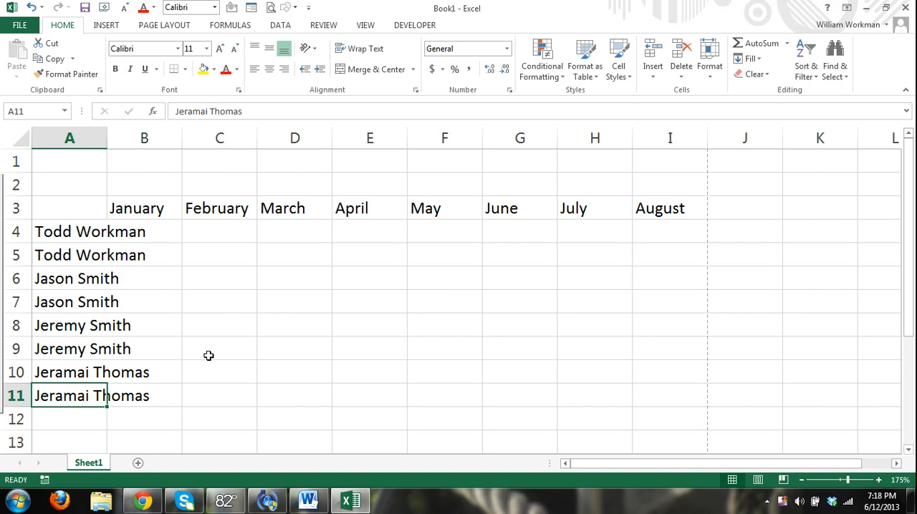
mouse_move(168, 360)
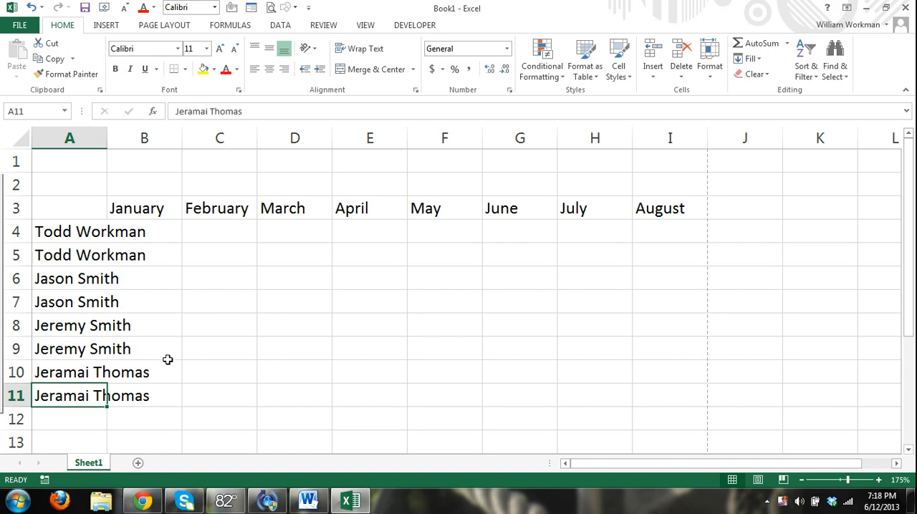
mouse_move(287, 390)
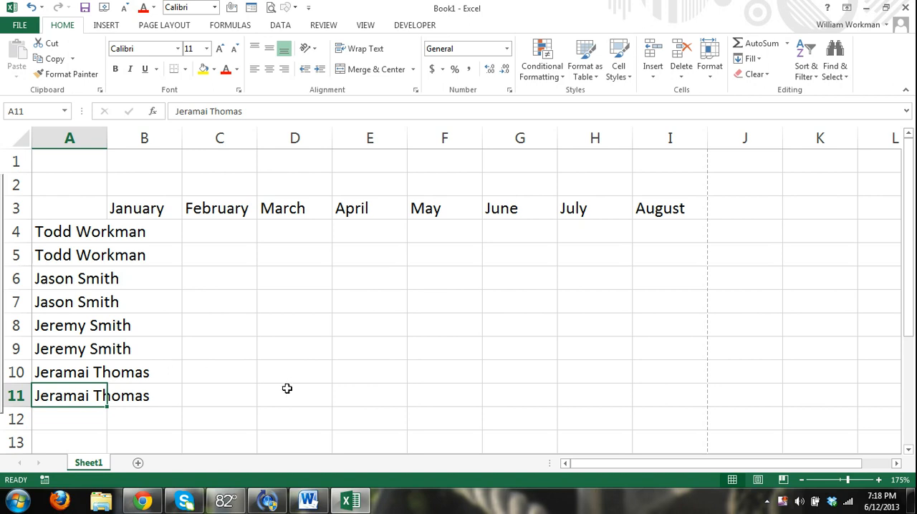
Enter the abbreviation CWLN in cell A15 below the names.
scroll(down, 3)
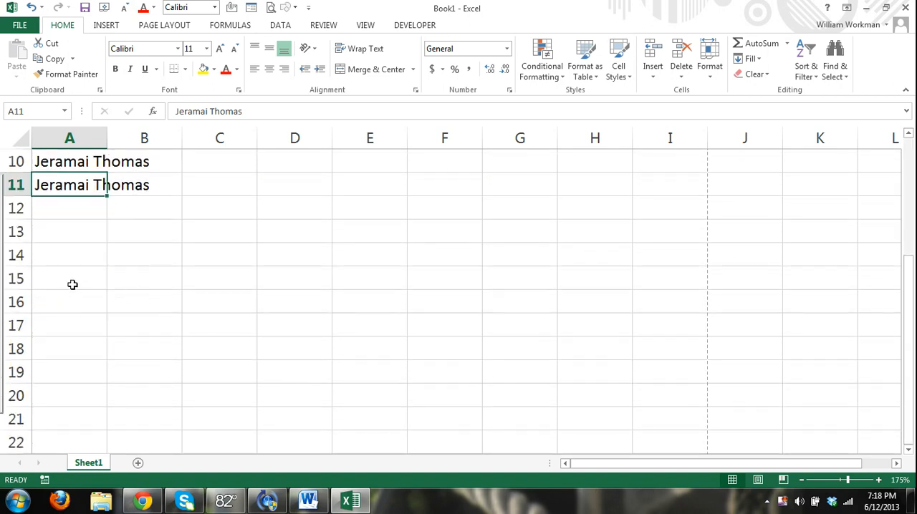
click(68, 278)
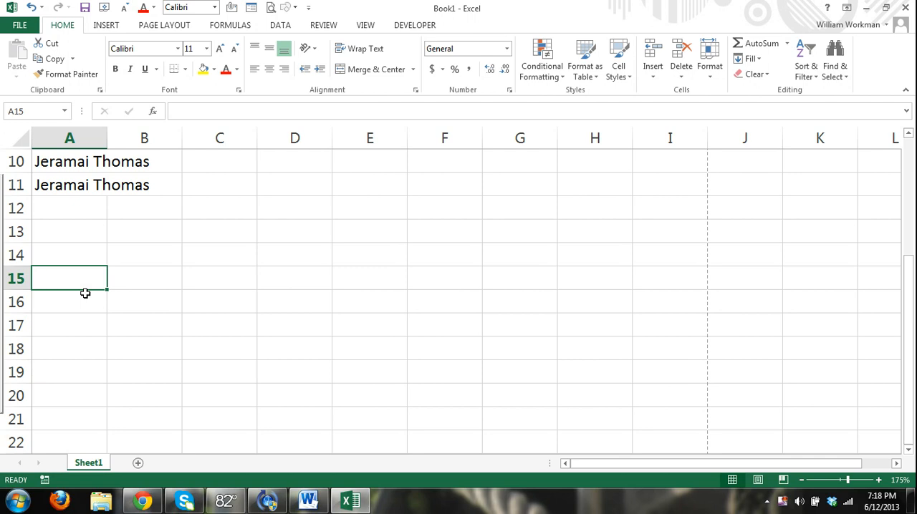
text(C)
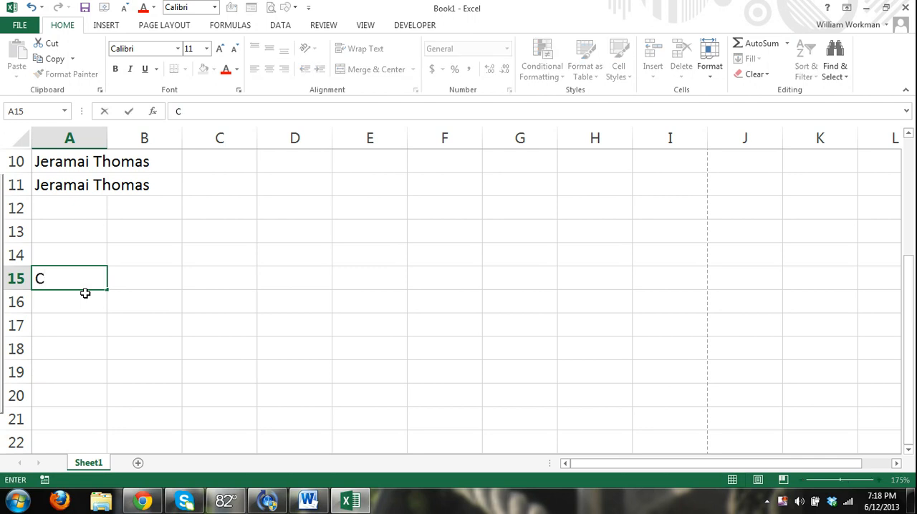
text(WLN)
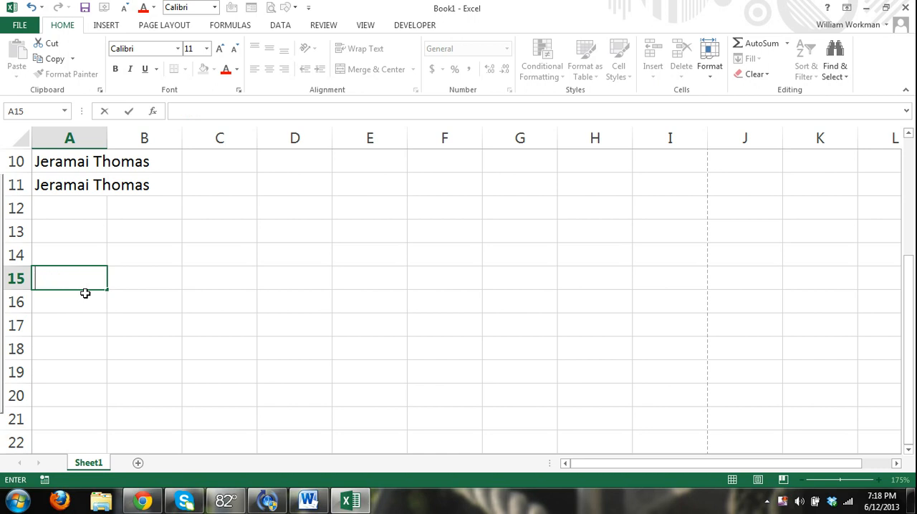
text(CWLN)
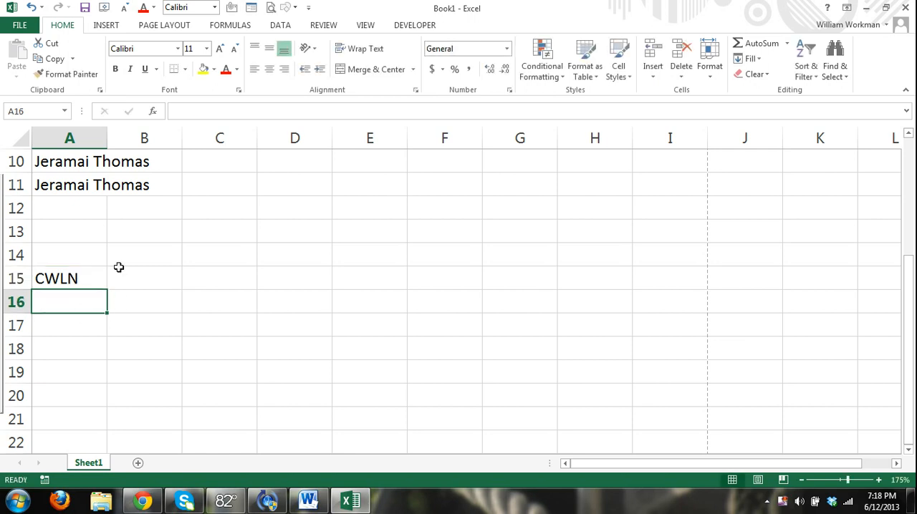
mouse_move(72, 152)
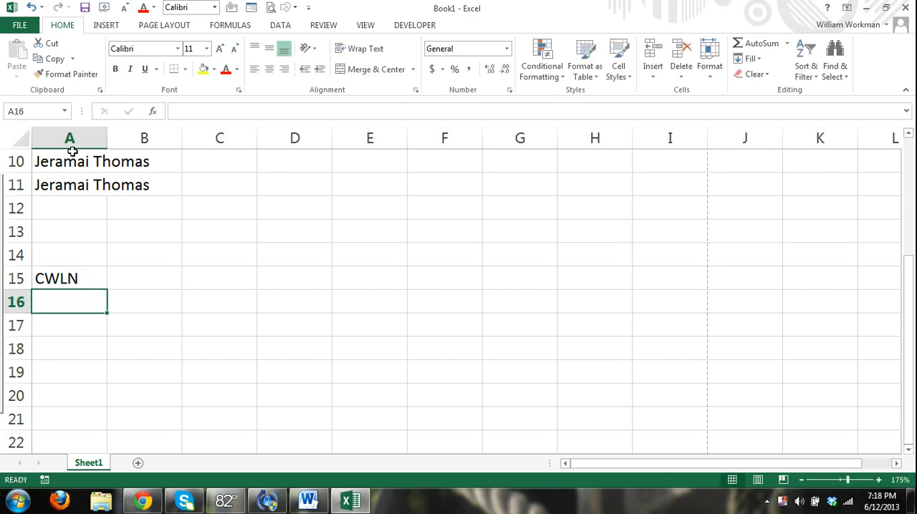
Go to File > Options and show the Proofing category of Excel Options.
click(20, 25)
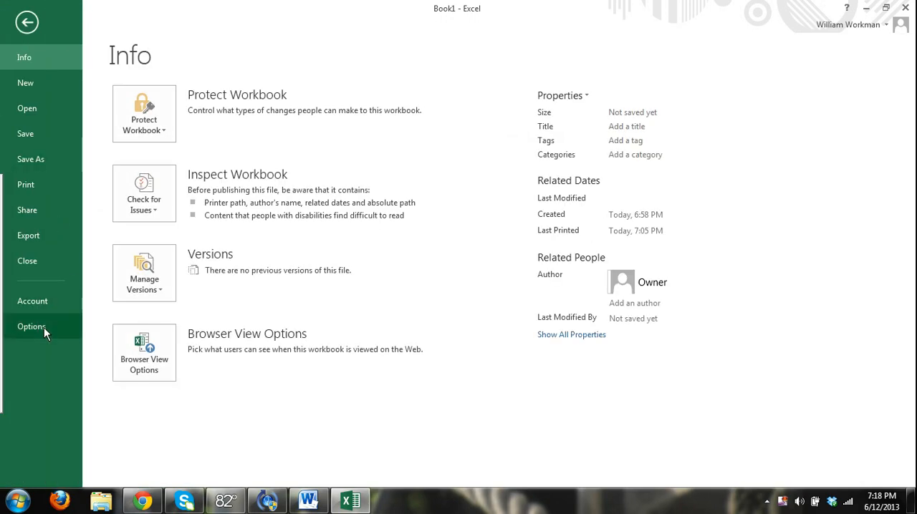
click(32, 327)
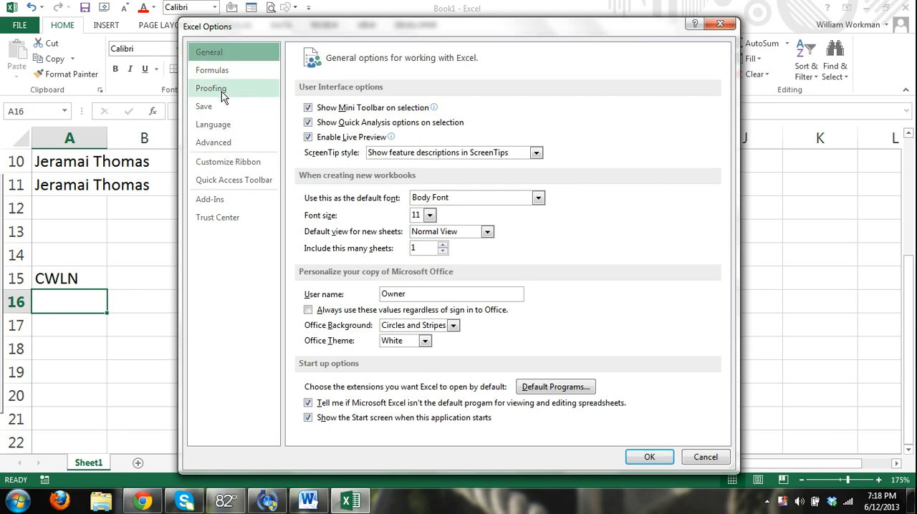
click(211, 89)
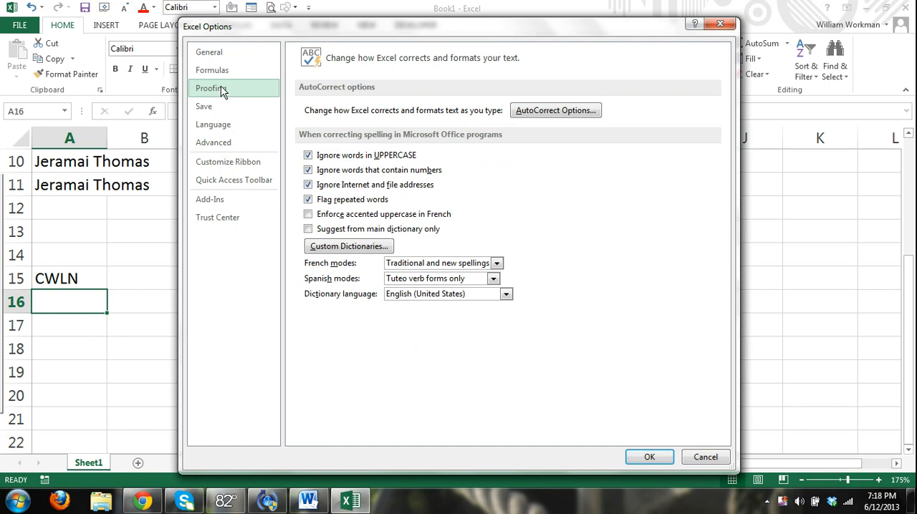
mouse_move(556, 108)
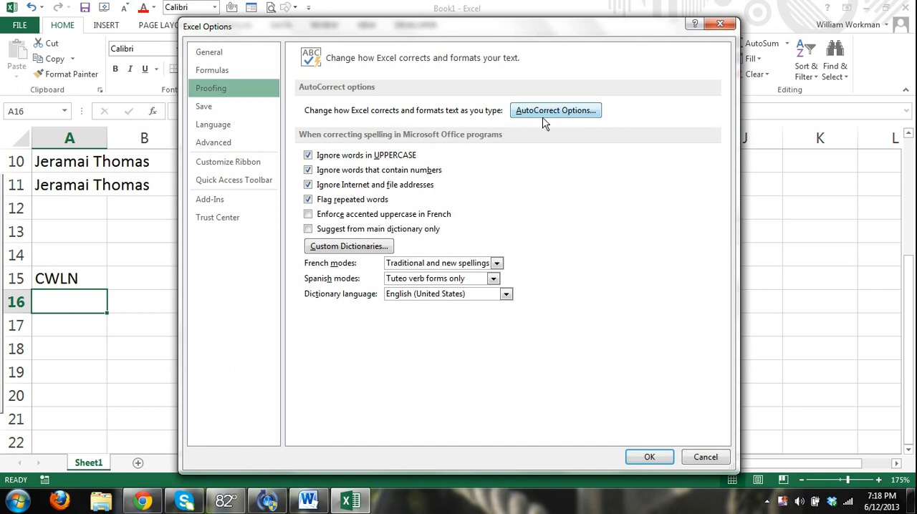
mouse_move(565, 118)
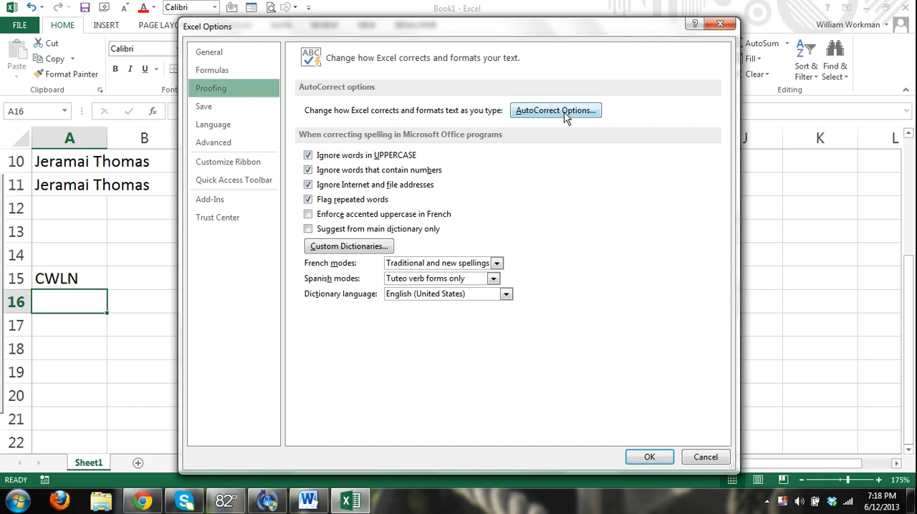
In AutoCorrect Options add a rule replacing CWLN with Company With Long Name.
click(556, 109)
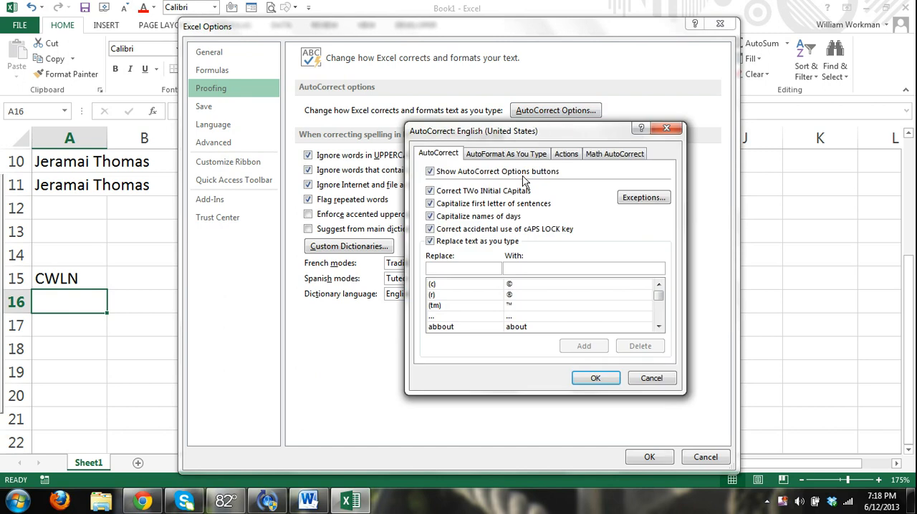
click(463, 268)
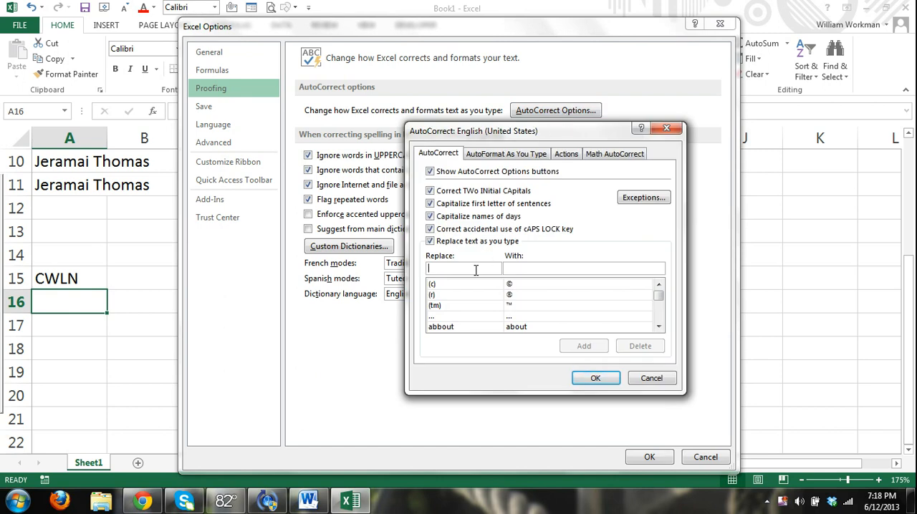
text(c)
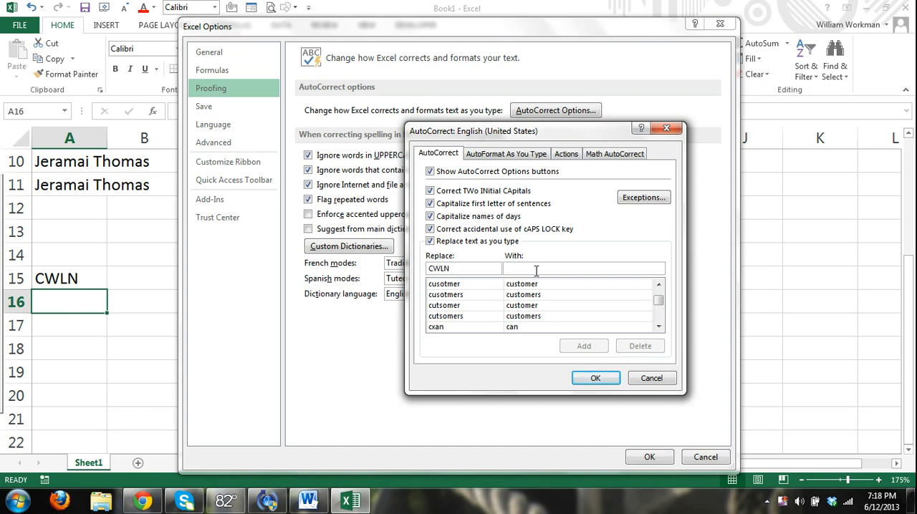
text(Company With Long Name)
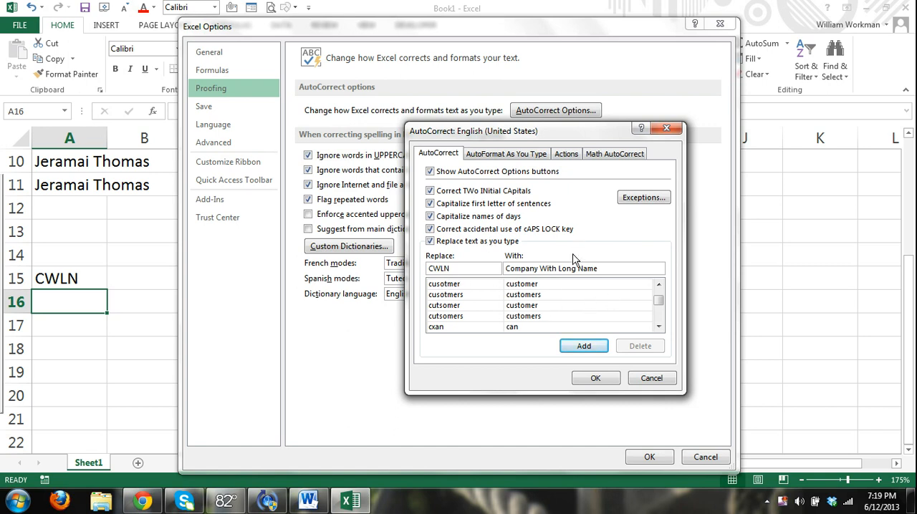
mouse_move(539, 328)
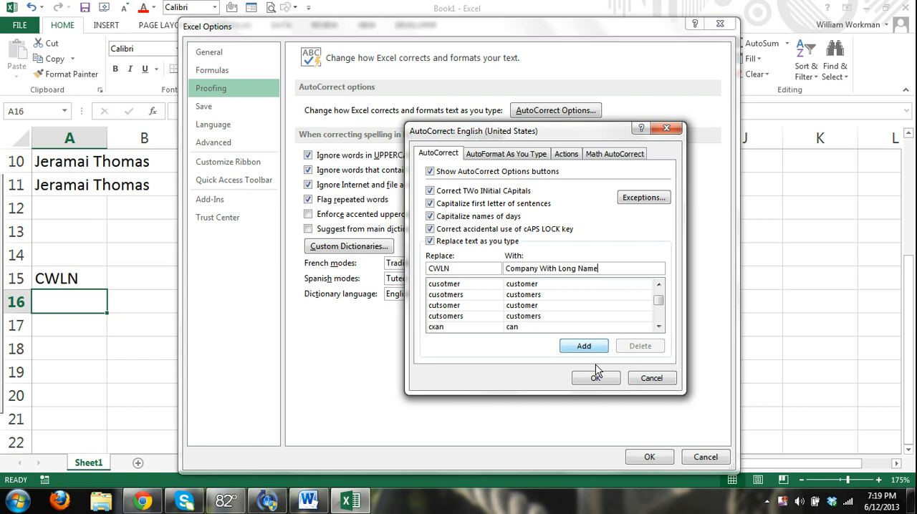
click(459, 268)
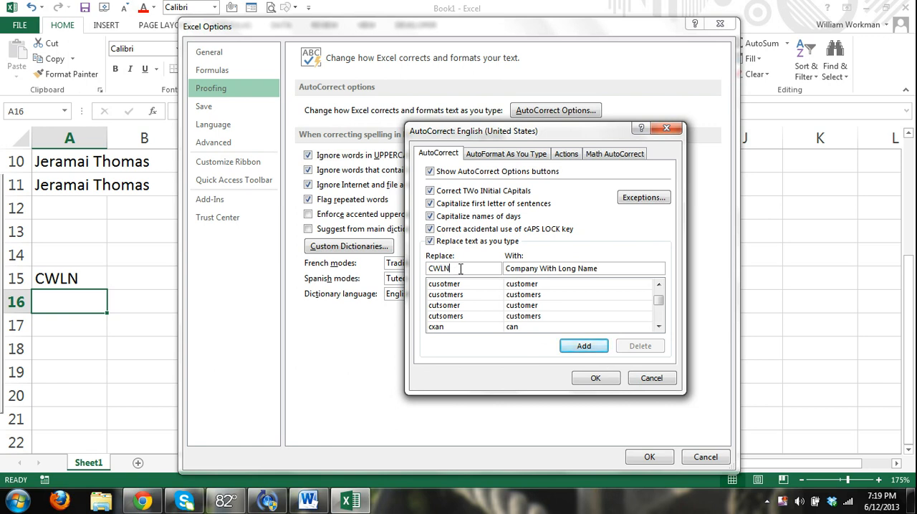
double_click(439, 268)
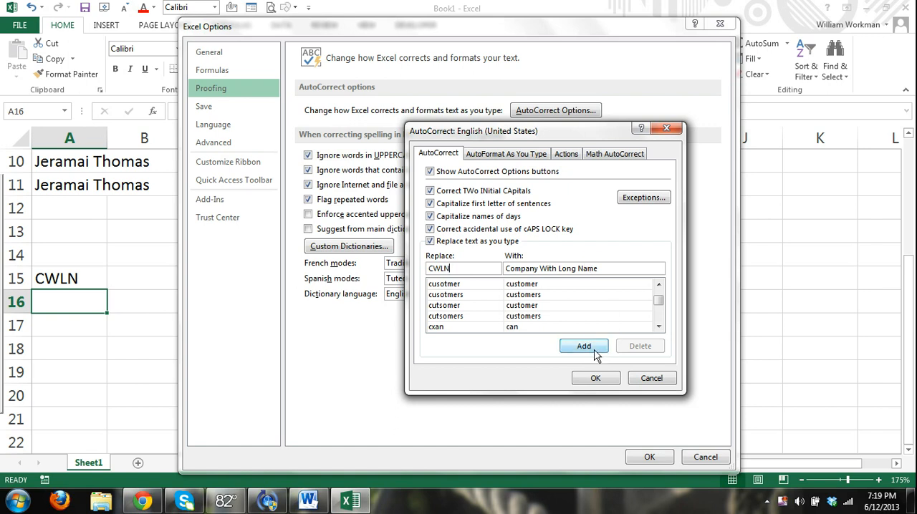
mouse_move(595, 352)
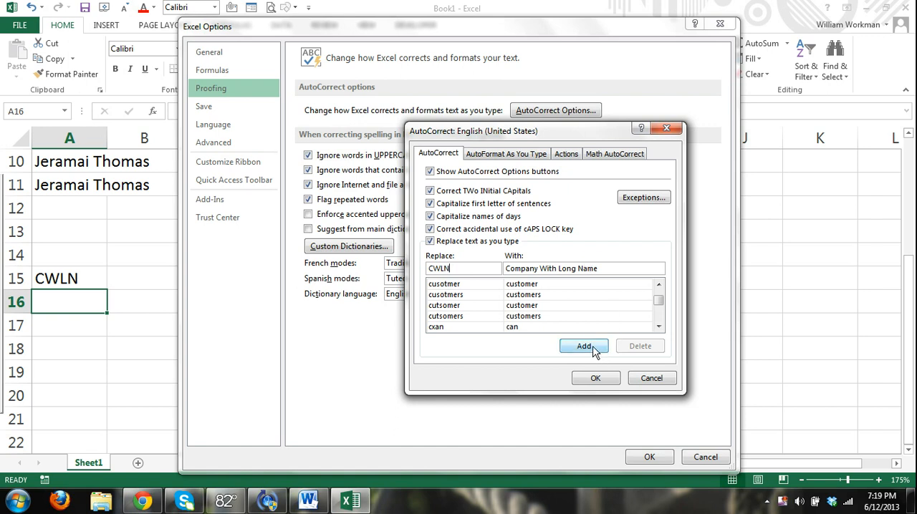
click(584, 345)
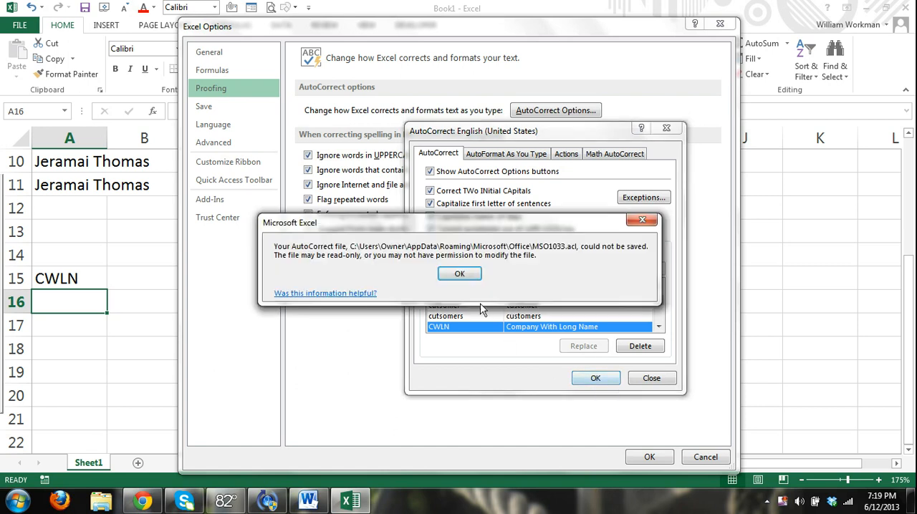
Dismiss the save warning, close Excel Options, and enter CWLN in A16 (stays unexpanded).
click(458, 274)
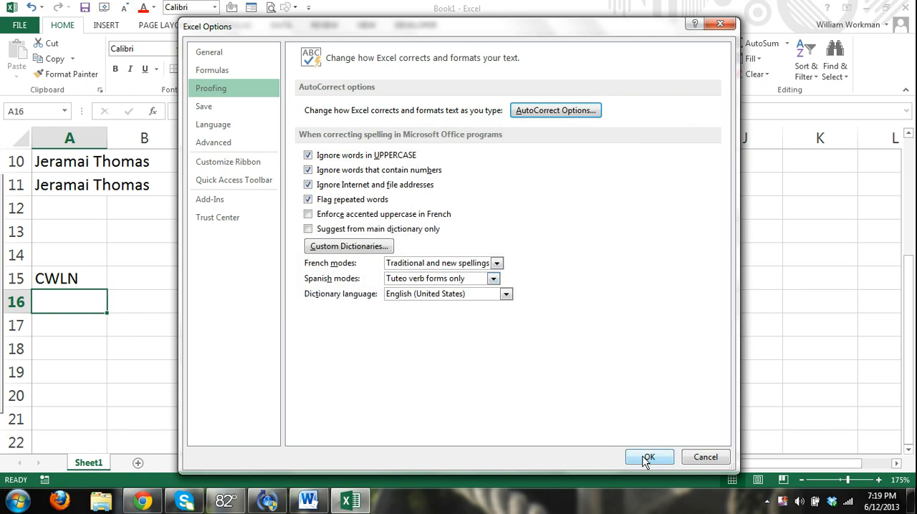
click(647, 457)
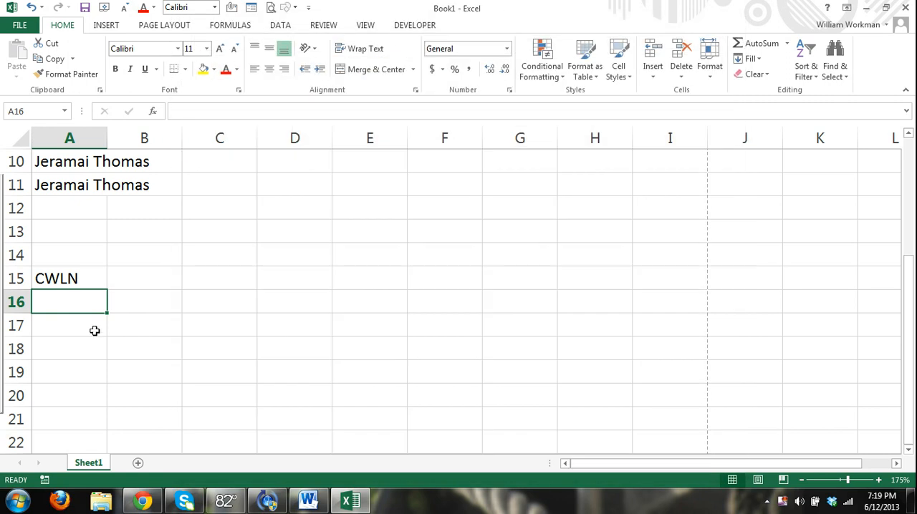
text(CWLN)
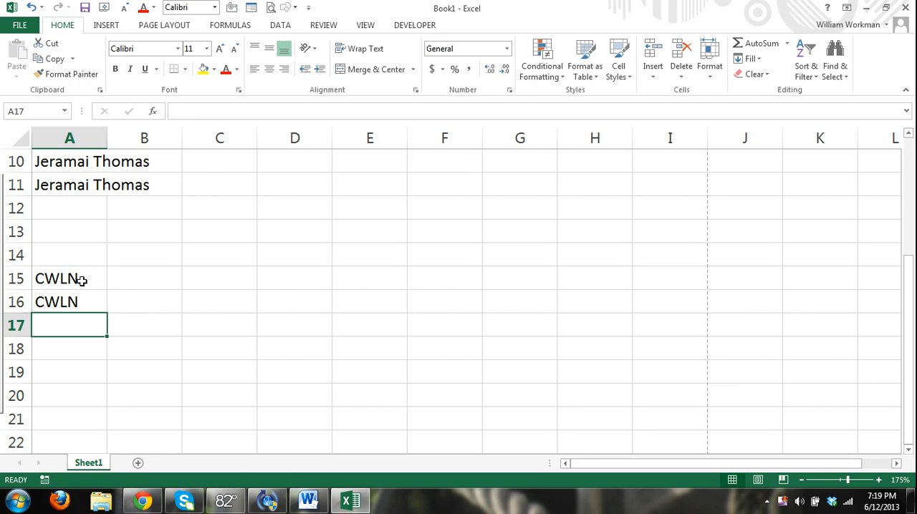
Return to File > Options > Proofing and reopen the AutoCorrect replacement list.
click(20, 24)
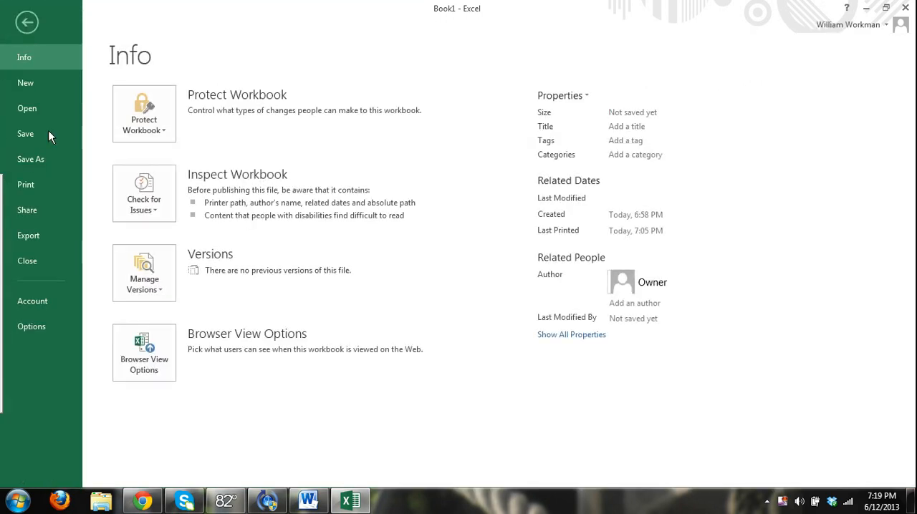
click(32, 326)
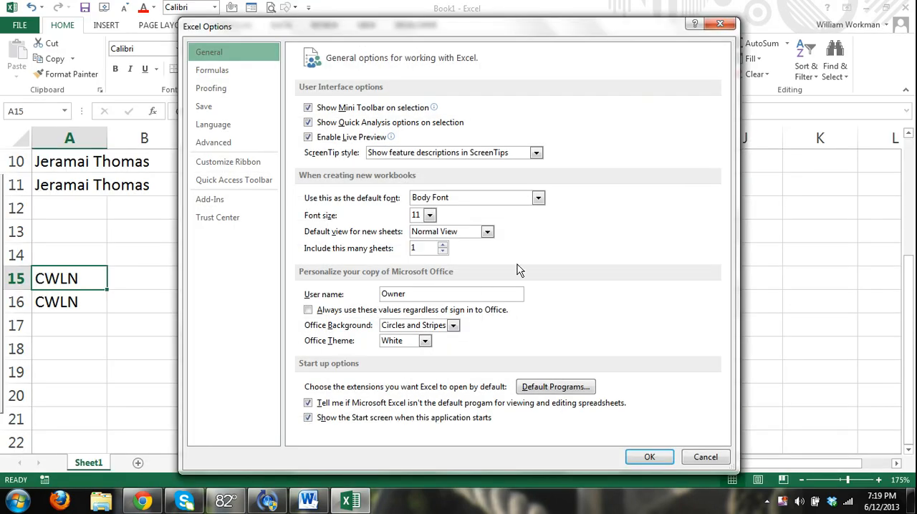
mouse_move(404, 244)
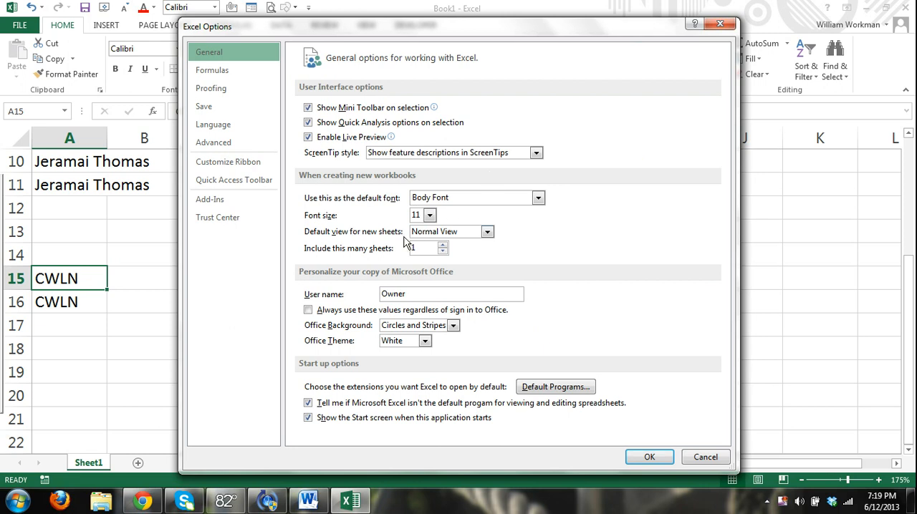
click(211, 87)
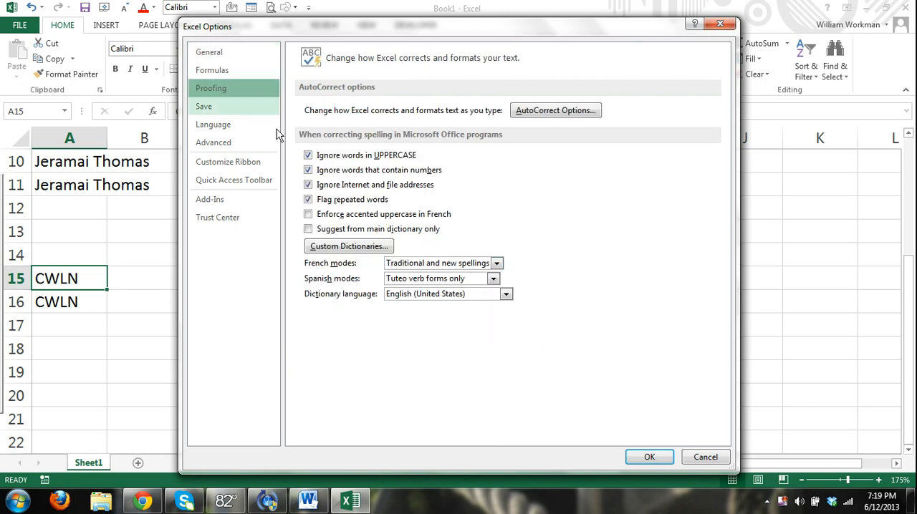
click(556, 109)
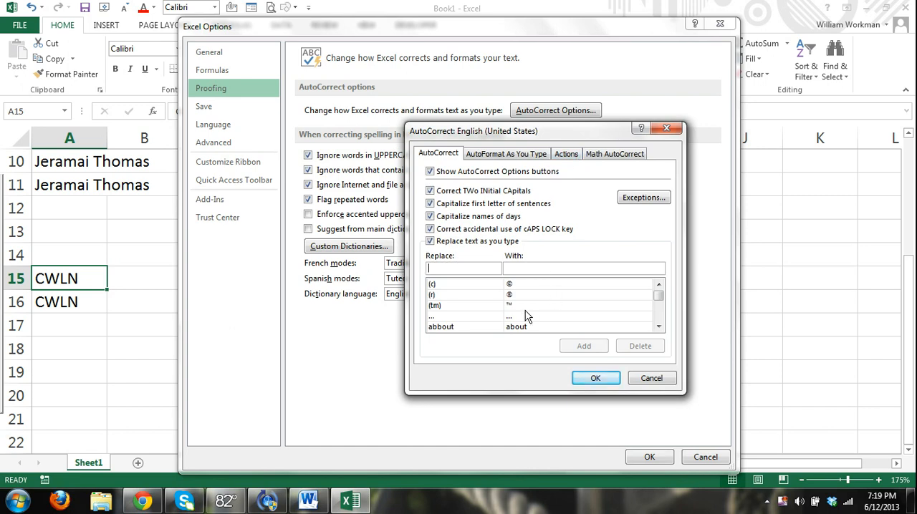
Find the CWLN entry by typing CW, confirm the settings and dismiss the save warning.
text(CW)
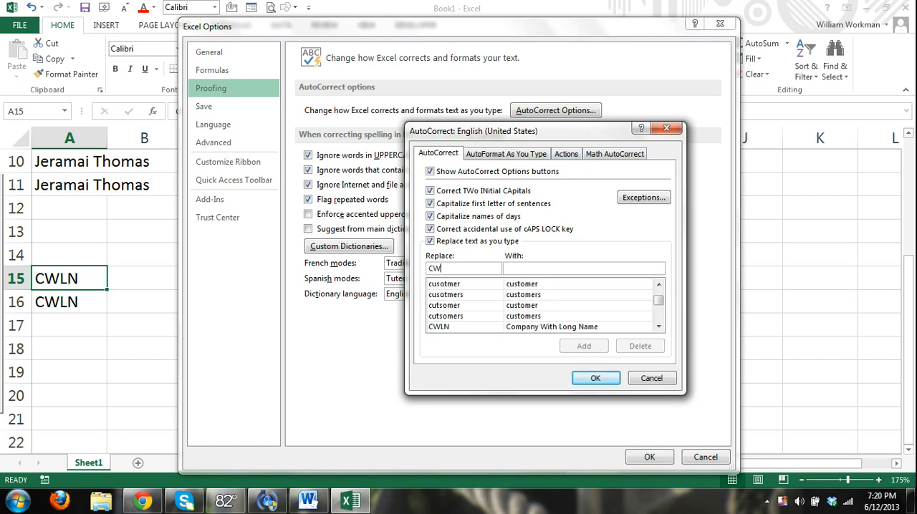
click(439, 327)
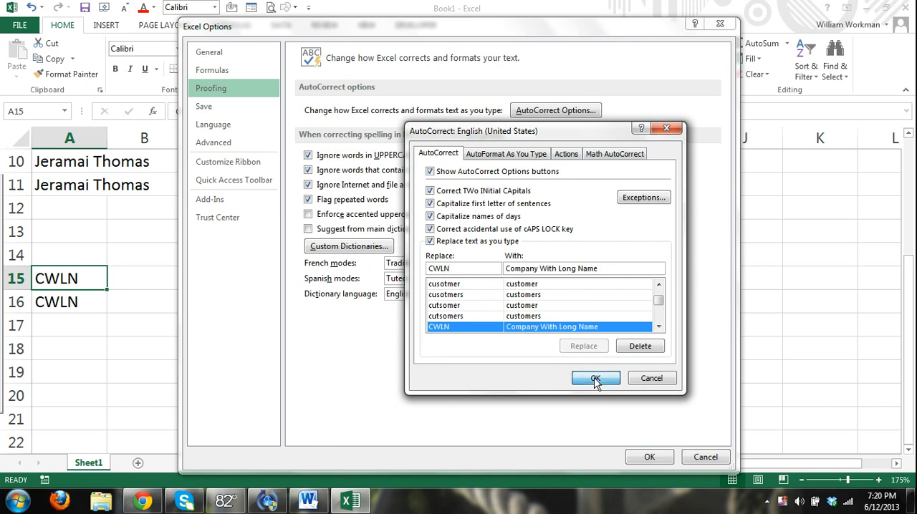
click(596, 378)
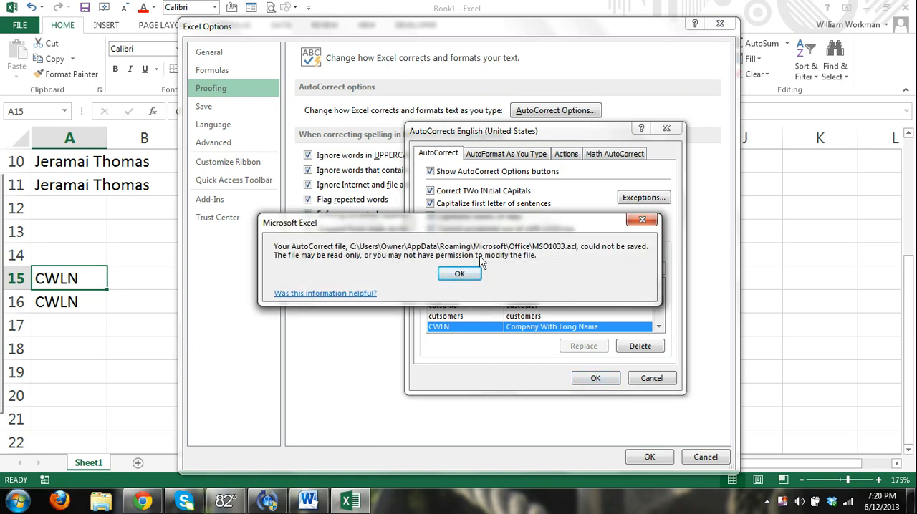
mouse_move(414, 275)
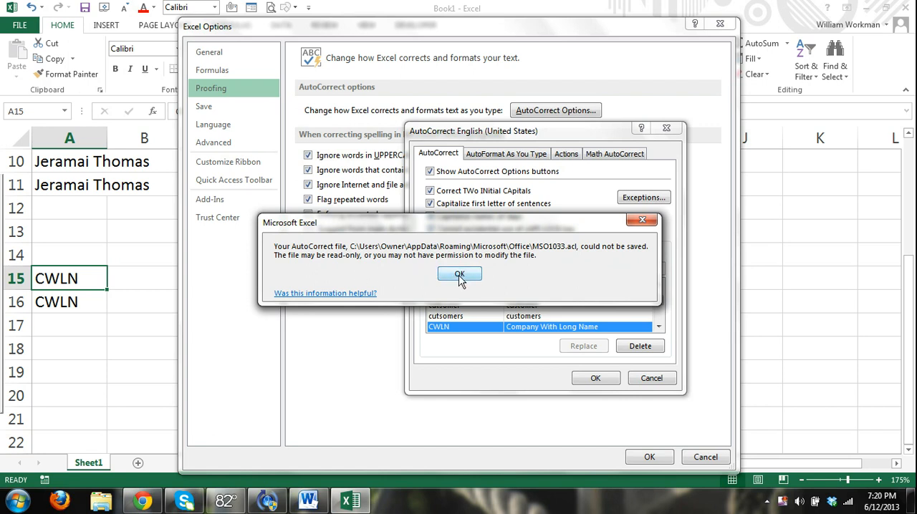
click(459, 275)
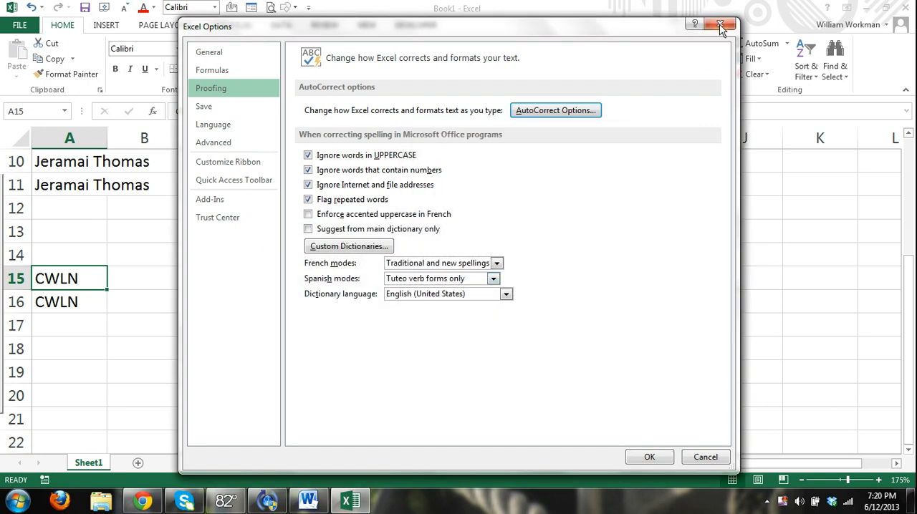
Close the options and enter CWLN in A18, which expands to Company With Long Name.
click(720, 24)
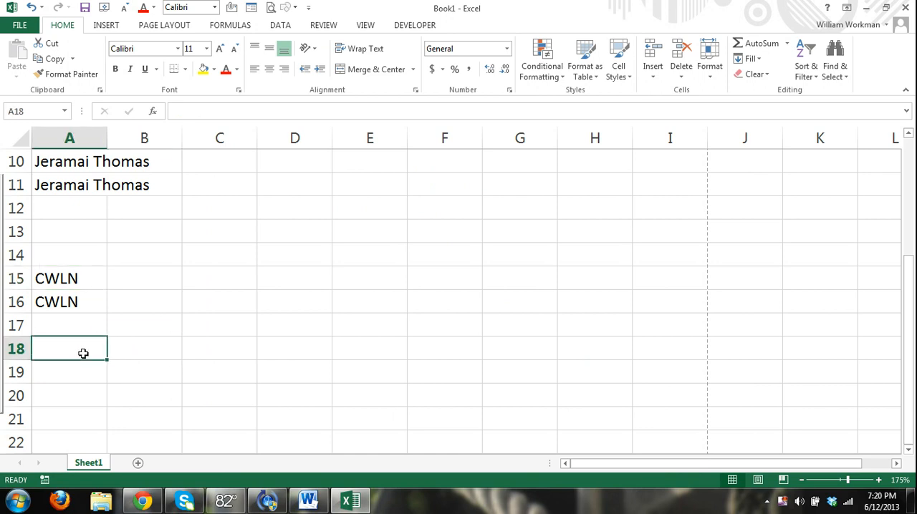
text(CWLN)
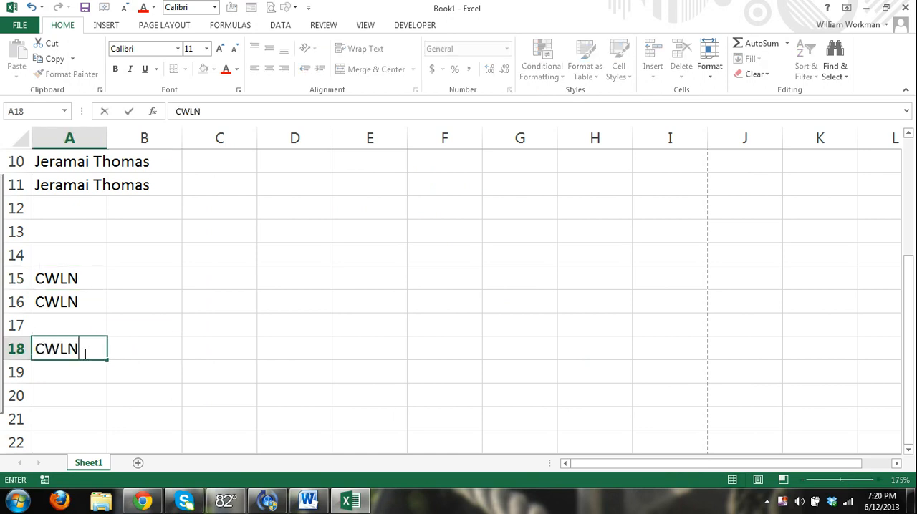
text(Company With Long Name)
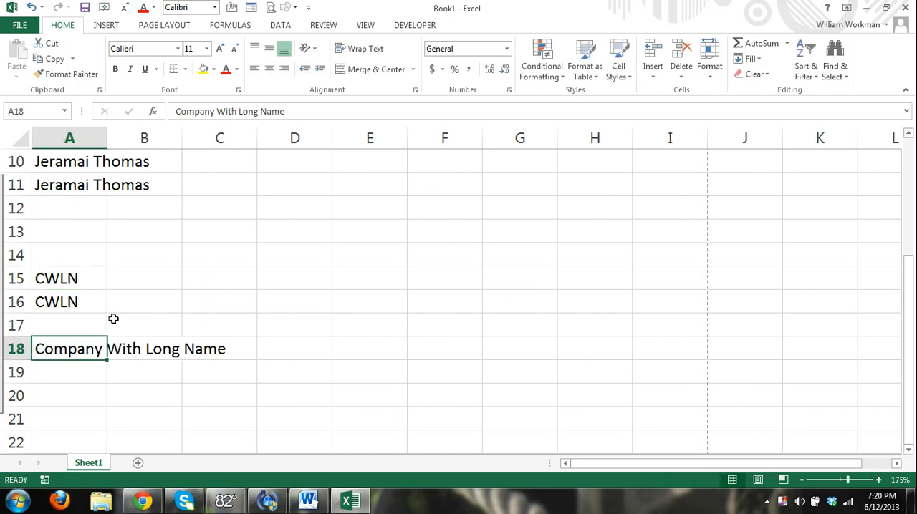
click(68, 301)
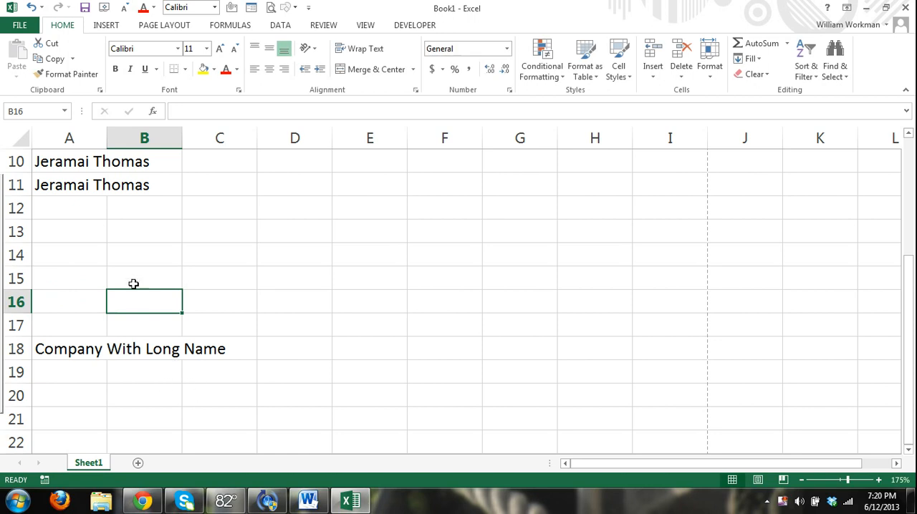
Re-enter CWLN in A16 so it also autocorrects to Company With Long Name.
text(C)
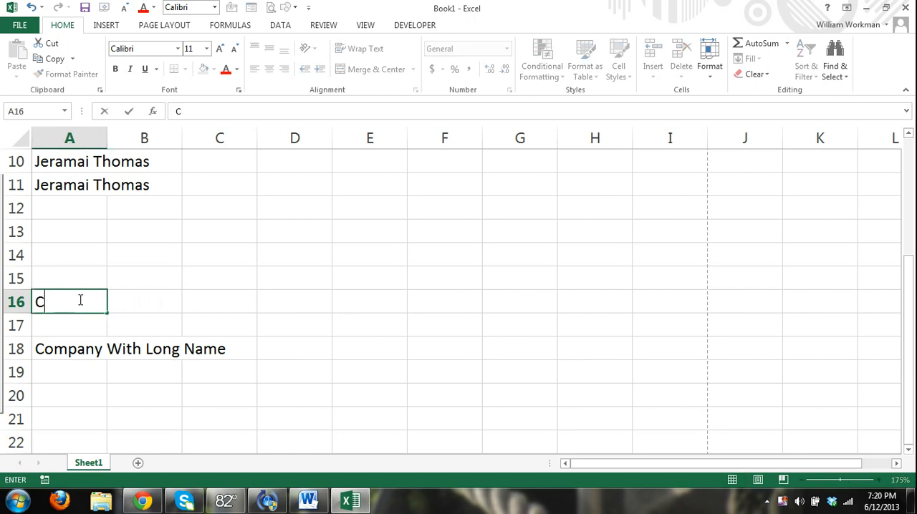
text(WLN)
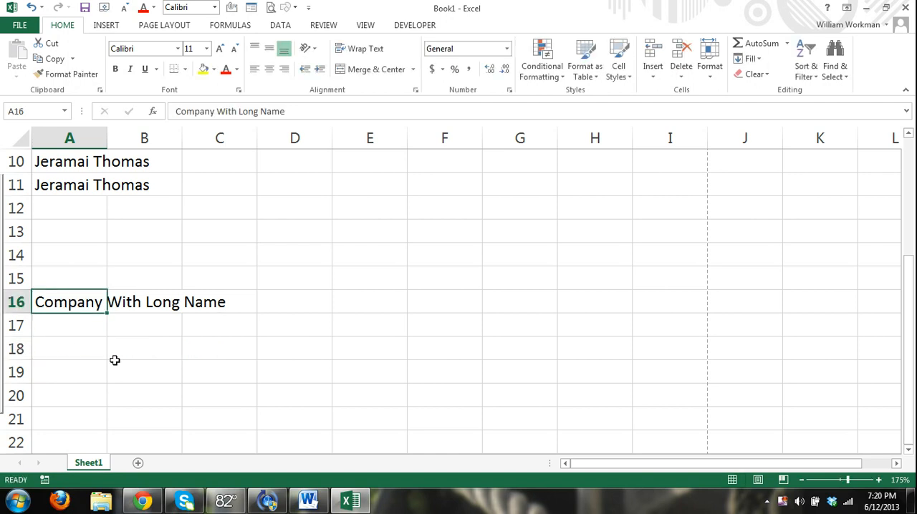
click(95, 350)
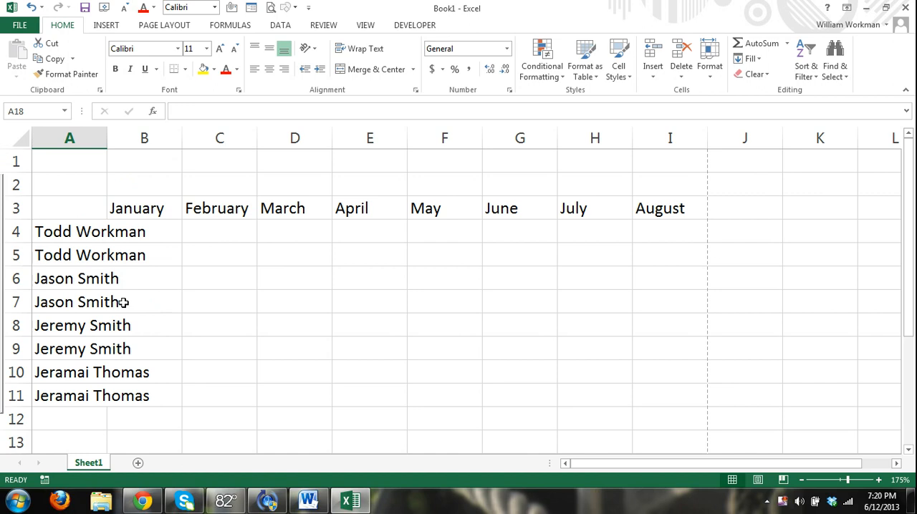
click(143, 138)
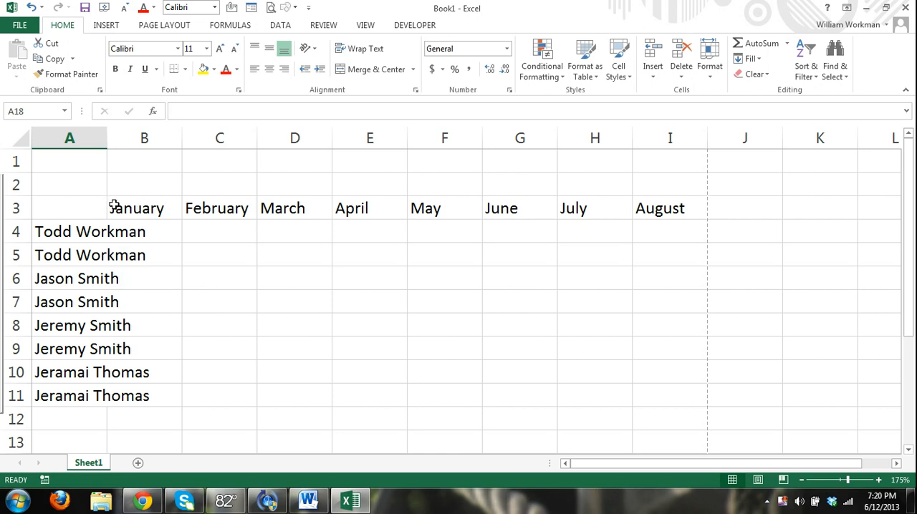
click(69, 396)
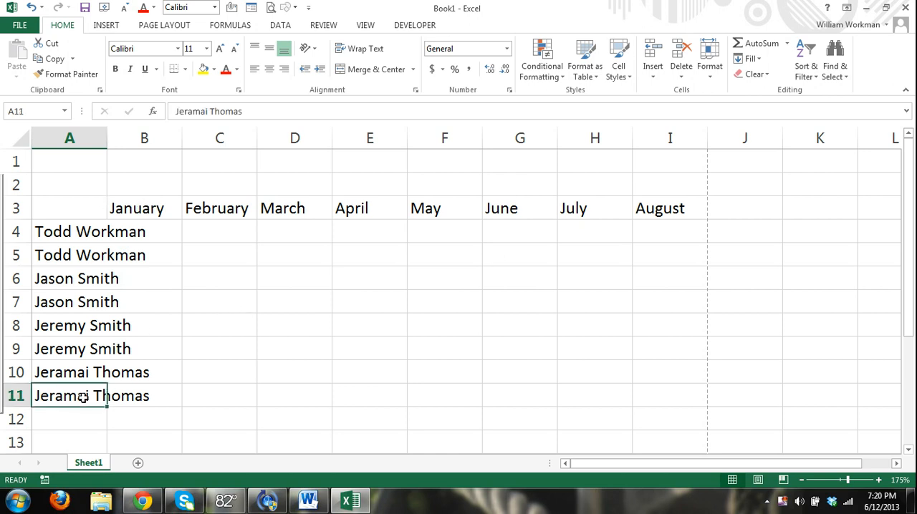
scroll(down, 3)
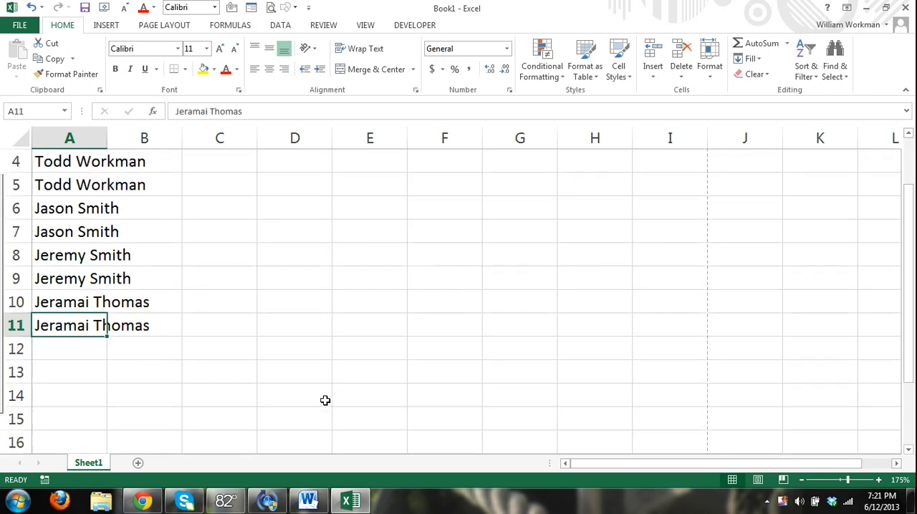
key(ctrl+c)
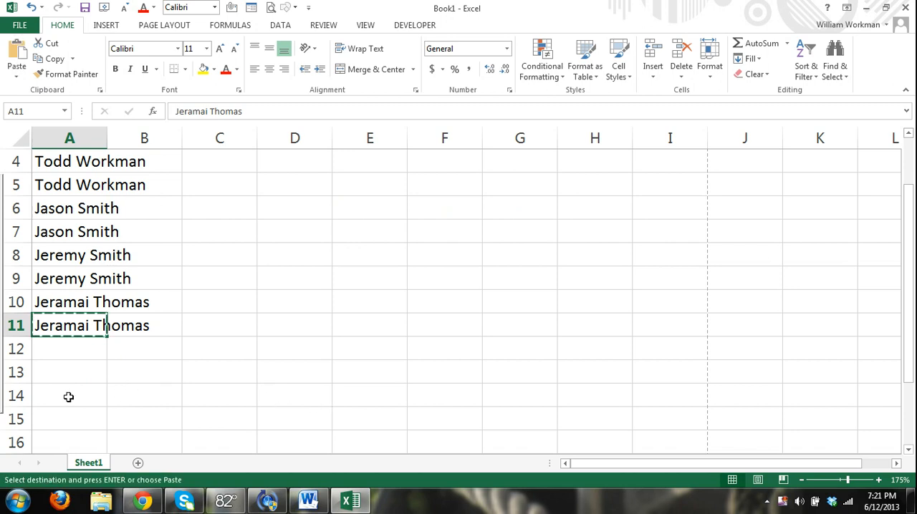
click(69, 396)
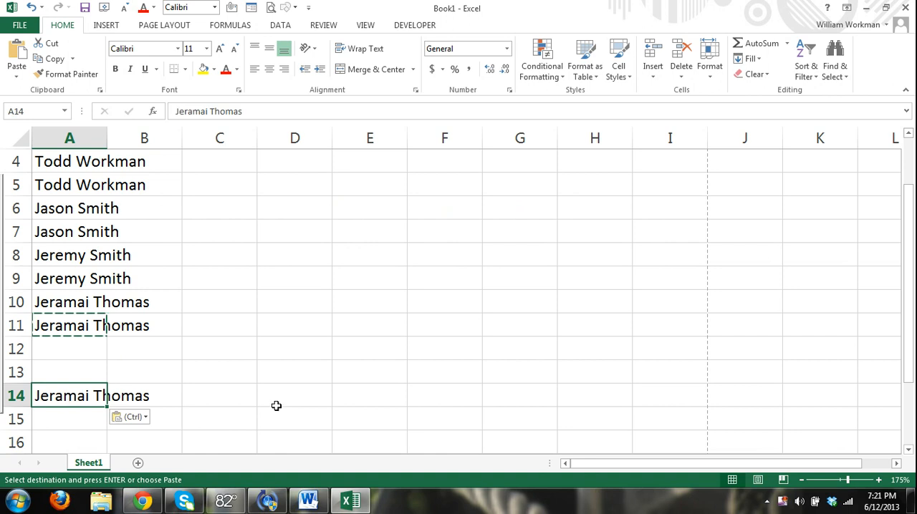
mouse_move(66, 404)
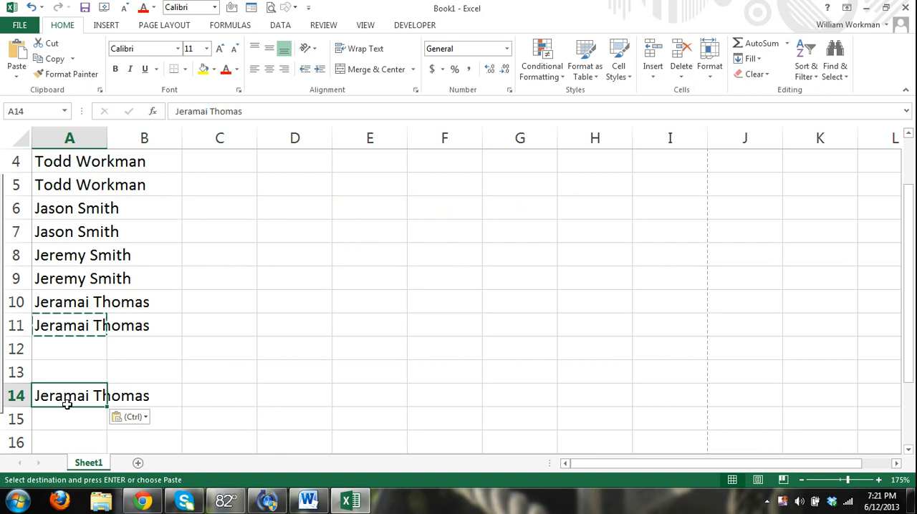
mouse_move(75, 394)
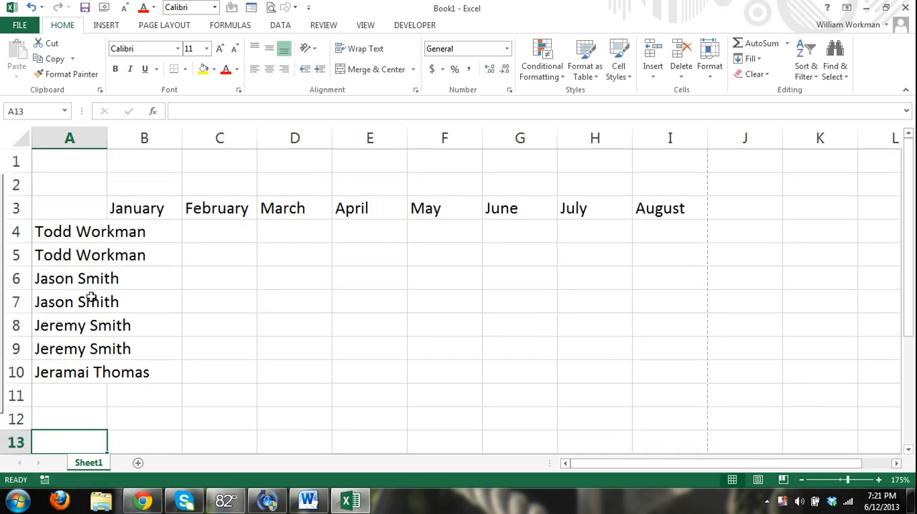
click(69, 372)
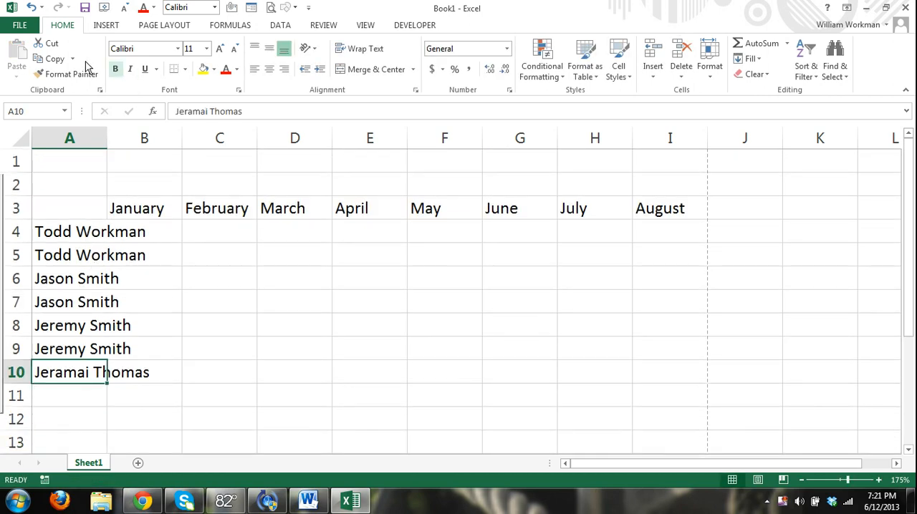
click(72, 59)
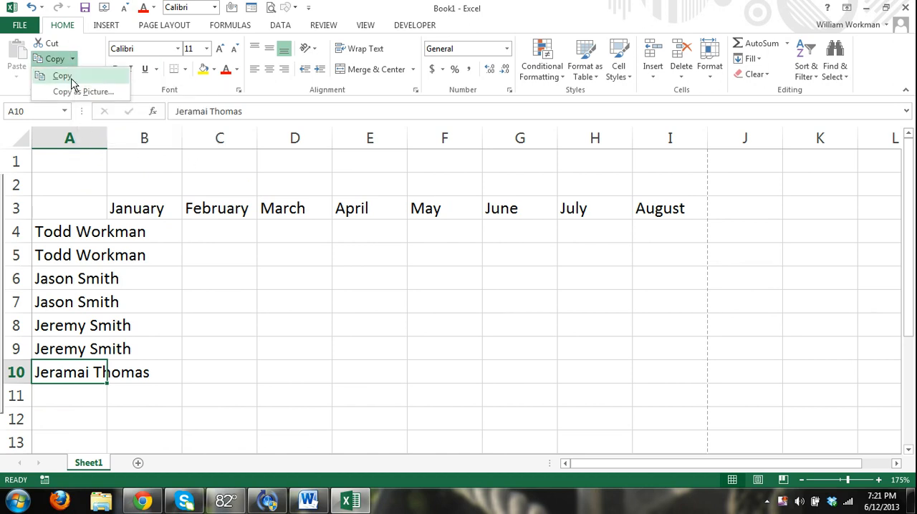
click(62, 76)
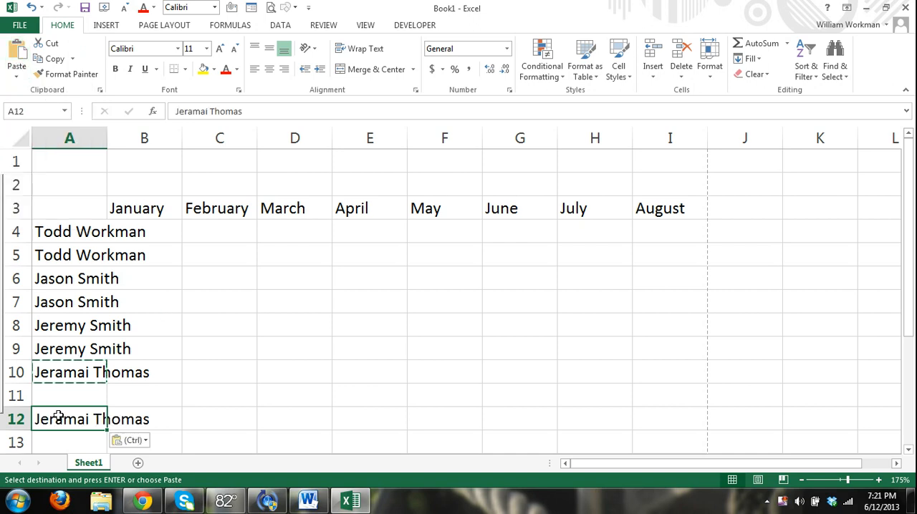
key(Escape)
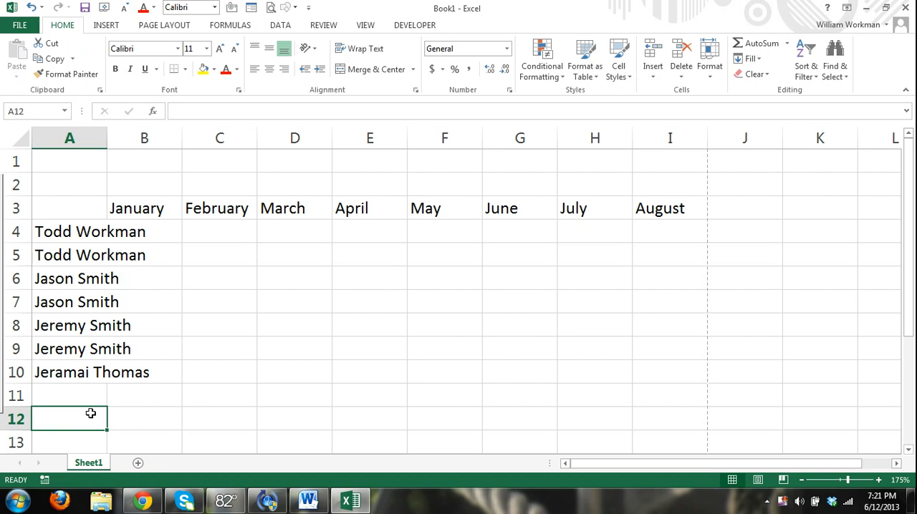
mouse_move(92, 411)
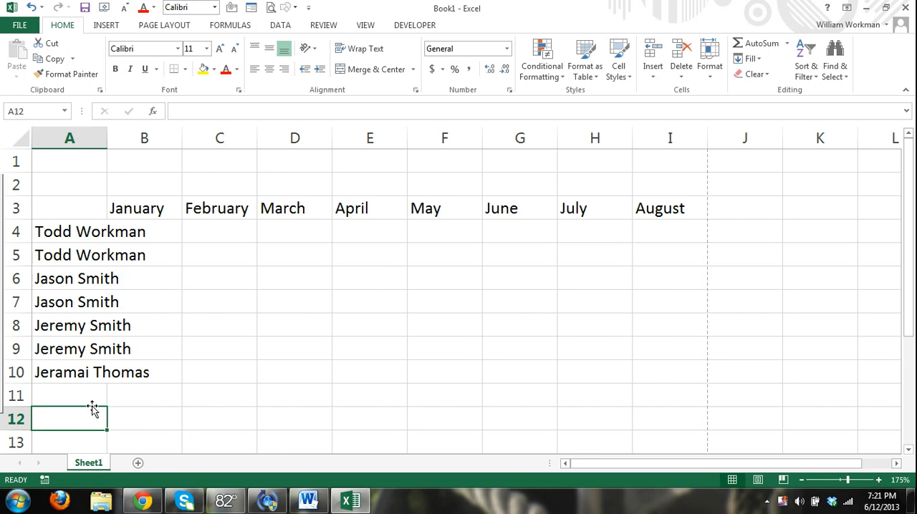
mouse_move(51, 206)
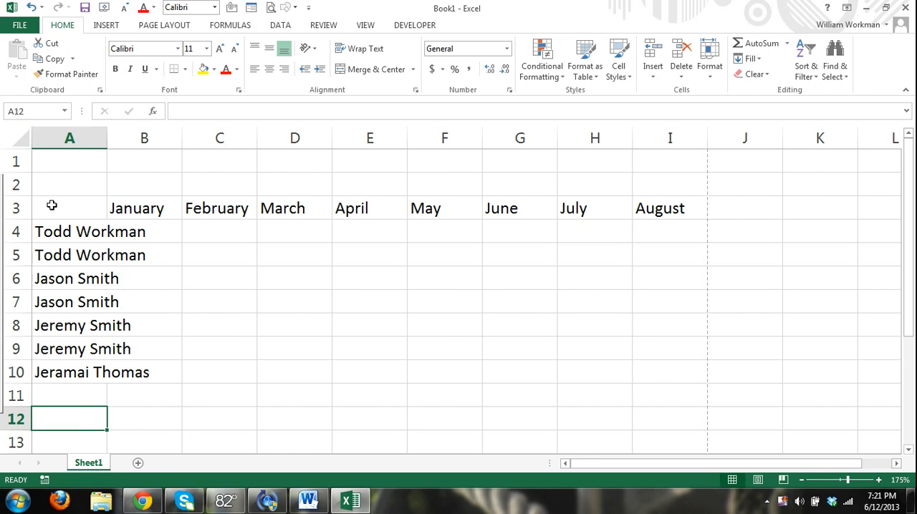
mouse_move(95, 373)
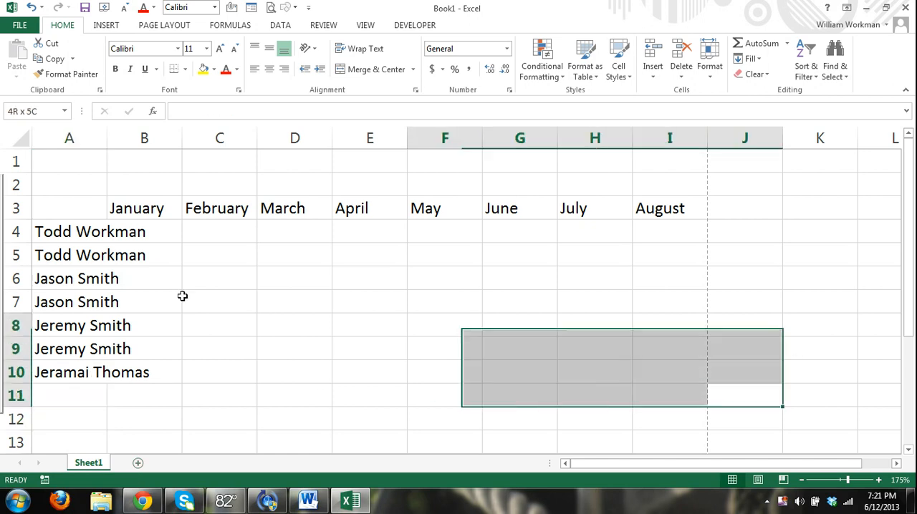
Select the A3:I10 table and use Home > Clear > Clear Contents to empty the sheet.
click(143, 255)
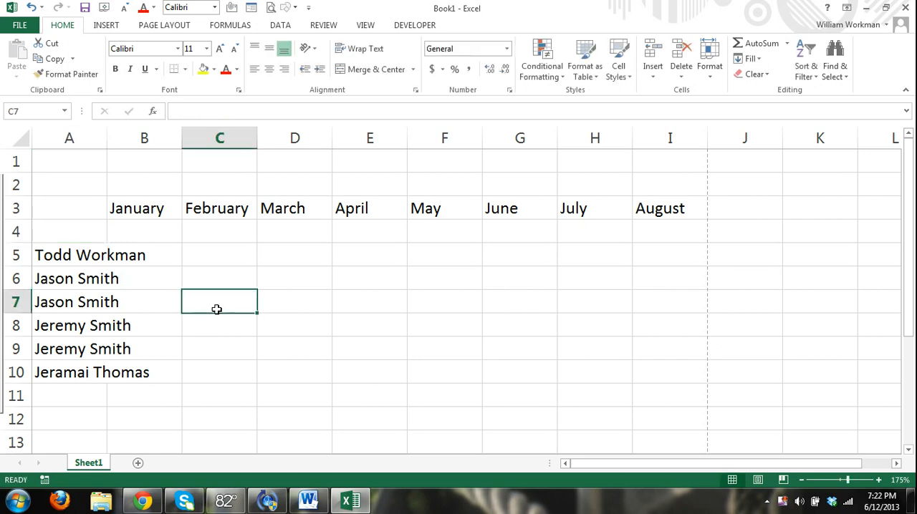
click(69, 208)
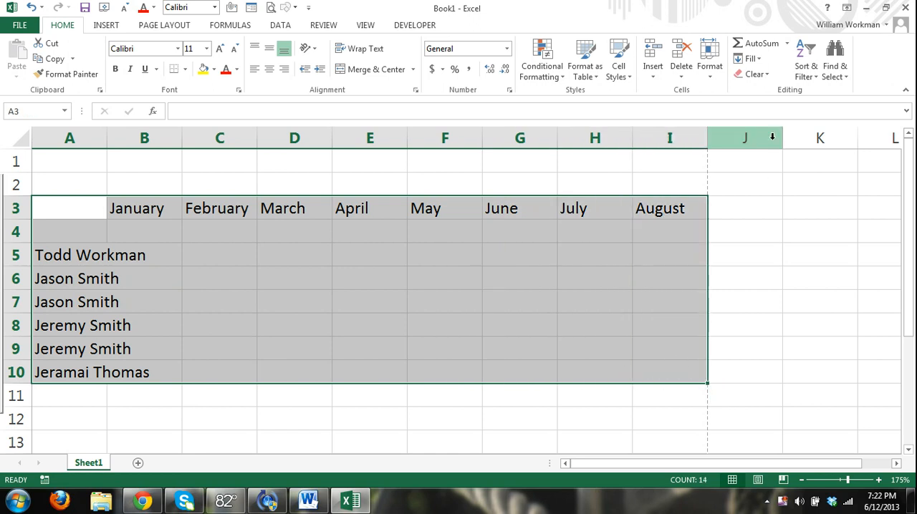
click(754, 75)
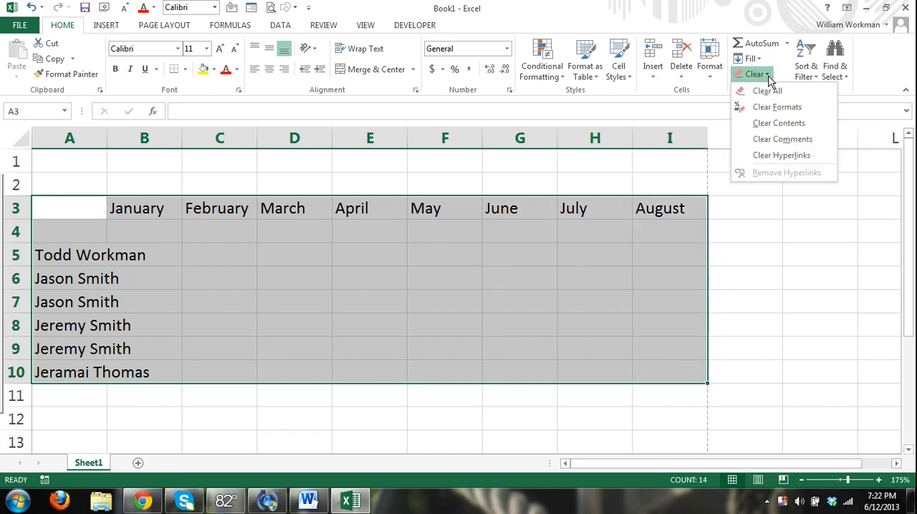
mouse_move(779, 123)
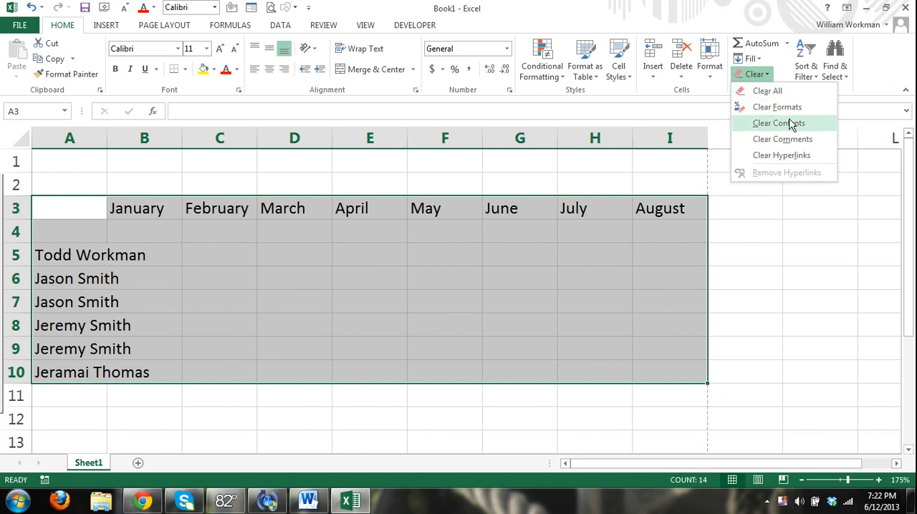
mouse_move(794, 129)
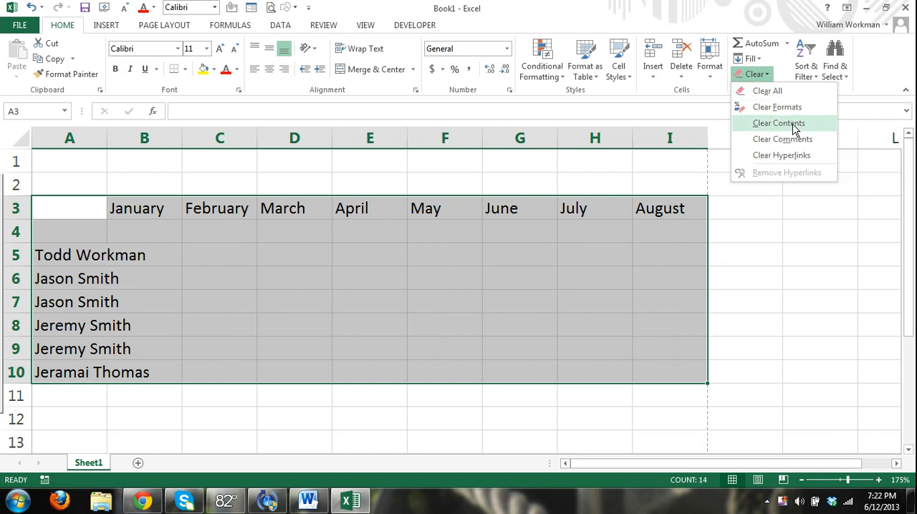
click(778, 123)
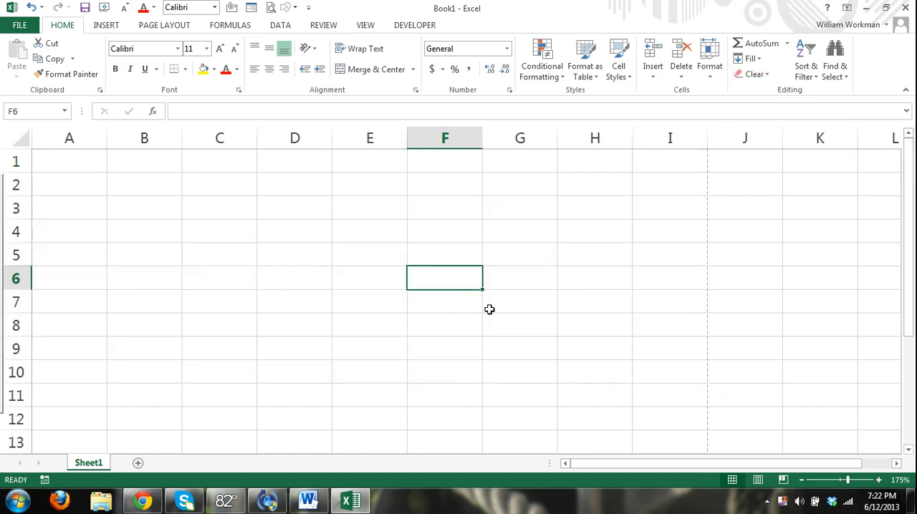
mouse_move(198, 257)
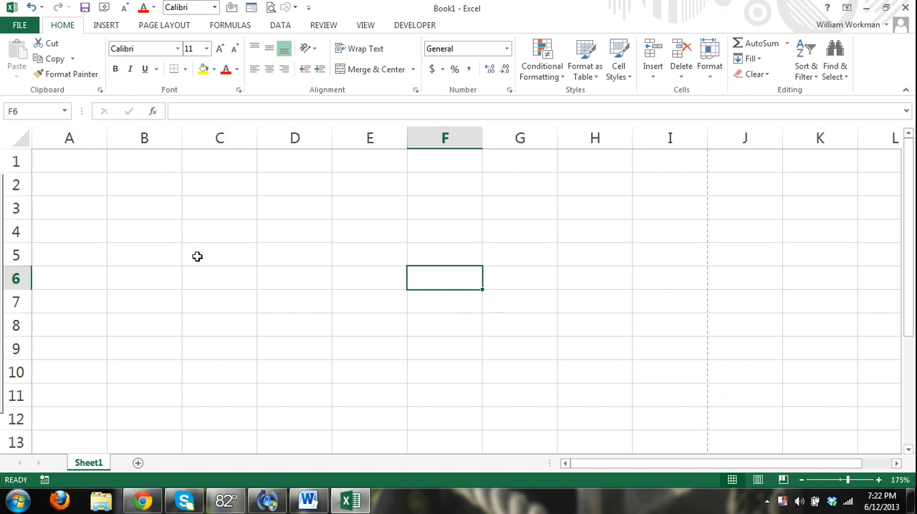
click(144, 208)
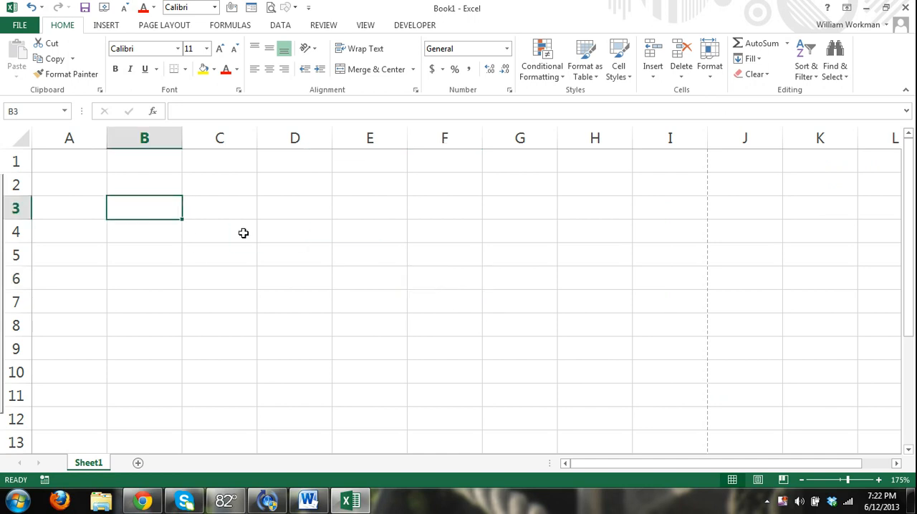
mouse_move(180, 276)
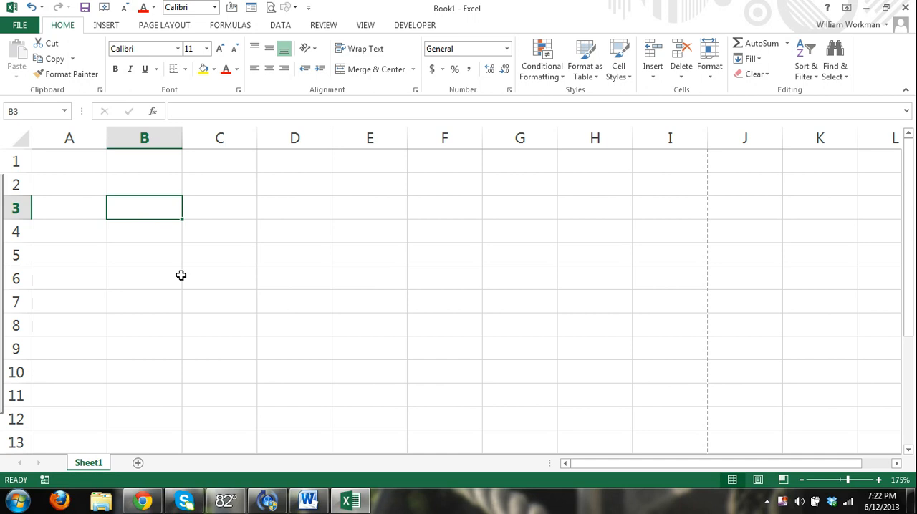
mouse_move(186, 314)
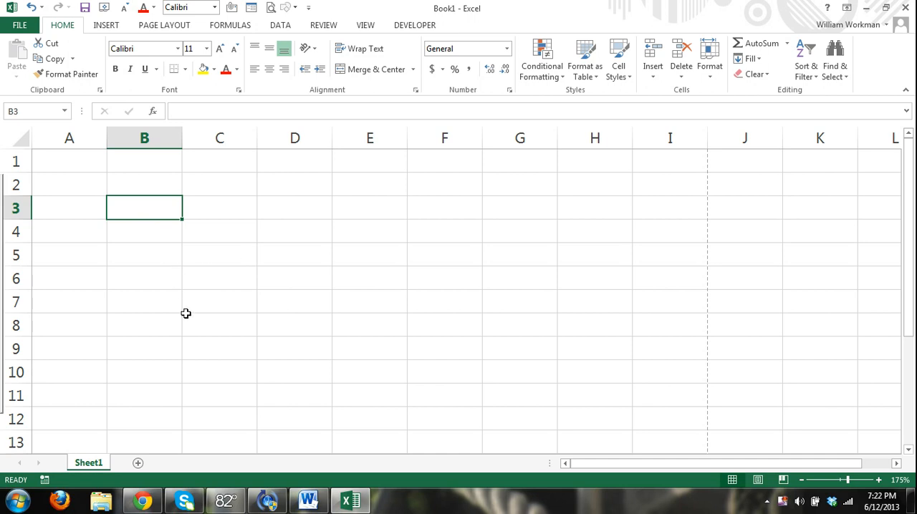
mouse_move(115, 231)
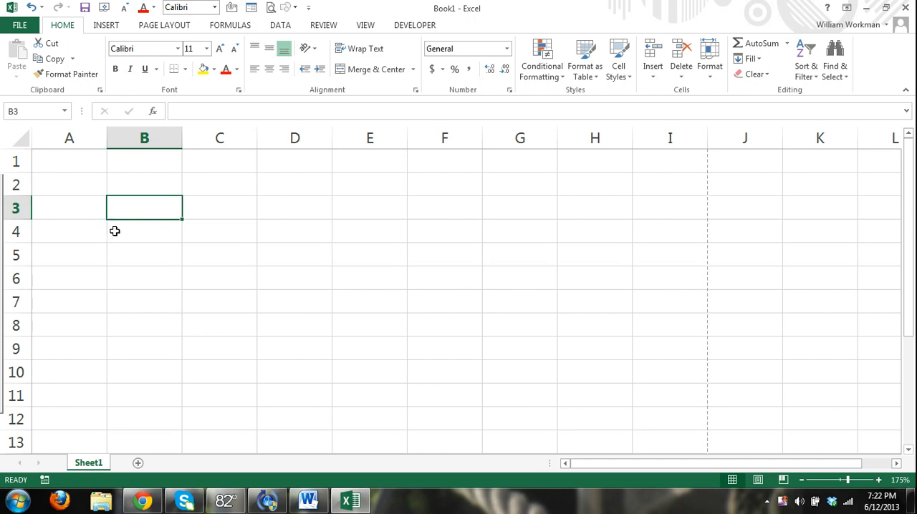
text(45)
click(220, 231)
text(5)
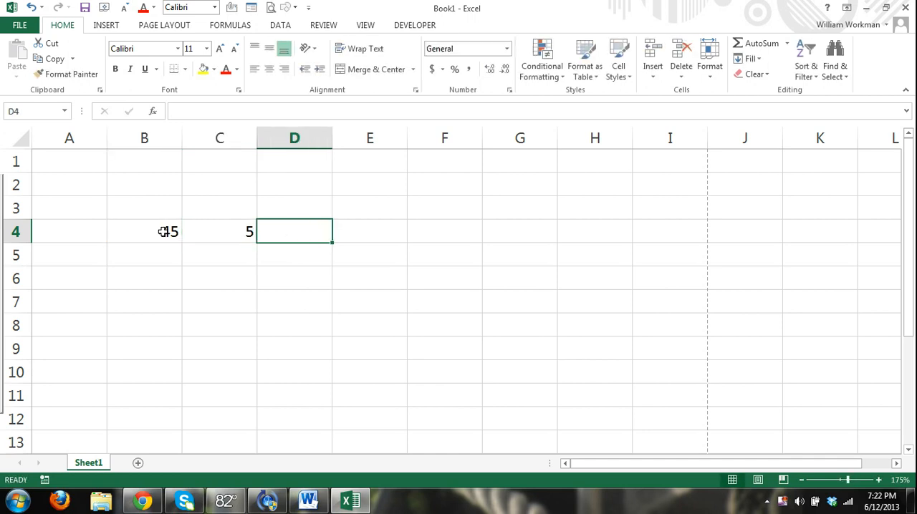
text(7)
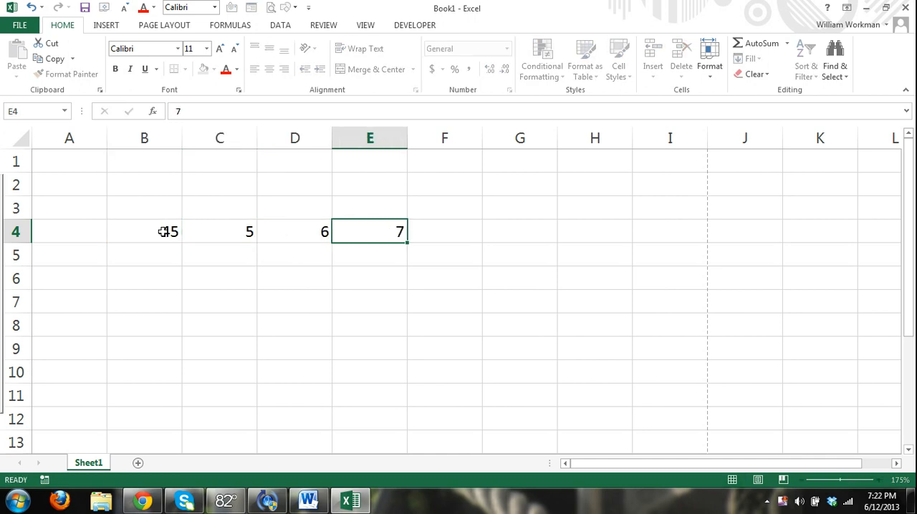
text(3)
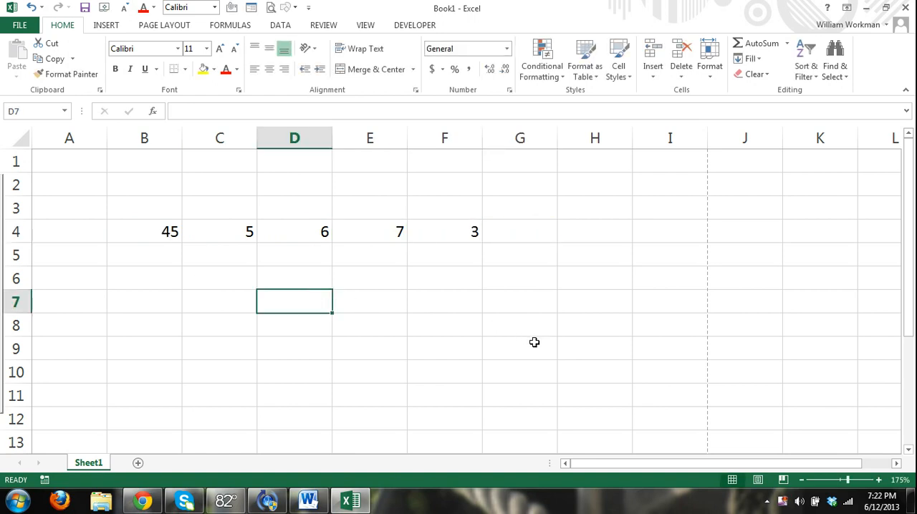
mouse_move(447, 344)
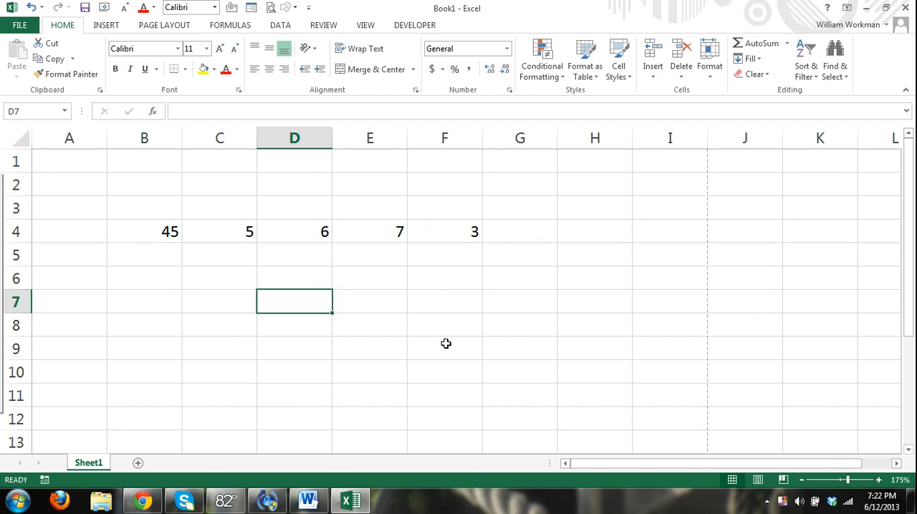
mouse_move(147, 284)
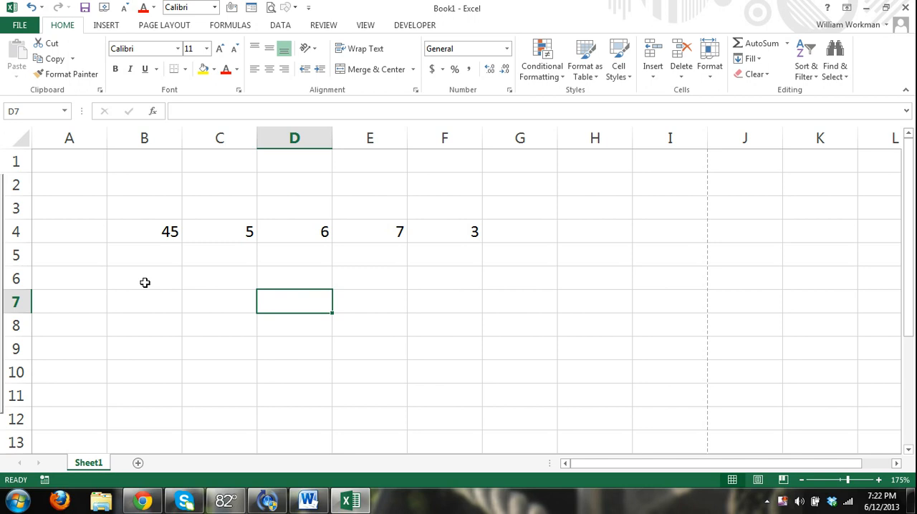
mouse_move(512, 272)
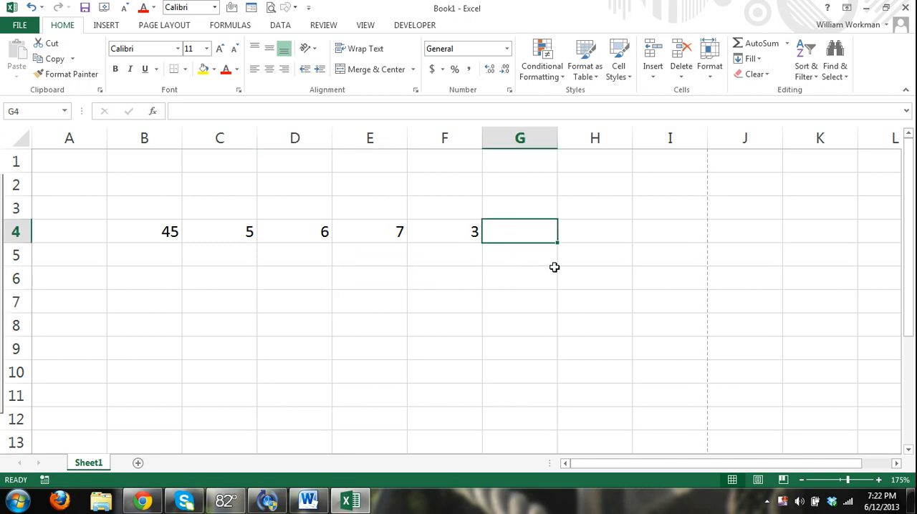
text(+)
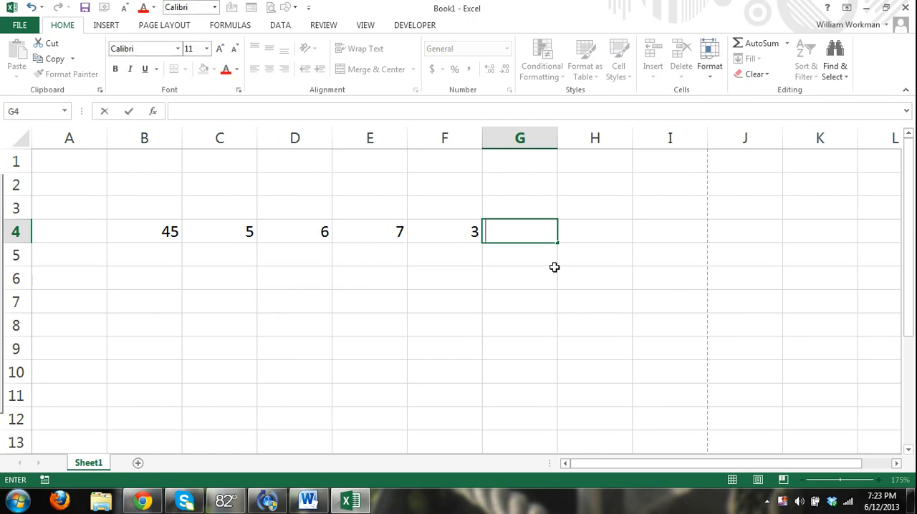
text(-)
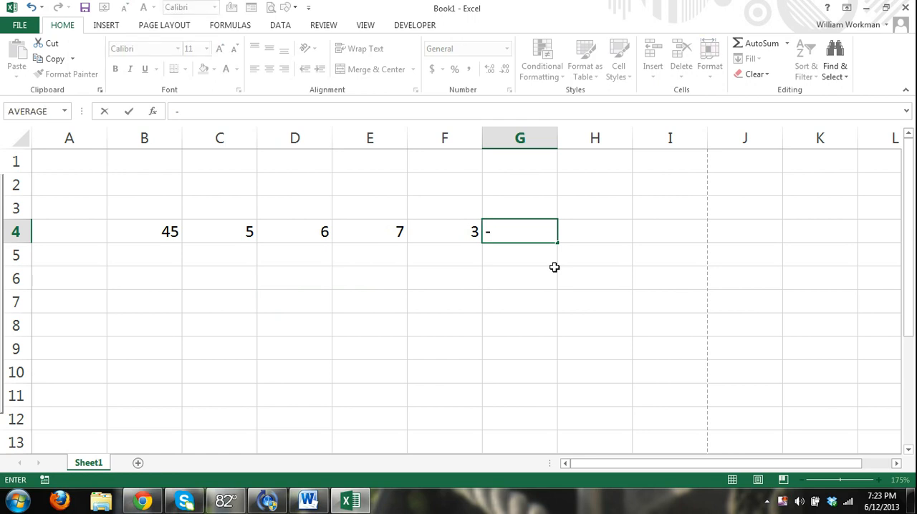
text(/)
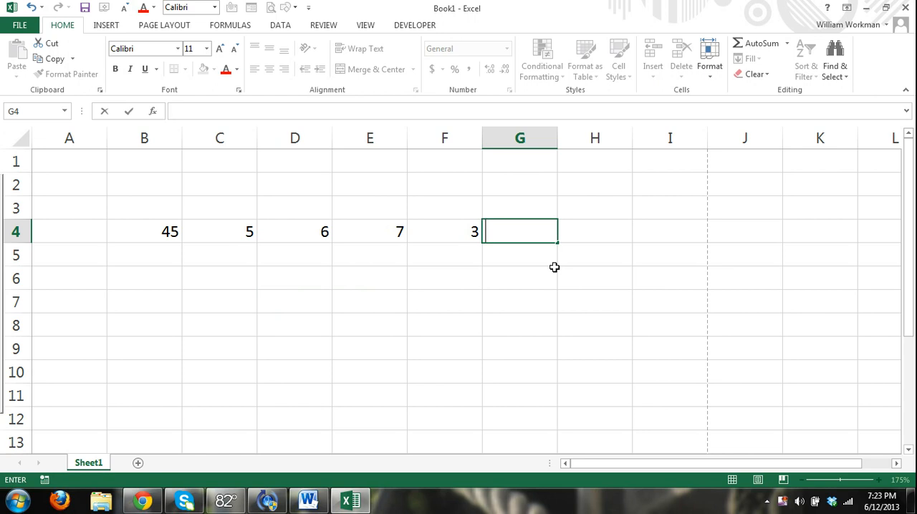
mouse_move(647, 305)
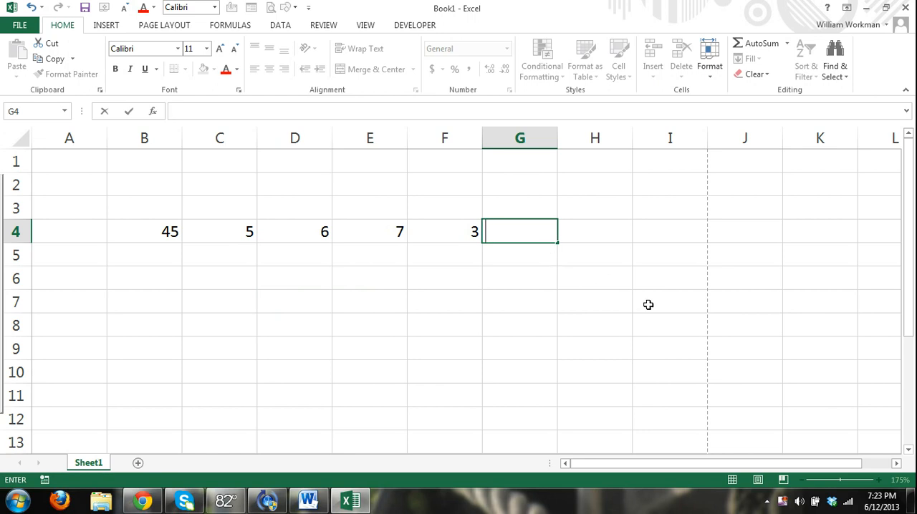
text(*)
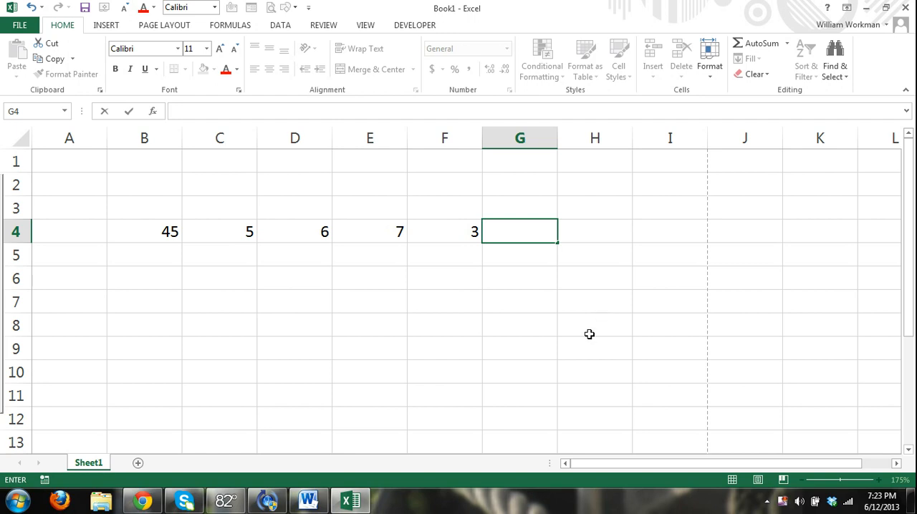
mouse_move(559, 333)
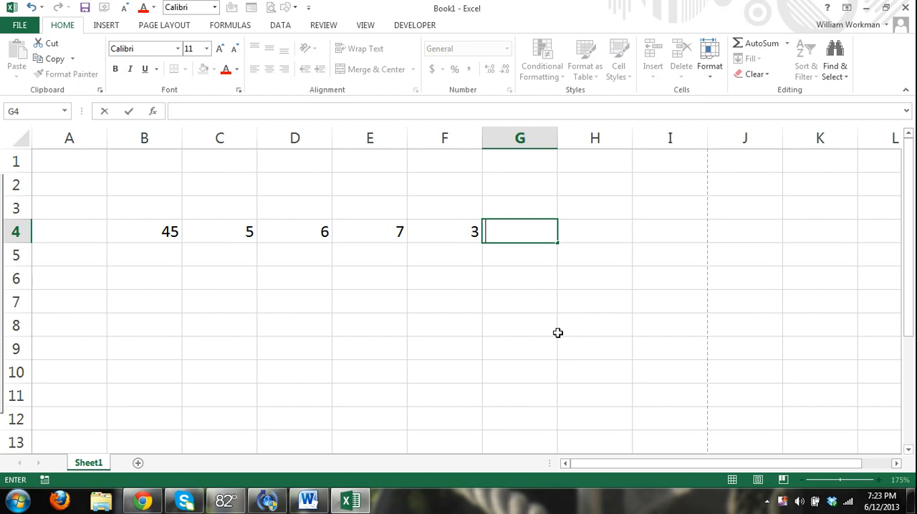
mouse_move(510, 261)
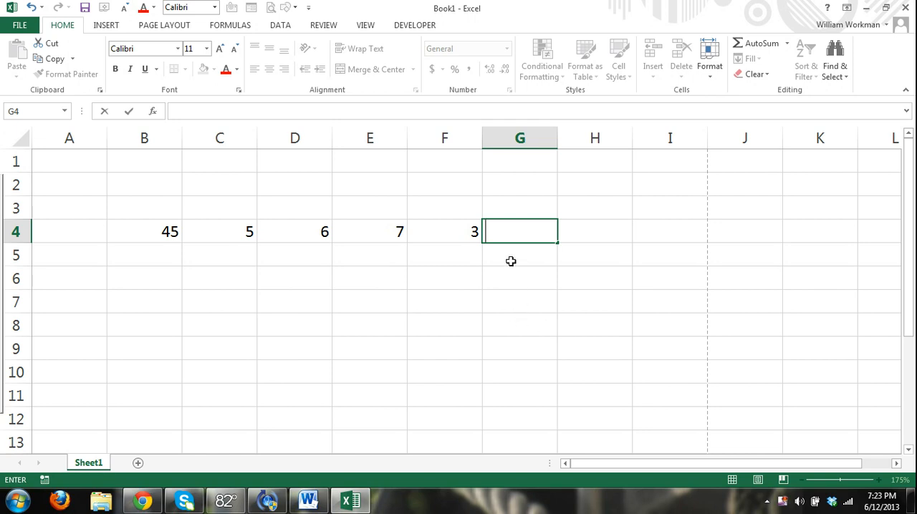
text(=)
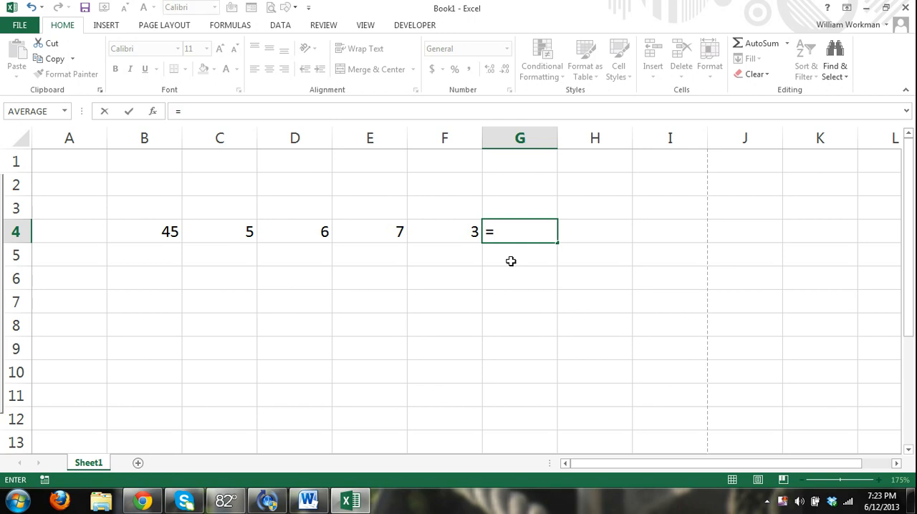
mouse_move(541, 278)
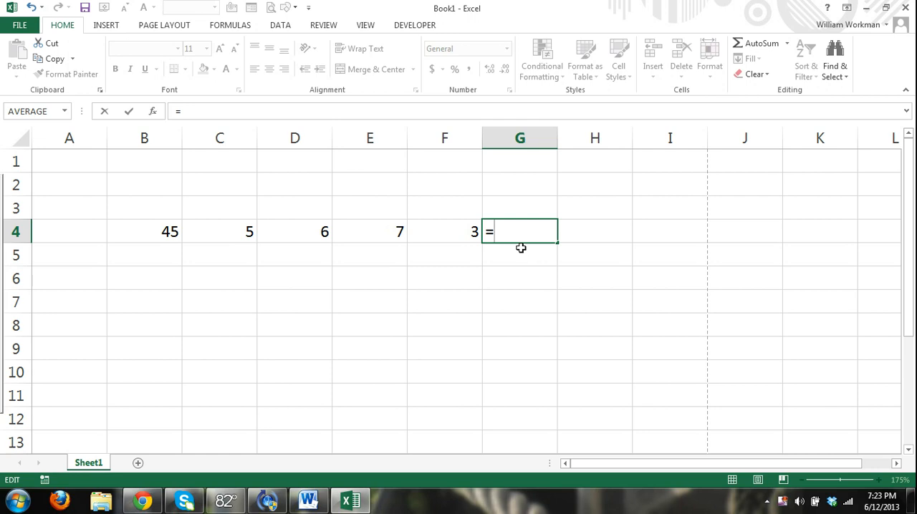
text(5+)
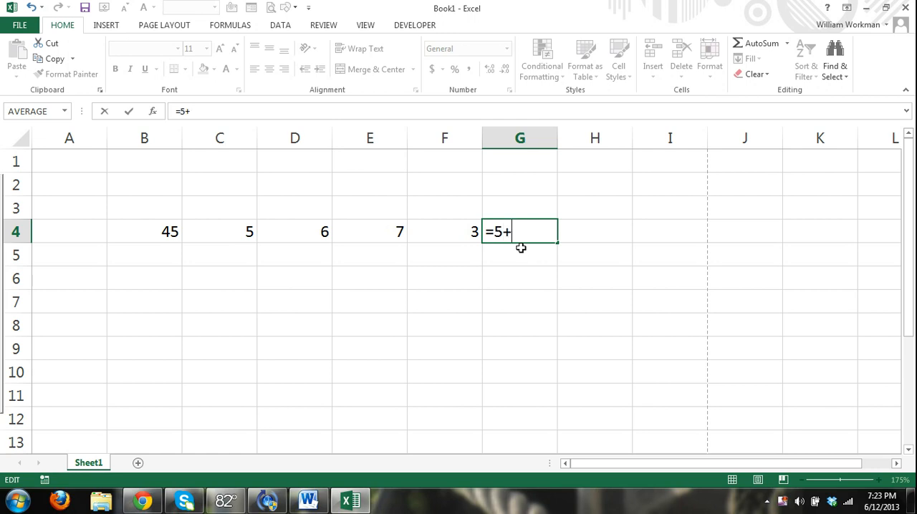
text(5)
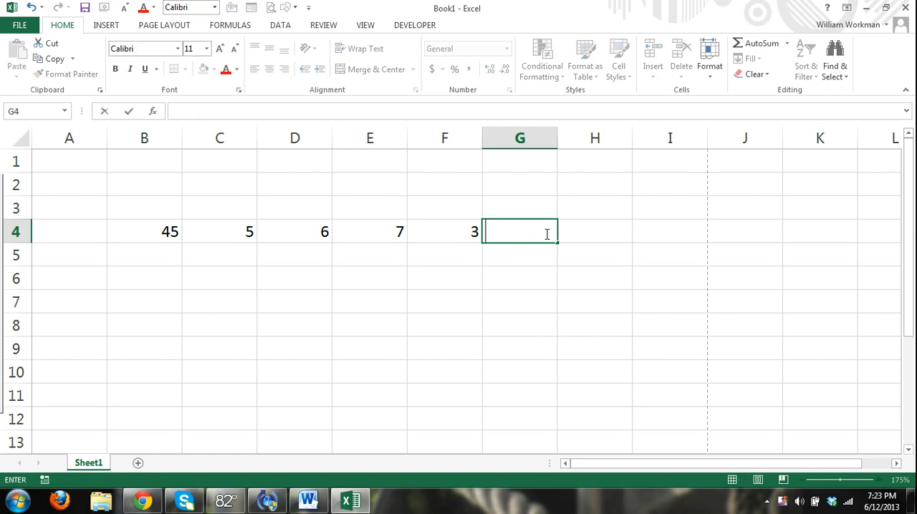
click(518, 300)
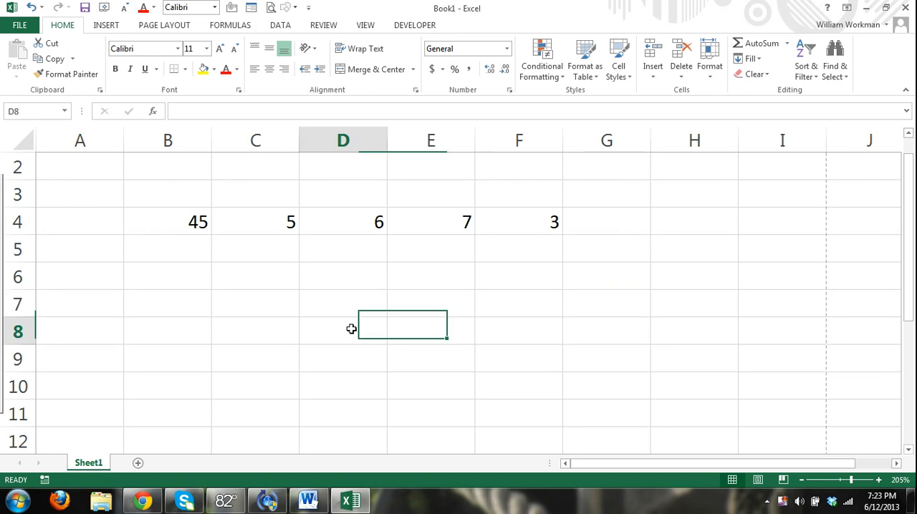
click(343, 331)
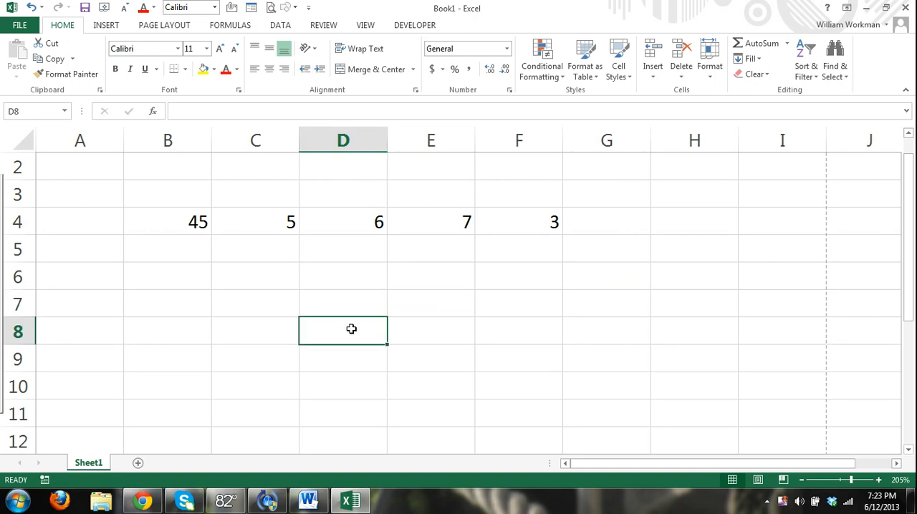
text(=)
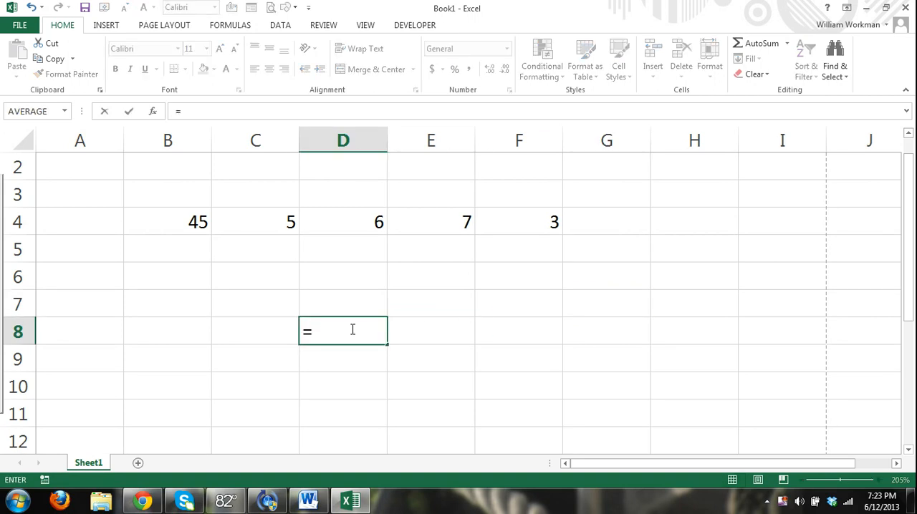
text(5-2)
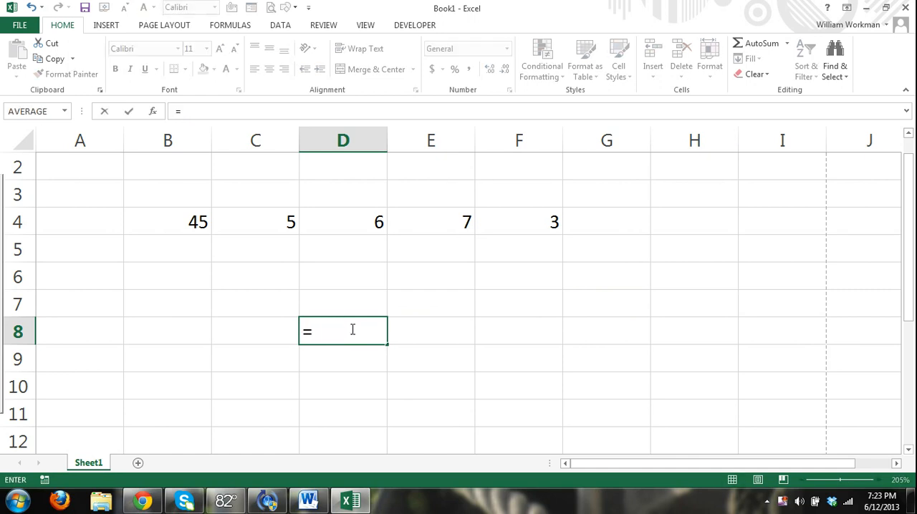
text(5)
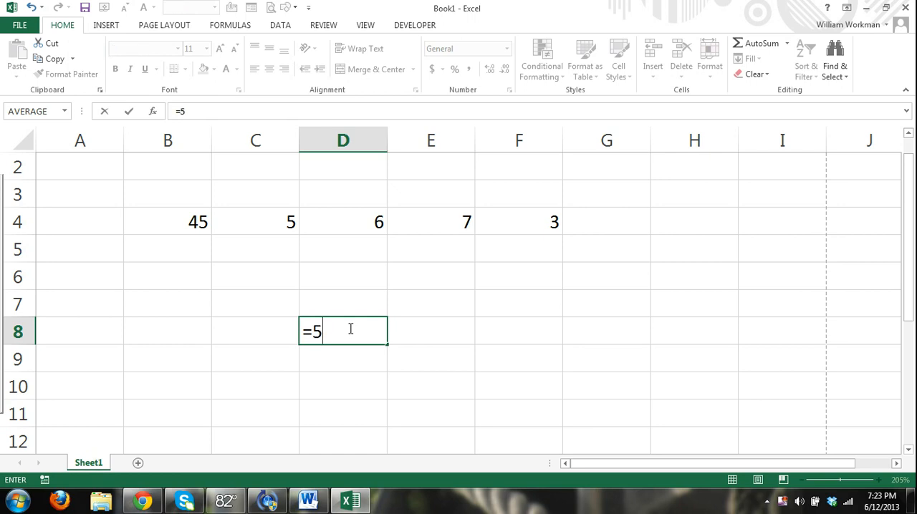
text(*5)
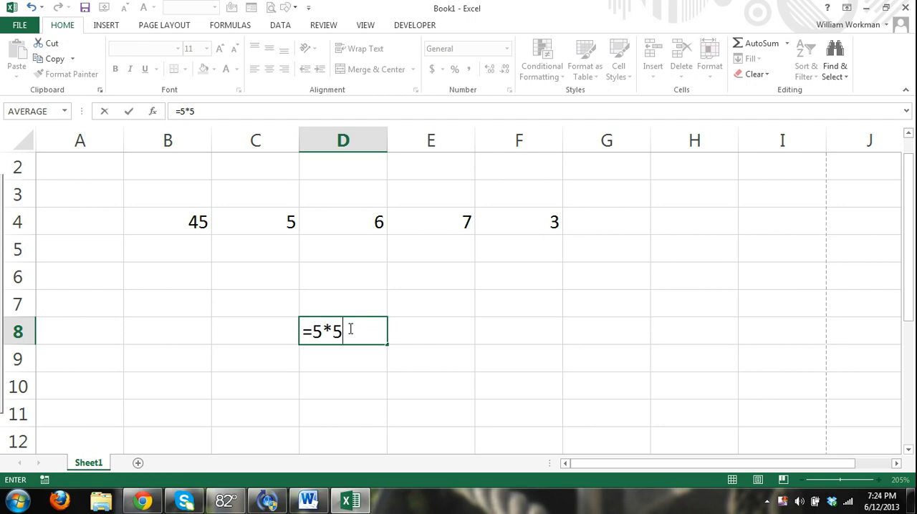
key(Enter)
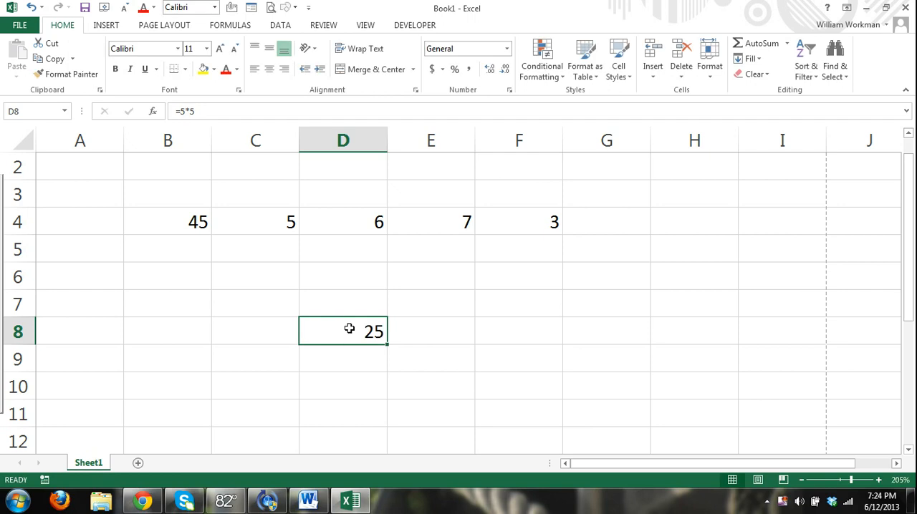
text(10)
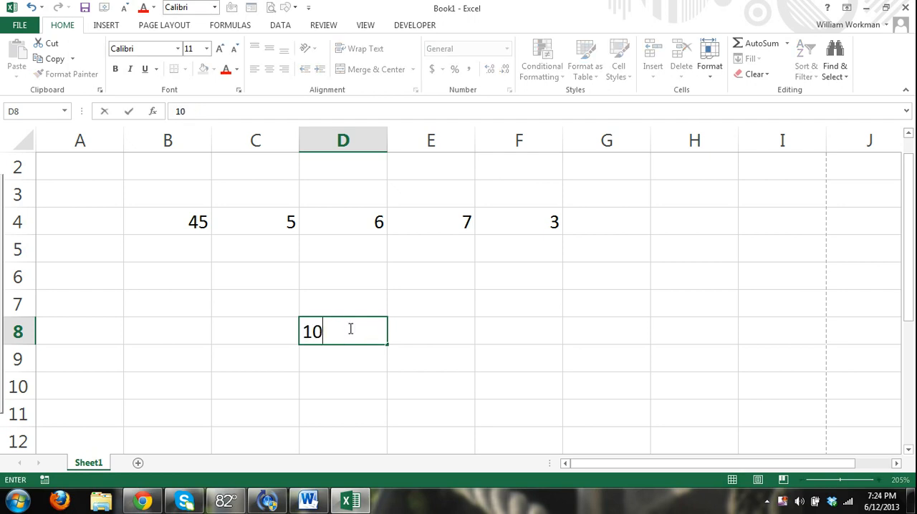
text(/)
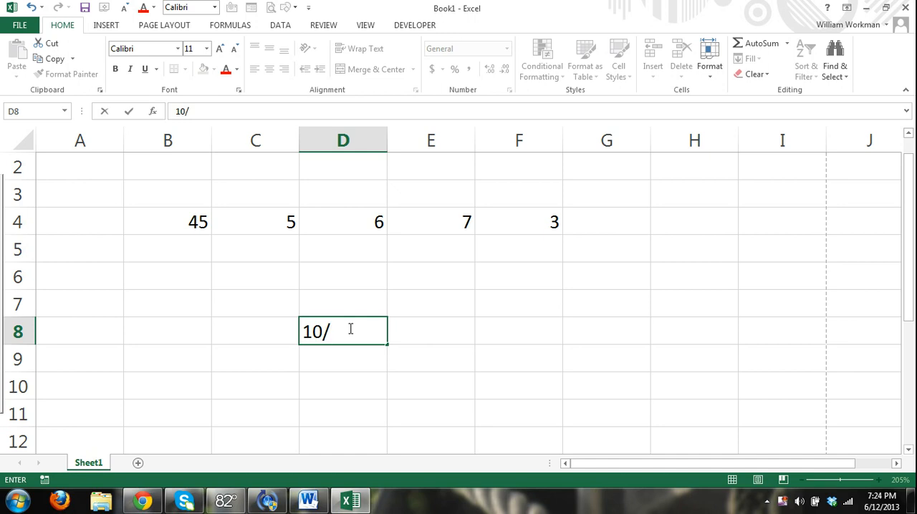
key(Escape)
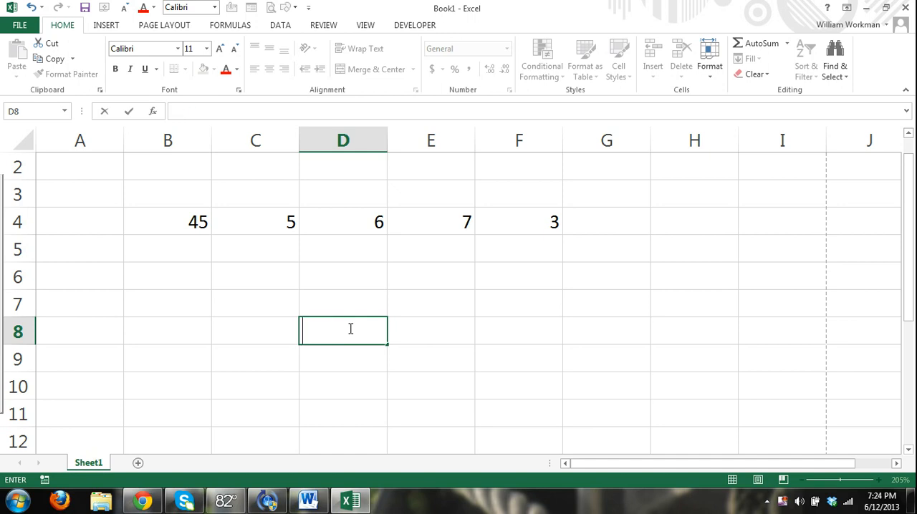
text(=10/2)
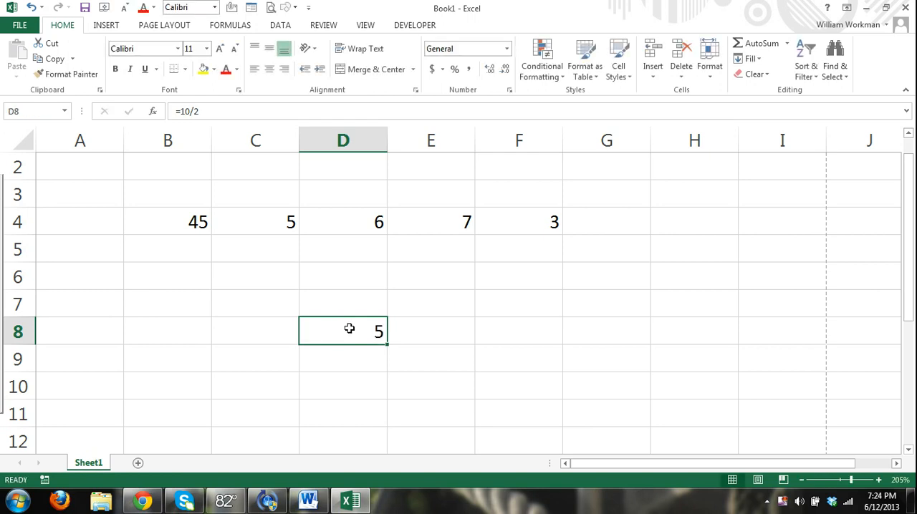
double_click(342, 331)
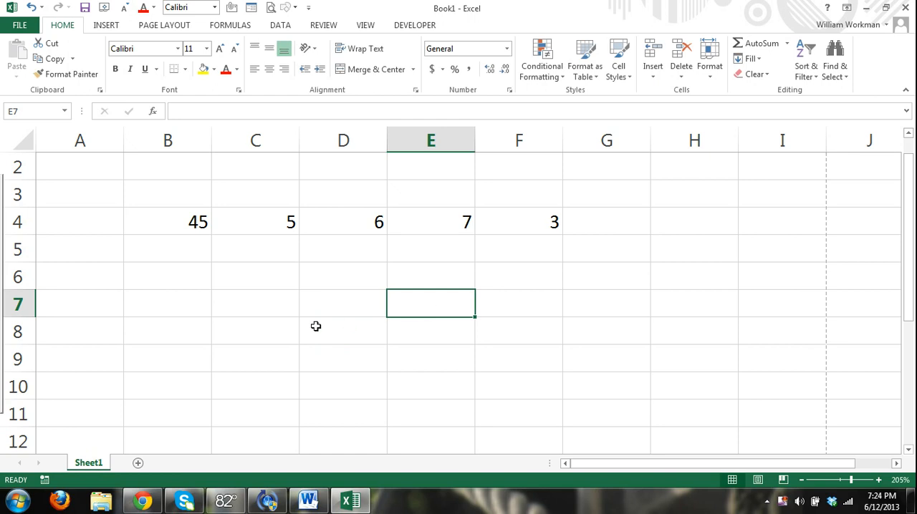
mouse_move(573, 263)
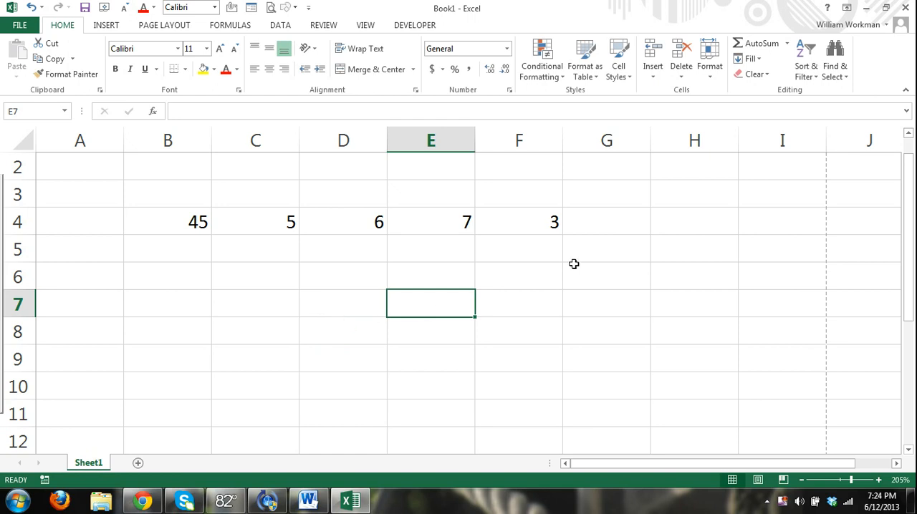
mouse_move(640, 224)
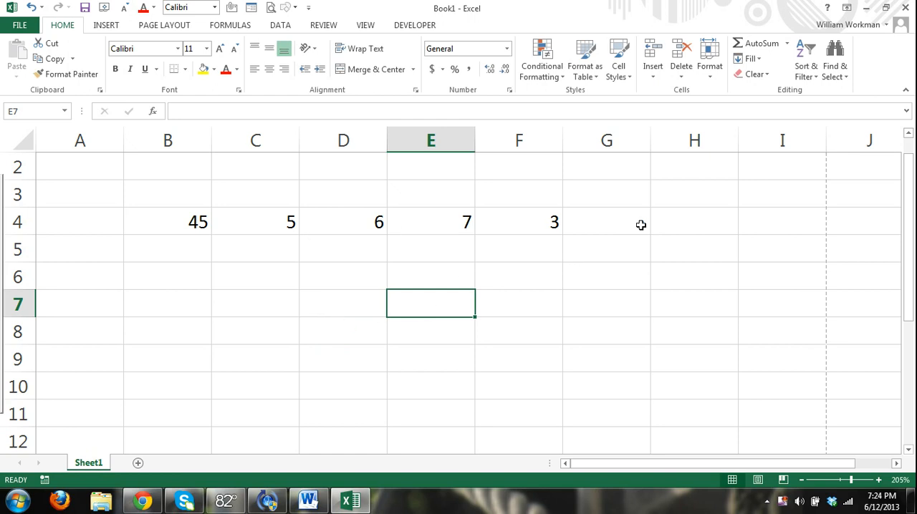
Add the heading Result in cell G3.
click(606, 195)
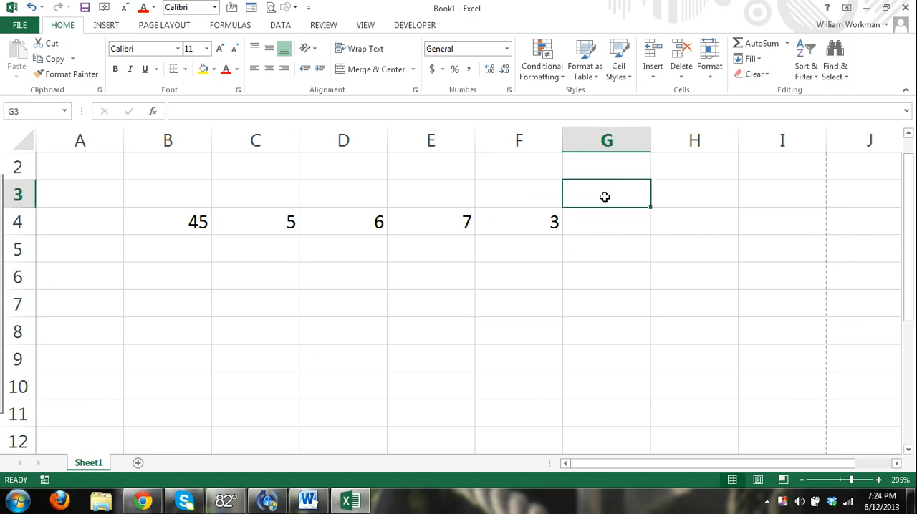
text(Result)
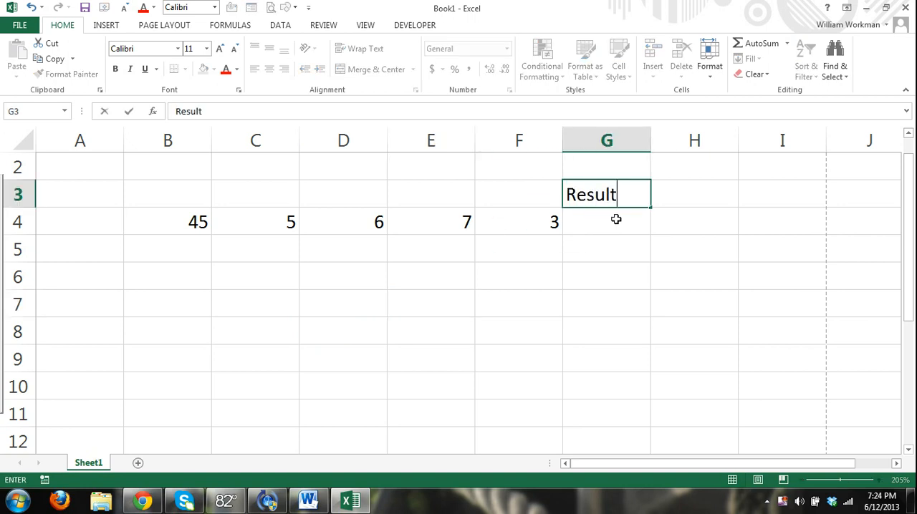
click(606, 277)
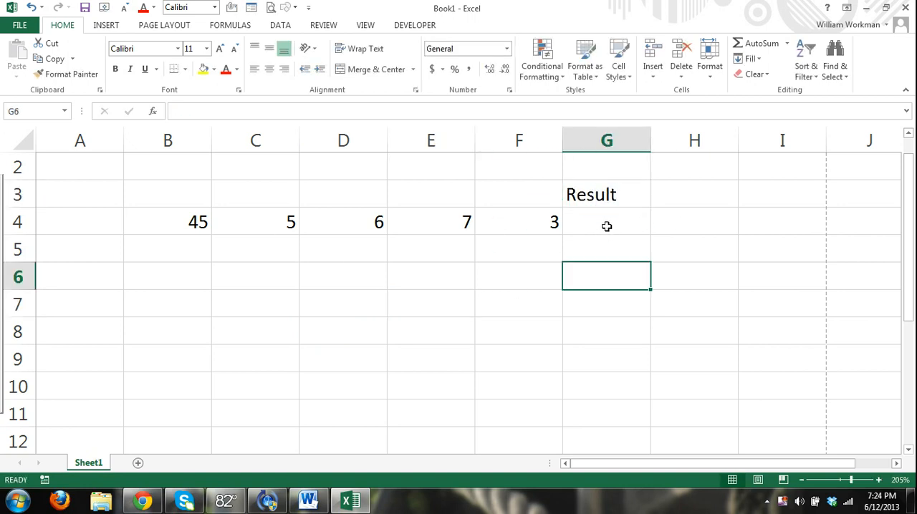
Enter the formula =B4+C4 in G4, giving 50.
click(608, 220)
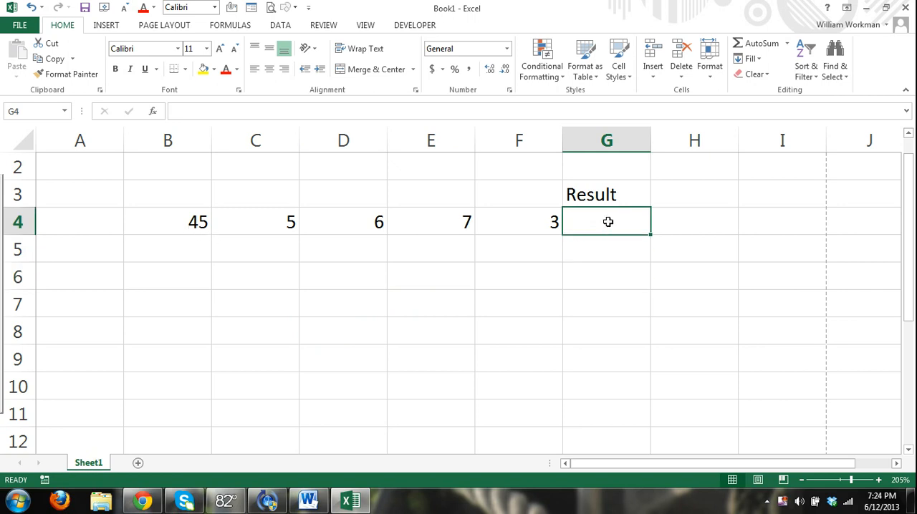
text(=)
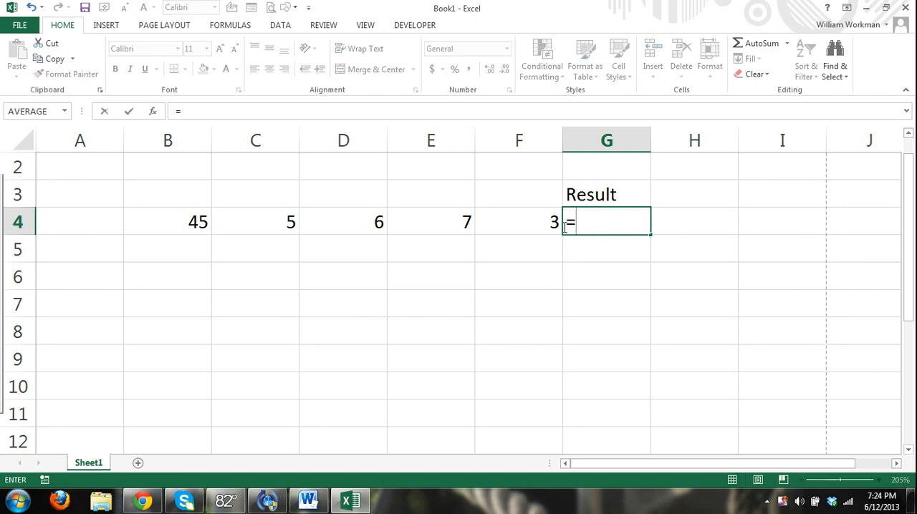
click(168, 221)
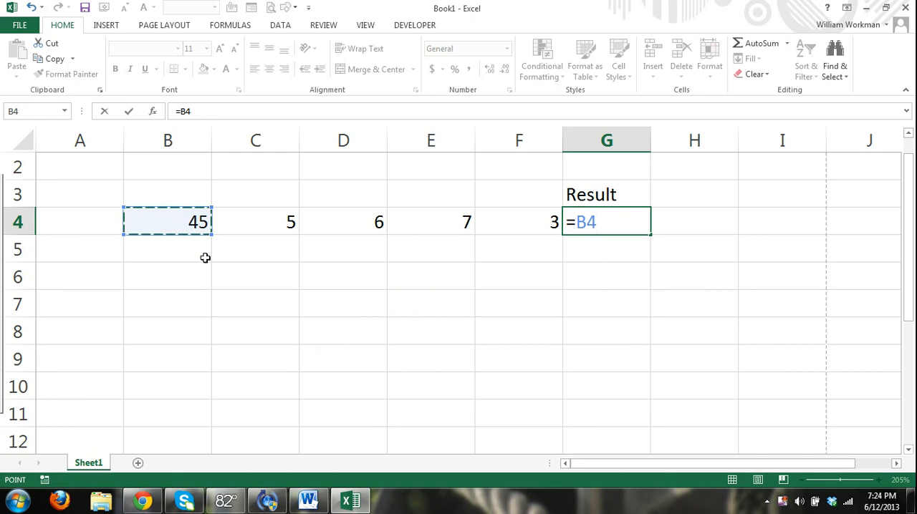
mouse_move(182, 218)
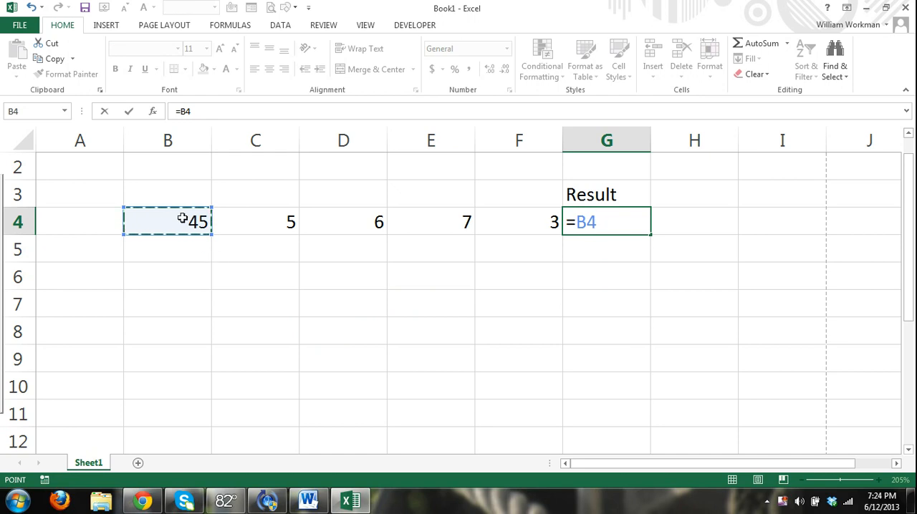
mouse_move(211, 243)
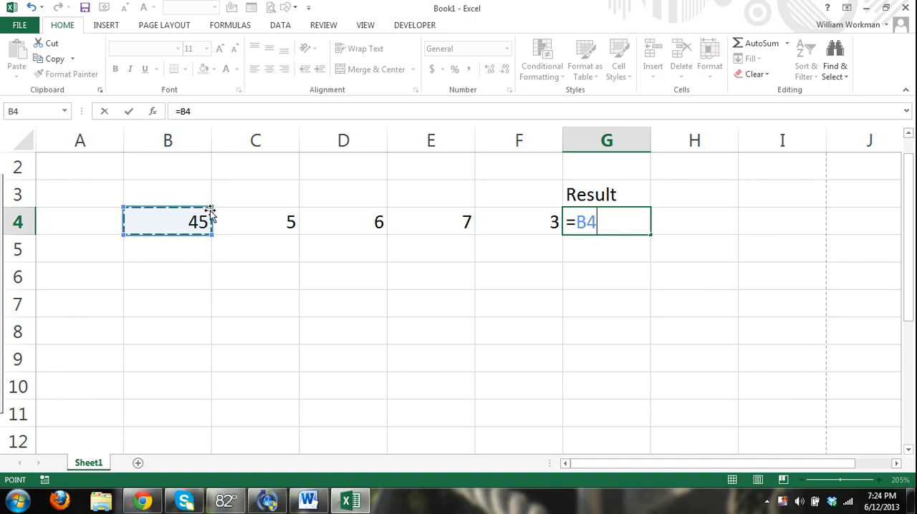
mouse_move(435, 355)
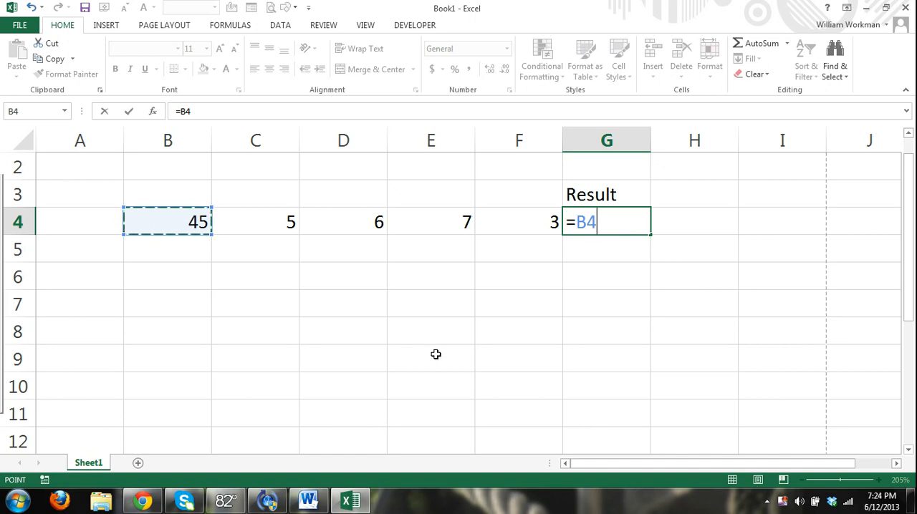
text(+)
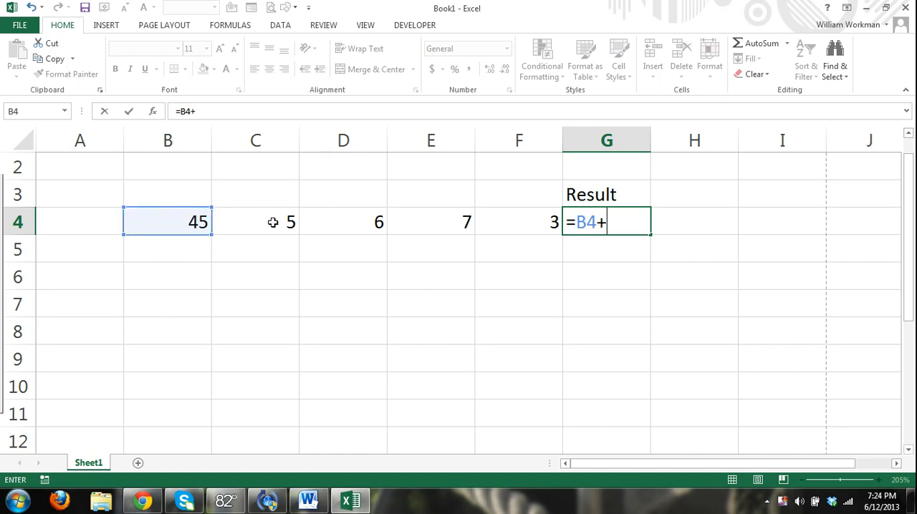
click(255, 222)
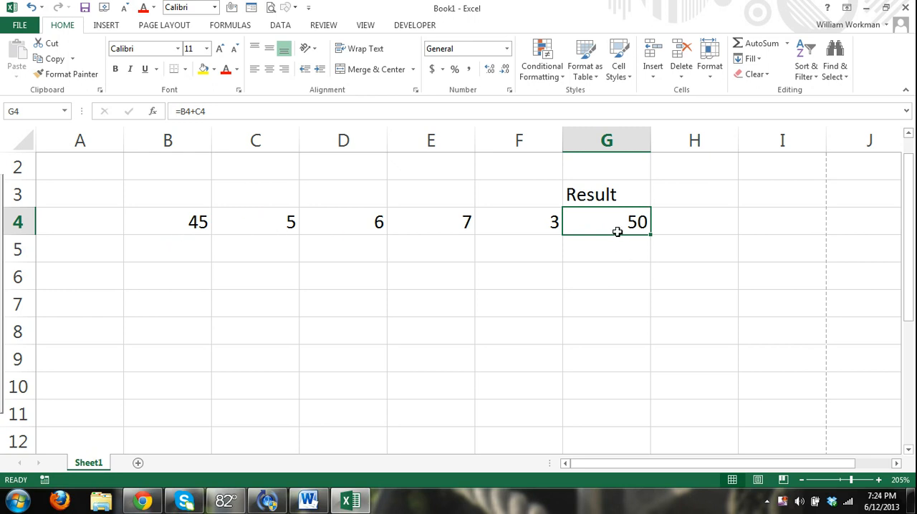
mouse_move(275, 223)
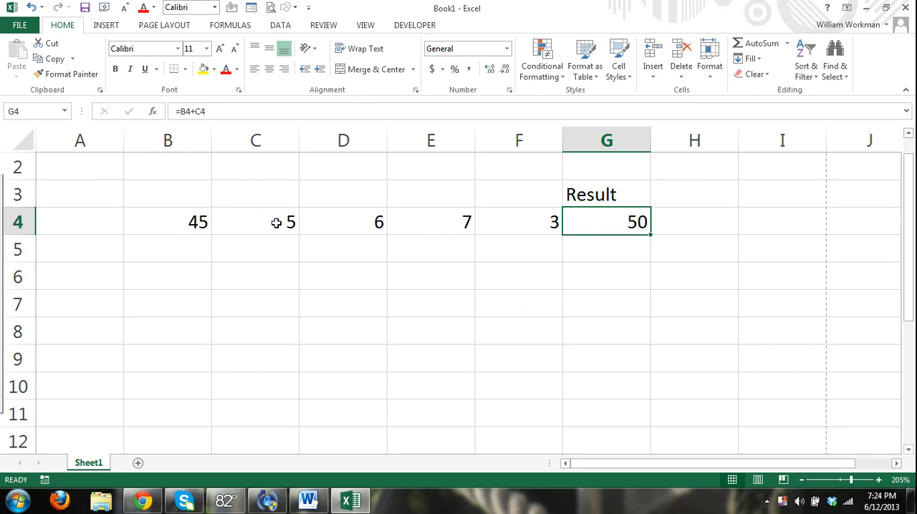
Enter 10 in C4 and 20 in B4 so G4 recalculates to 30, then return to G4.
click(255, 222)
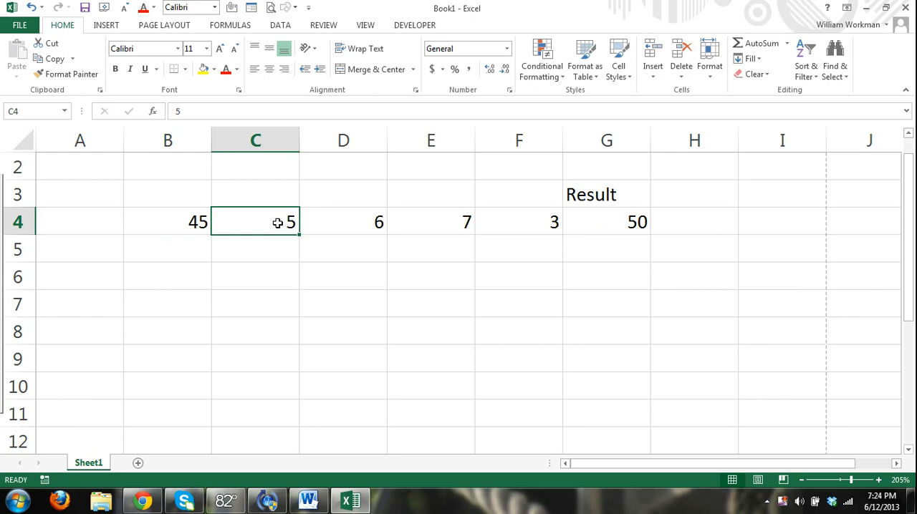
text(10)
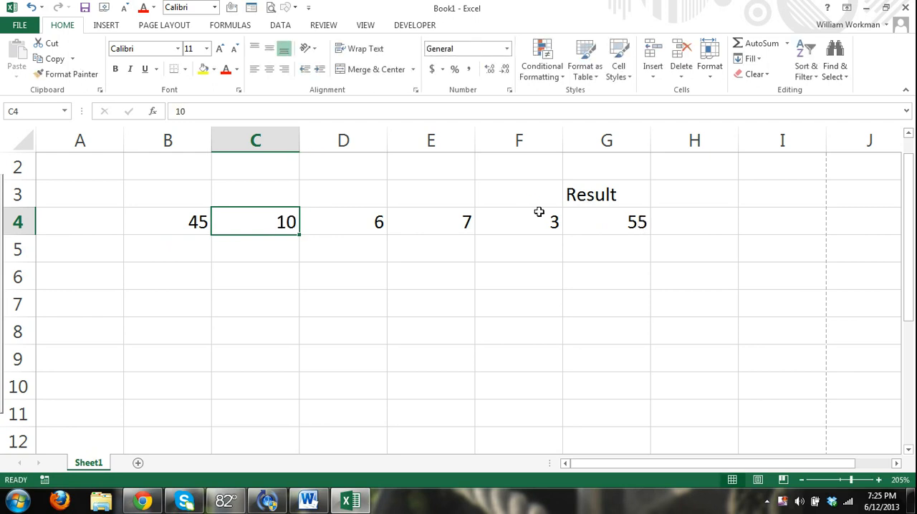
click(167, 220)
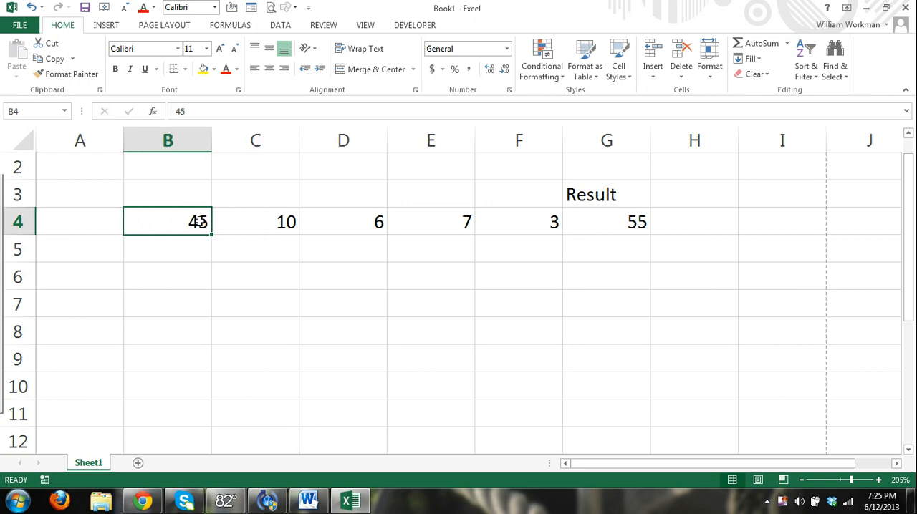
text(20)
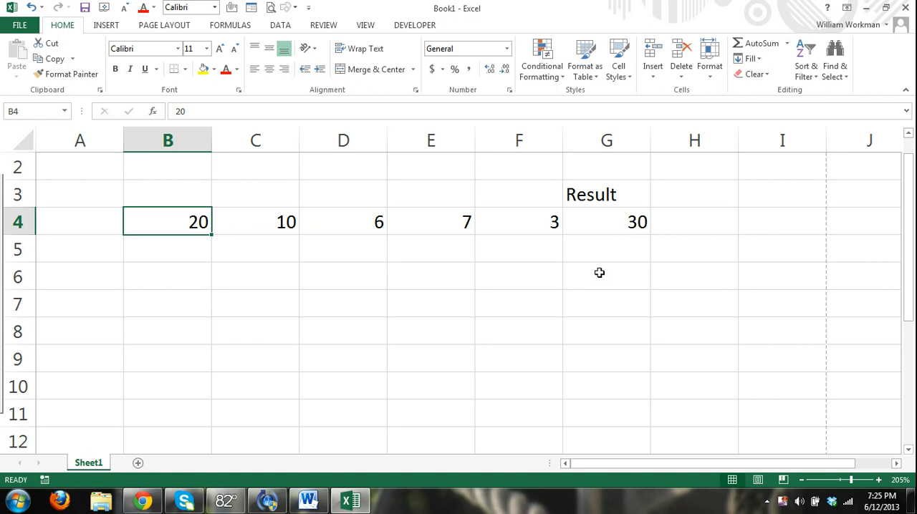
mouse_move(610, 261)
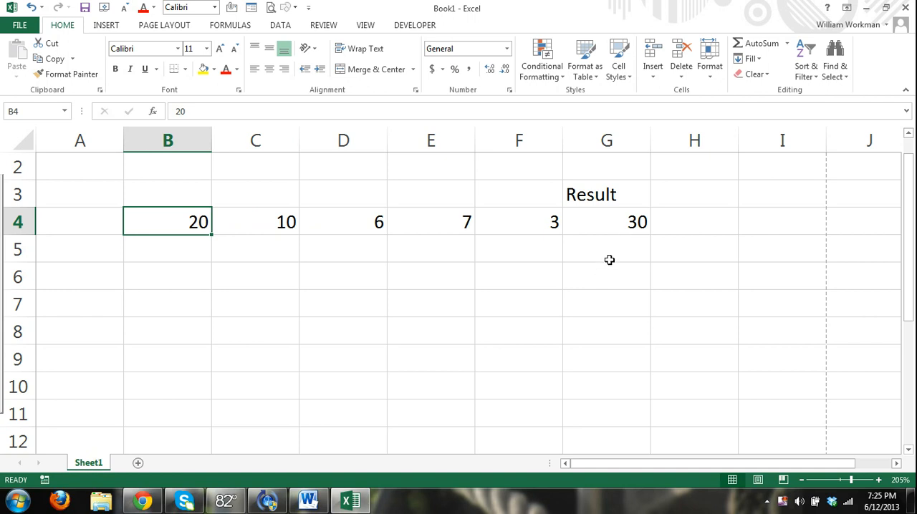
click(608, 221)
text(=)
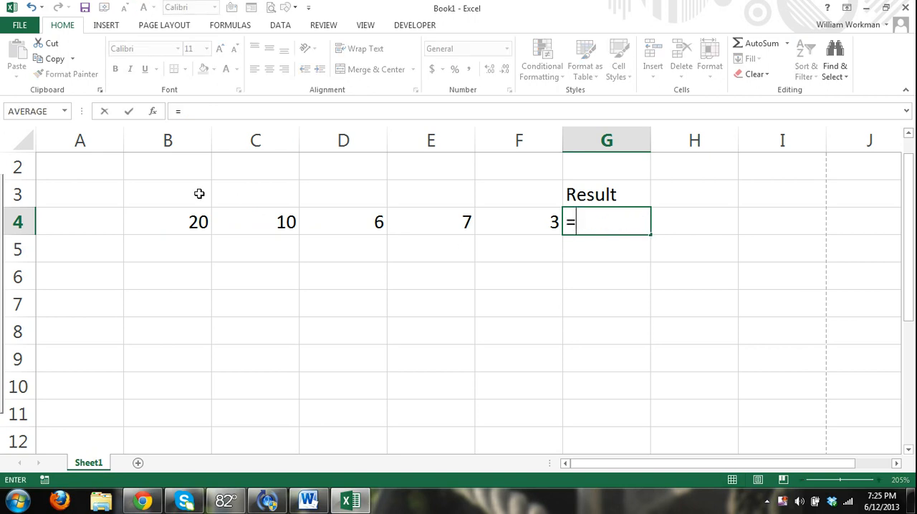
Build =B4*C4+D4-E4/F4 in G4 with cell references, returning 203.6667.
click(168, 222)
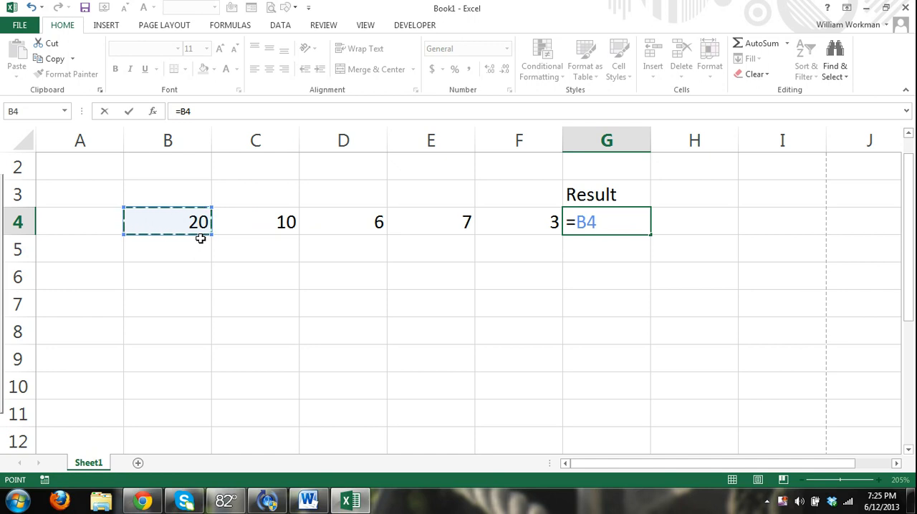
text(*)
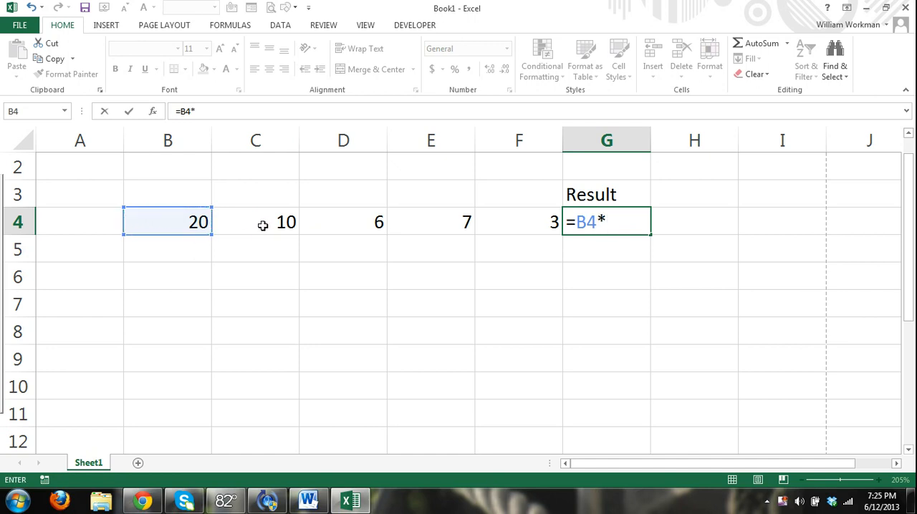
click(255, 220)
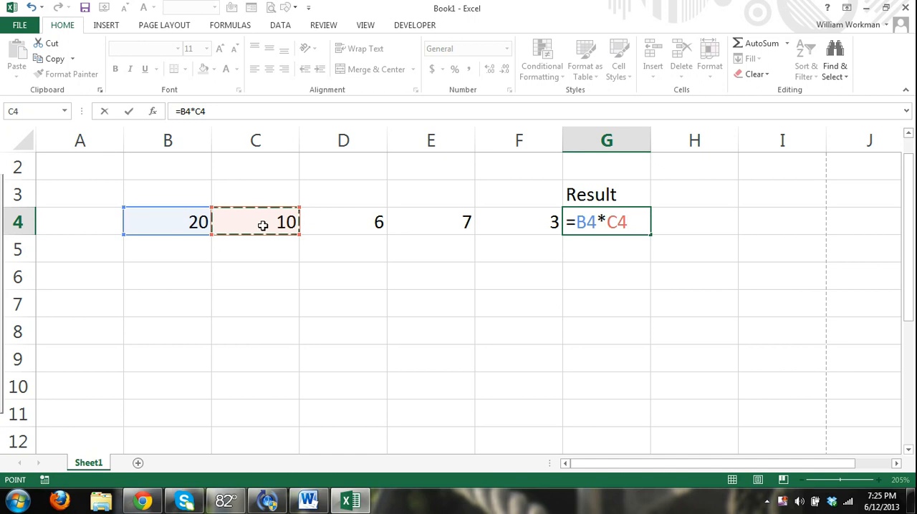
click(344, 220)
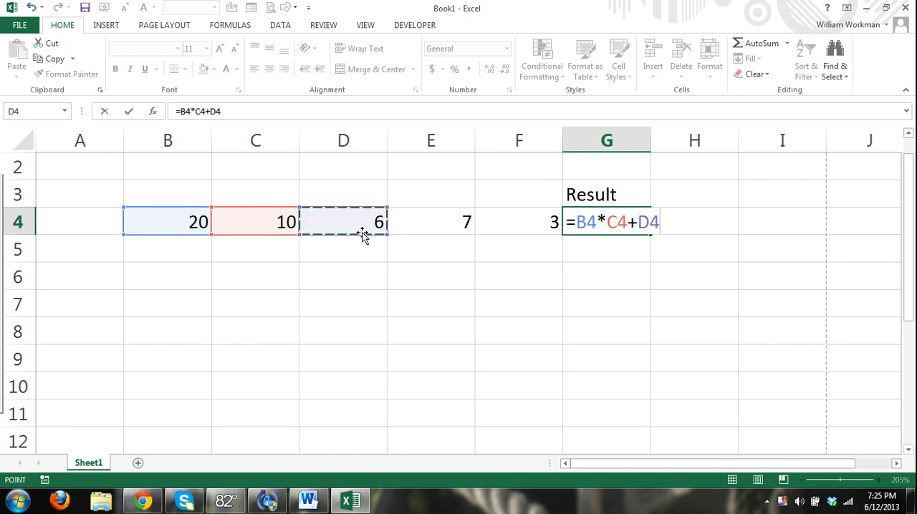
text(-)
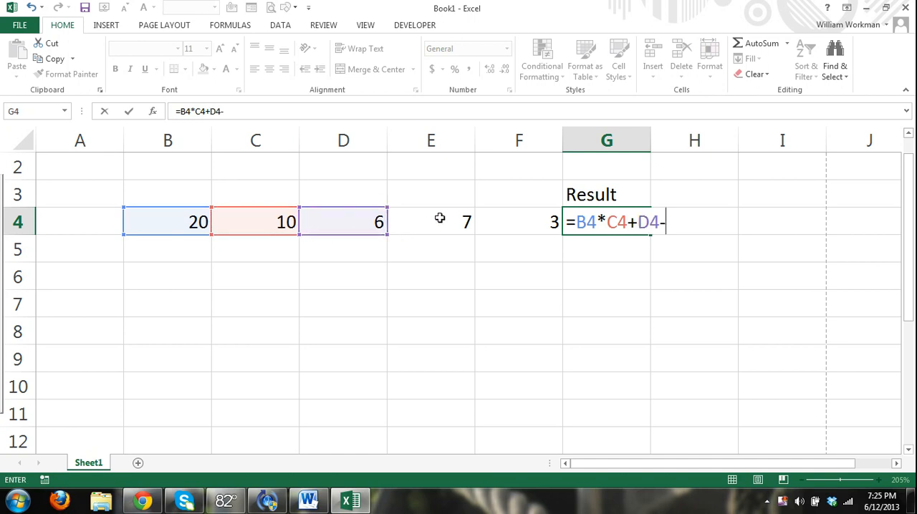
click(430, 220)
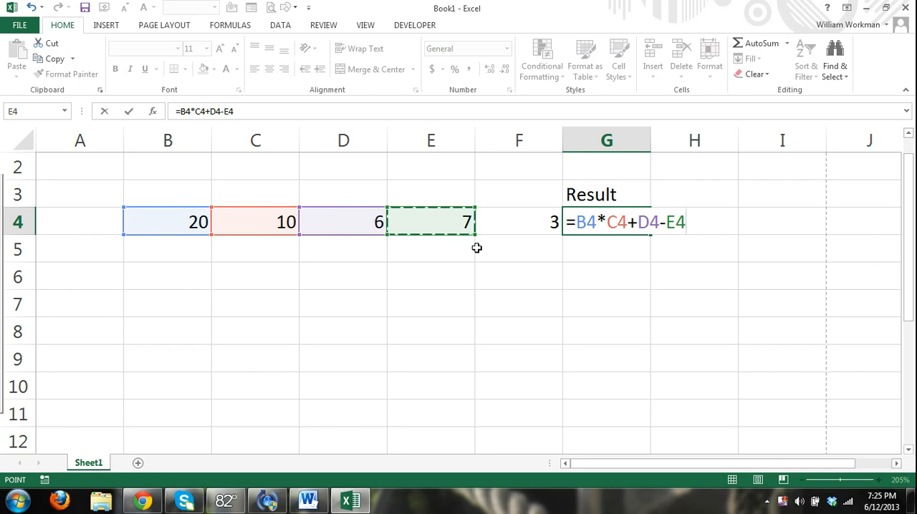
text(/)
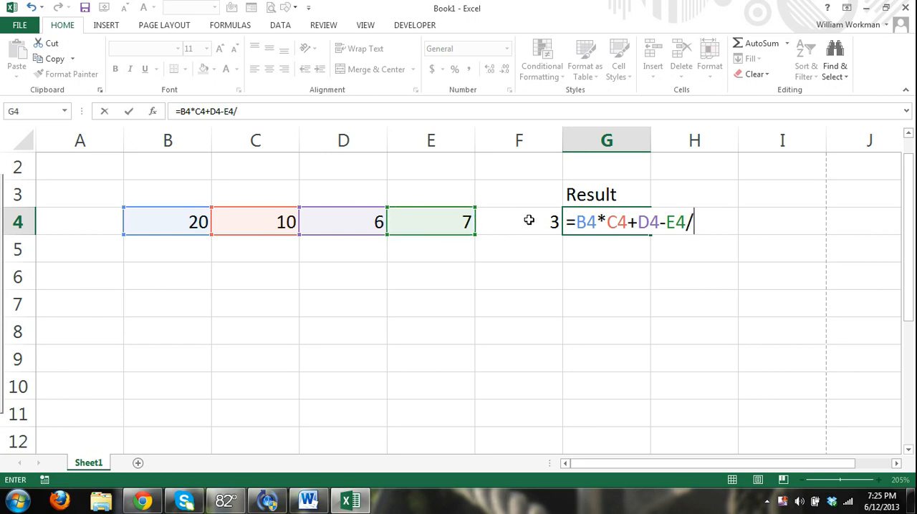
key(enter)
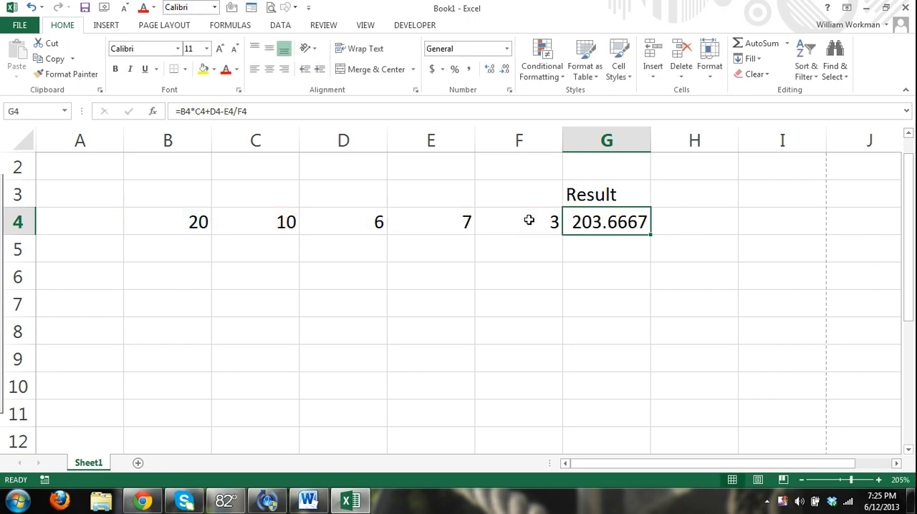
mouse_move(530, 252)
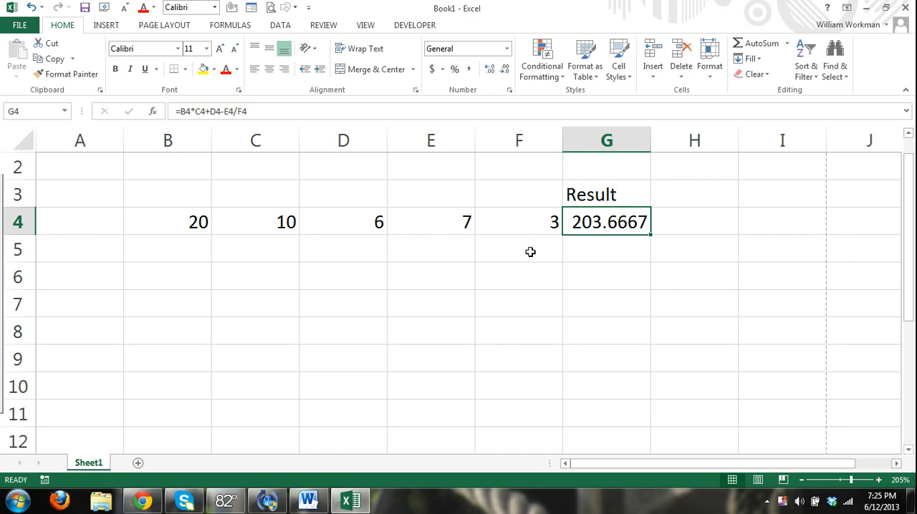
mouse_move(581, 267)
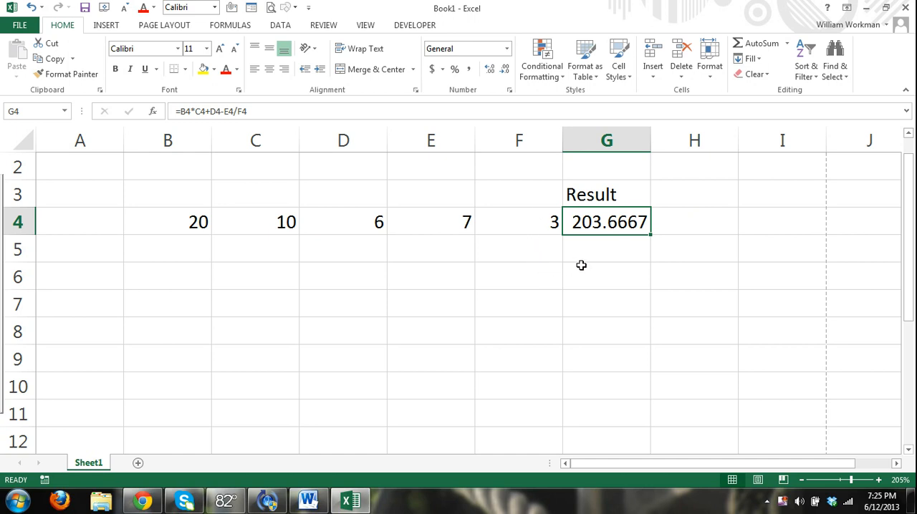
mouse_move(588, 270)
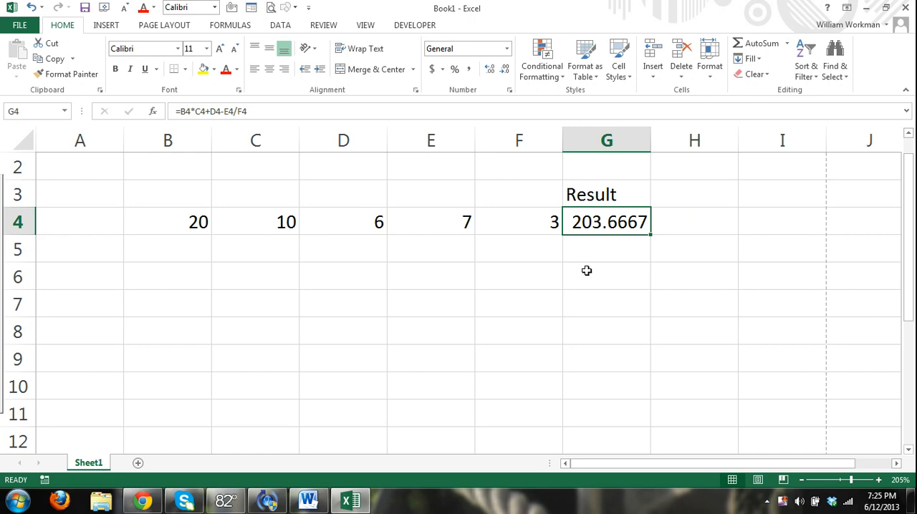
mouse_move(590, 267)
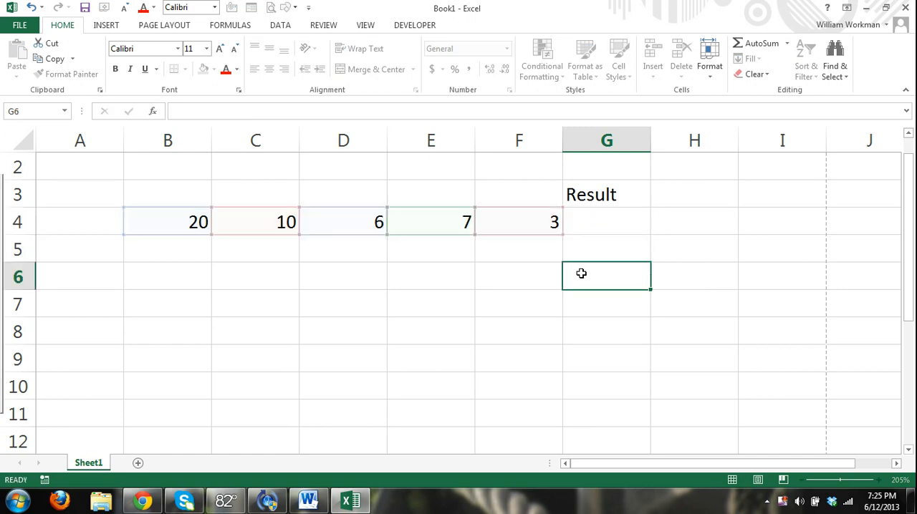
Sum B4 through F4 in G4 with references to show 46, then reselect the cleared G4.
text(=B4)
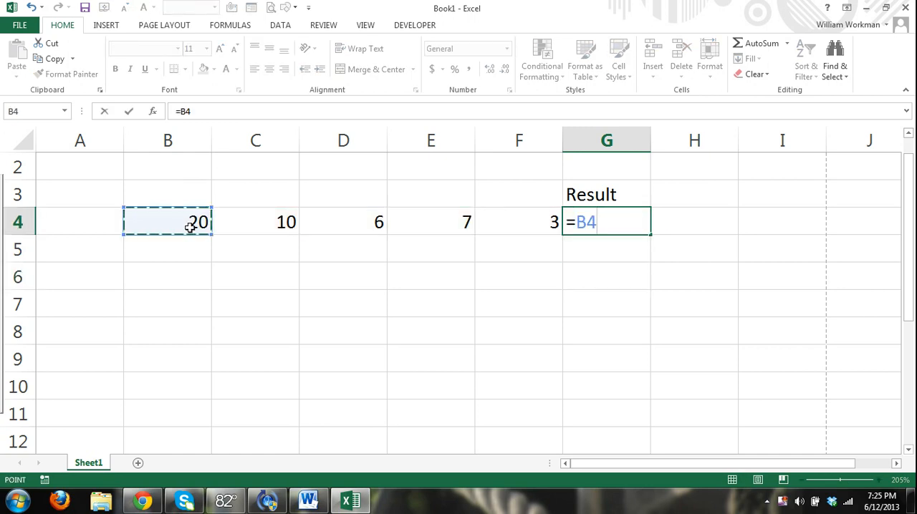
click(255, 220)
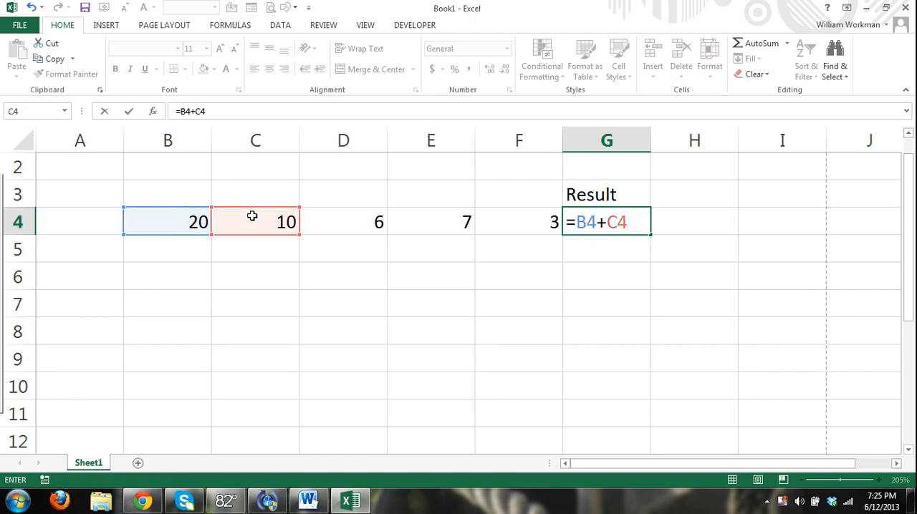
click(344, 220)
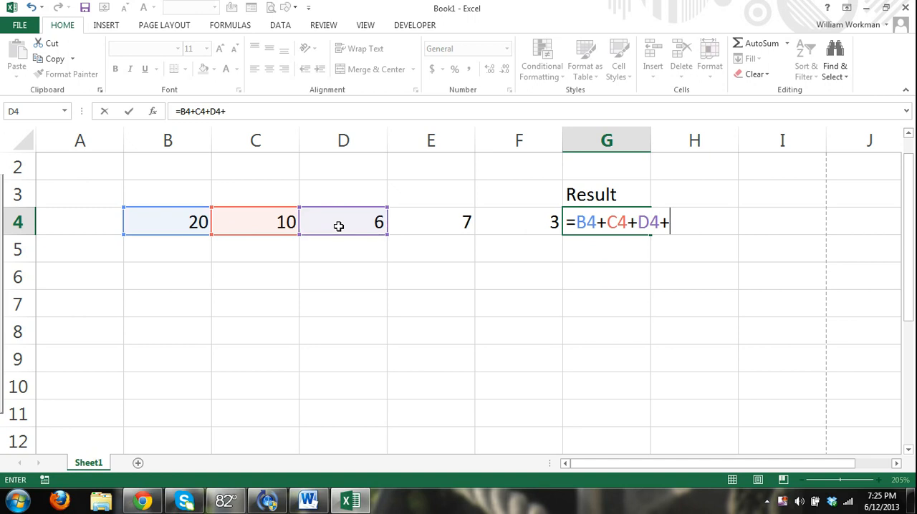
click(429, 221)
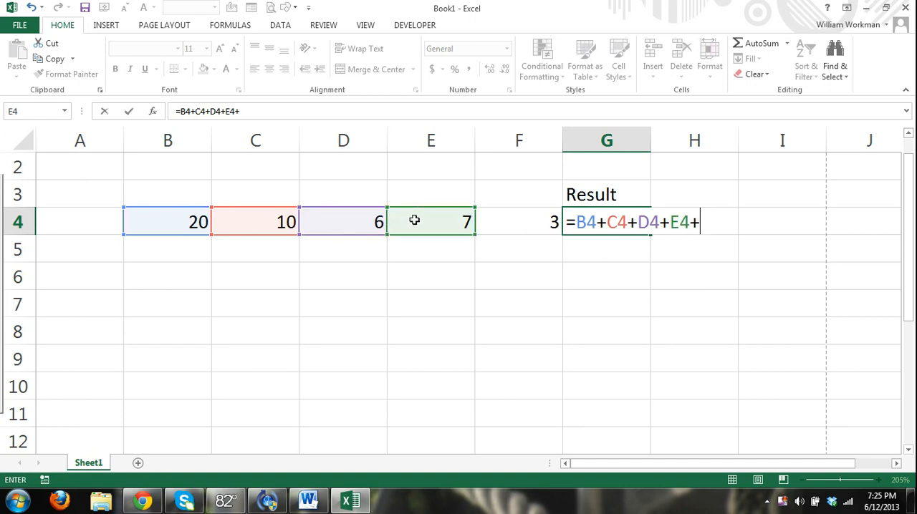
click(519, 220)
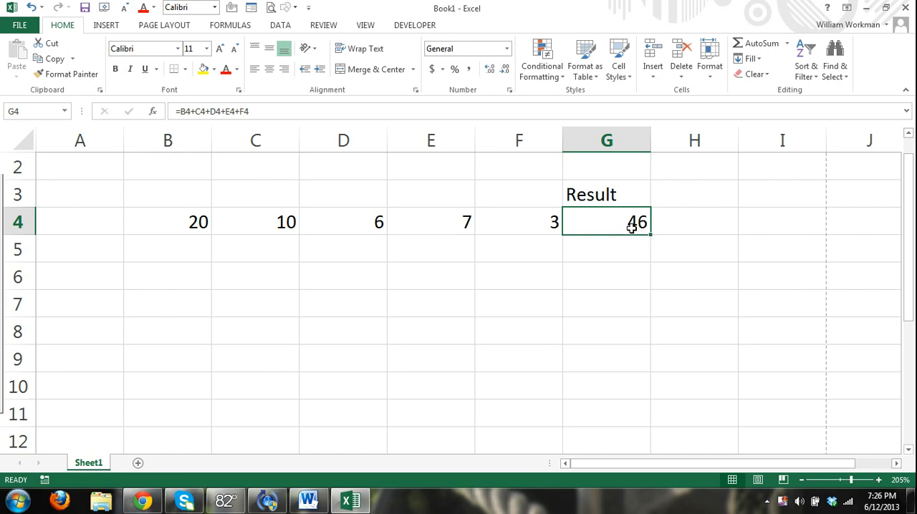
click(606, 303)
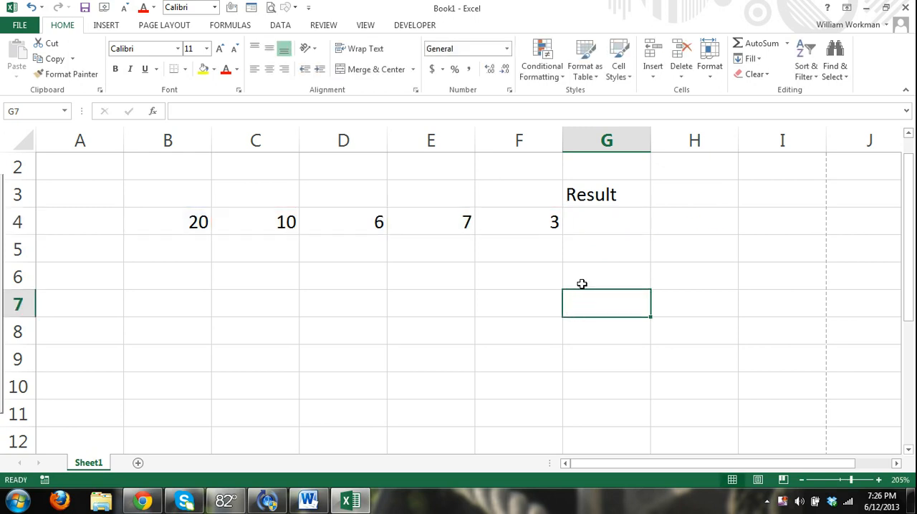
click(608, 221)
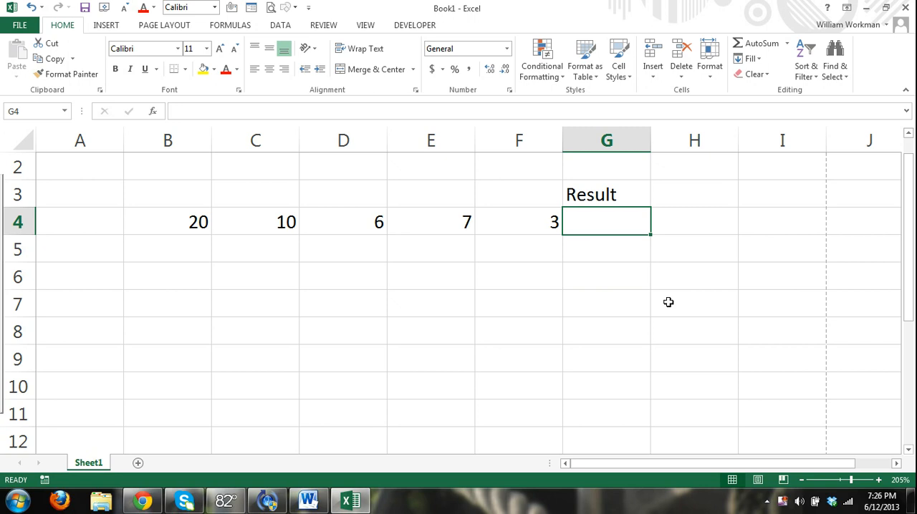
mouse_move(507, 281)
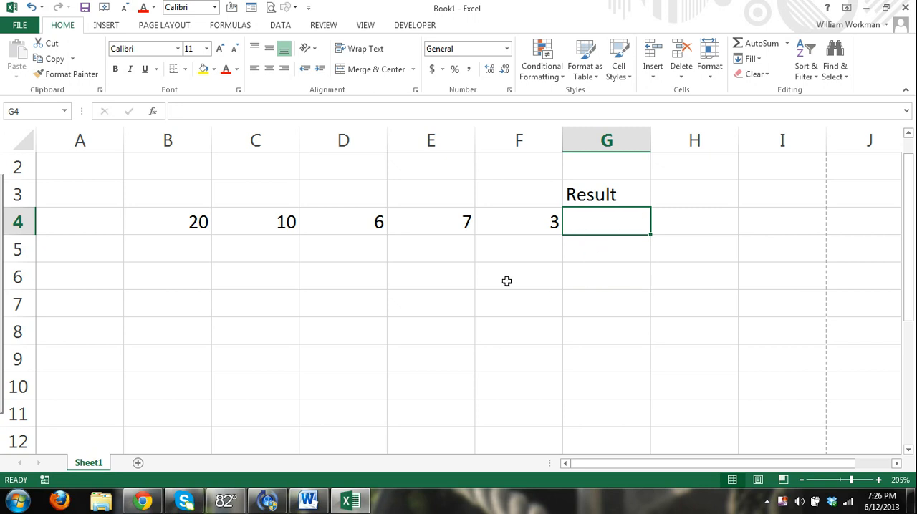
mouse_move(429, 217)
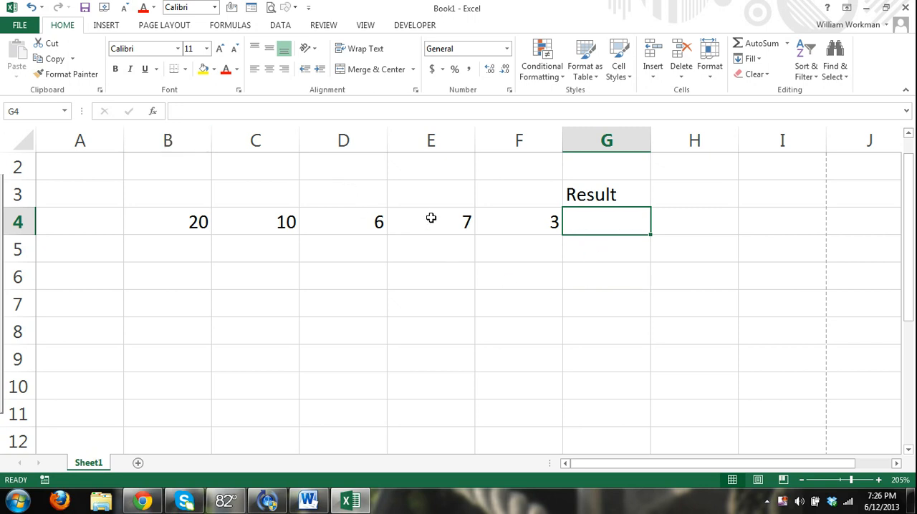
mouse_move(420, 219)
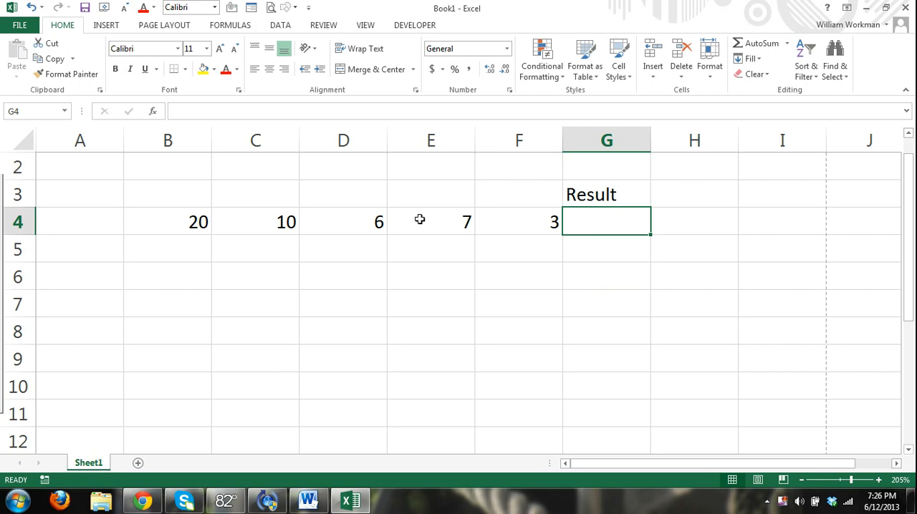
Show the FORMULAS ribbon with its function library commands.
click(229, 24)
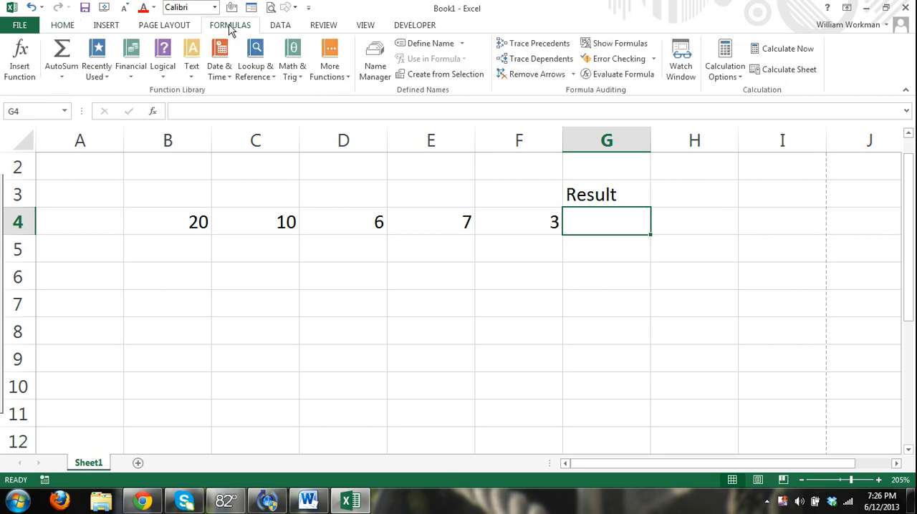
mouse_move(248, 185)
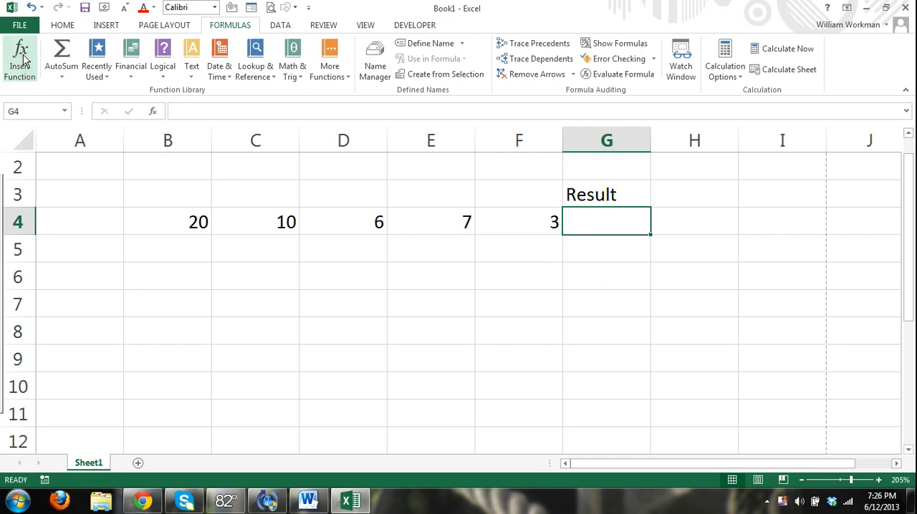
mouse_move(20, 60)
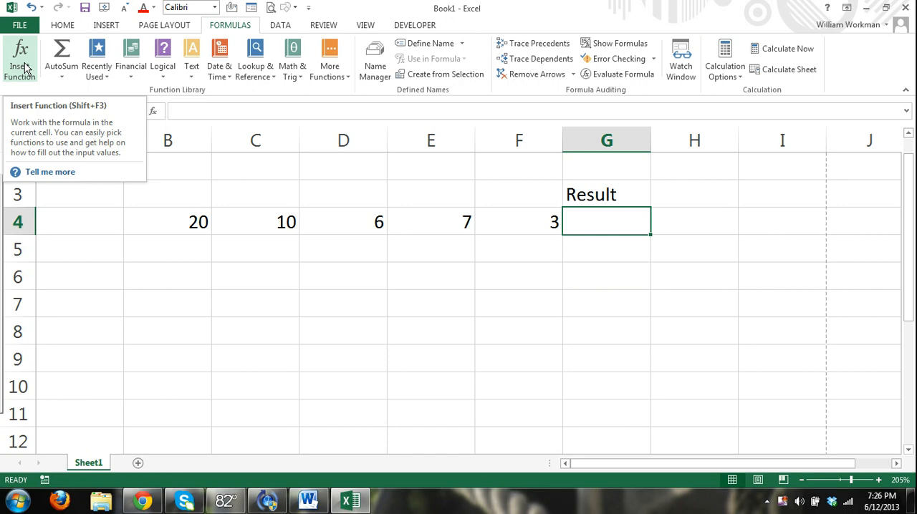
Search Insert Function for 'add numbers together', getting SUM recommended first.
click(21, 57)
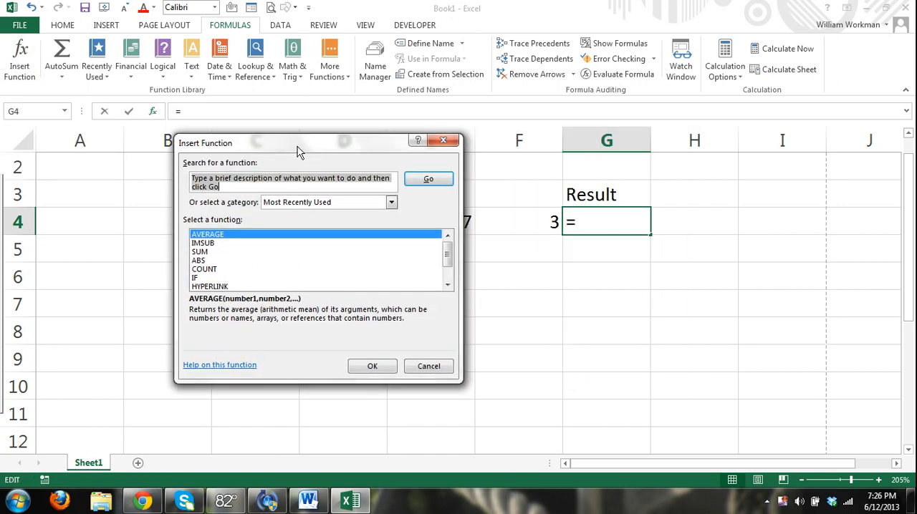
mouse_move(286, 175)
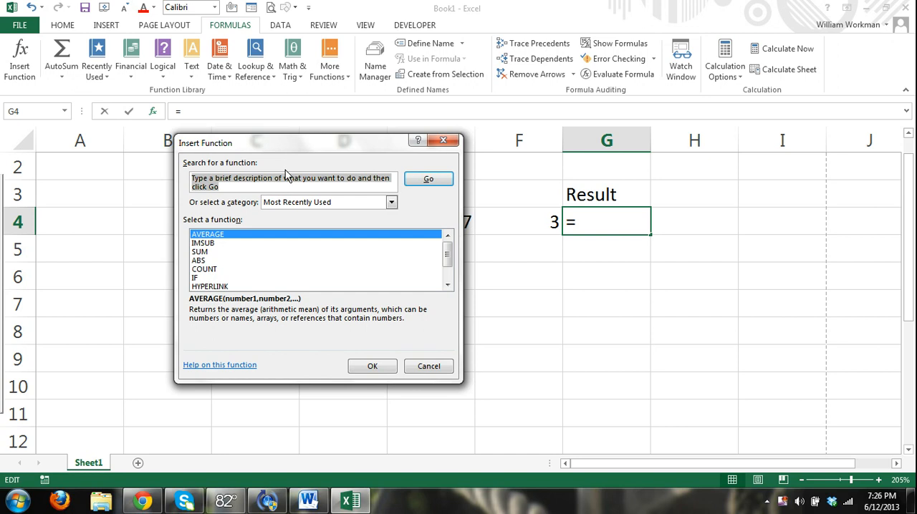
drag(286, 142, 516, 259)
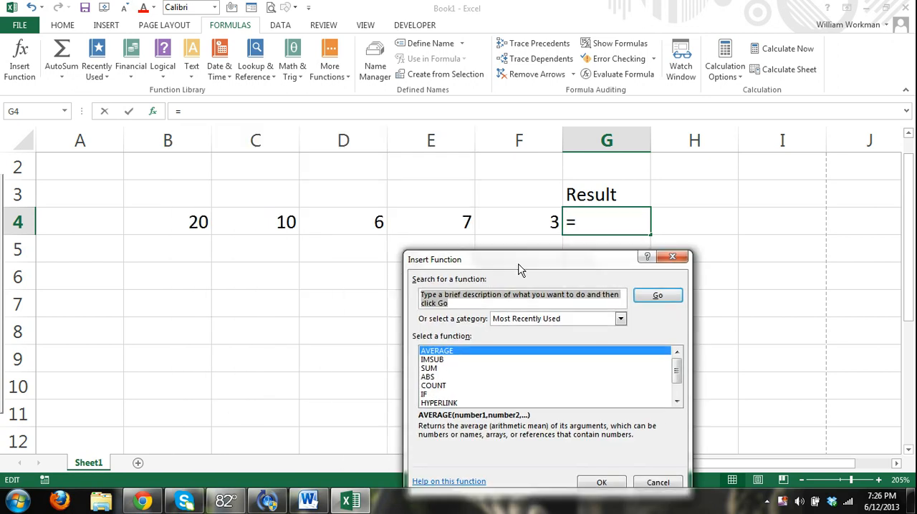
drag(522, 259, 401, 134)
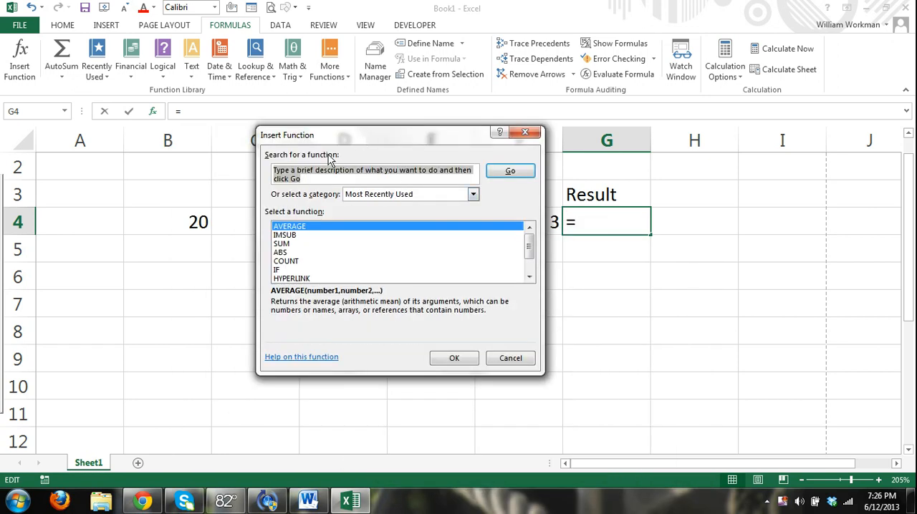
mouse_move(408, 143)
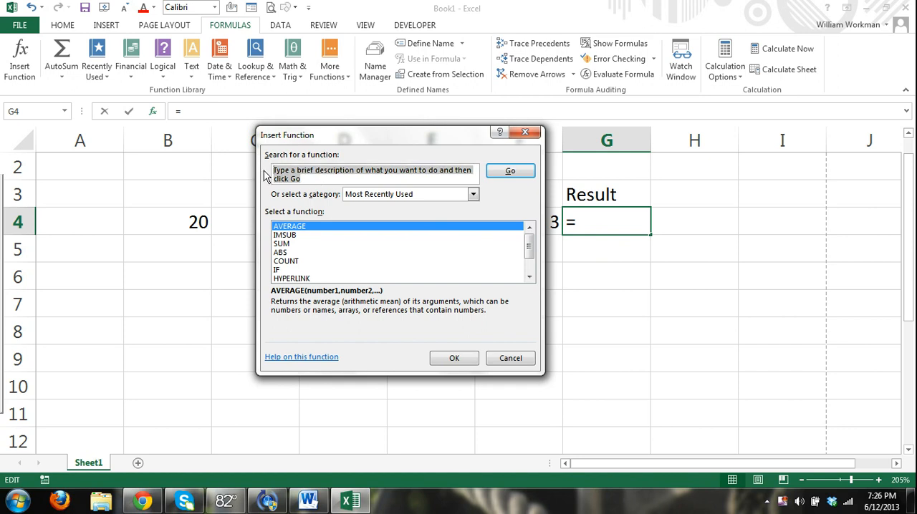
text(add numbers togeth)
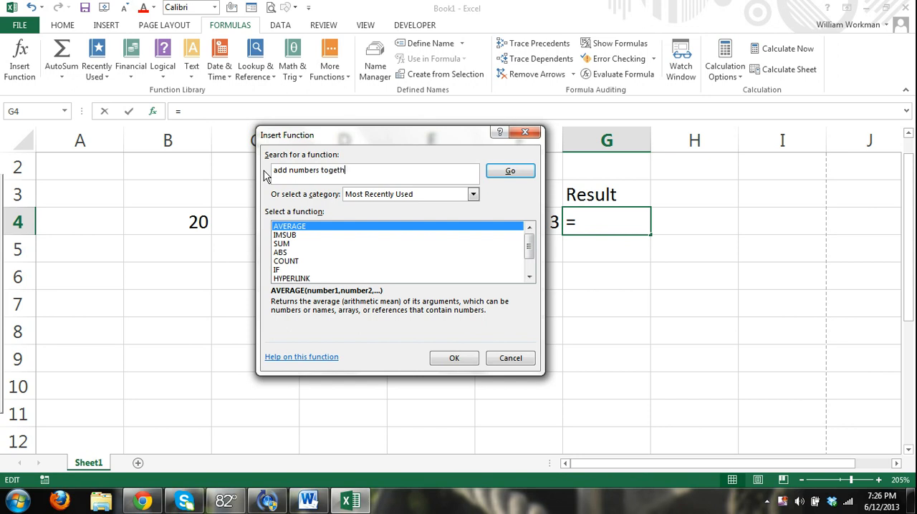
text(er)
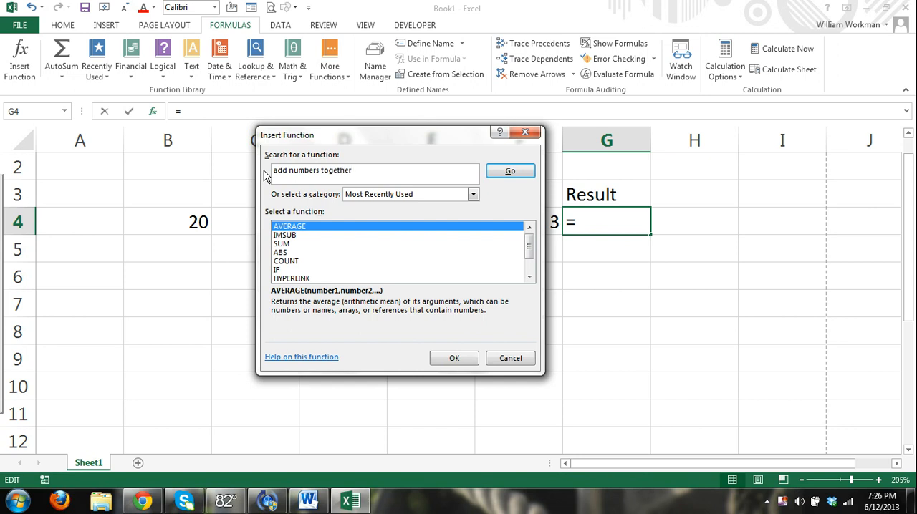
mouse_move(404, 174)
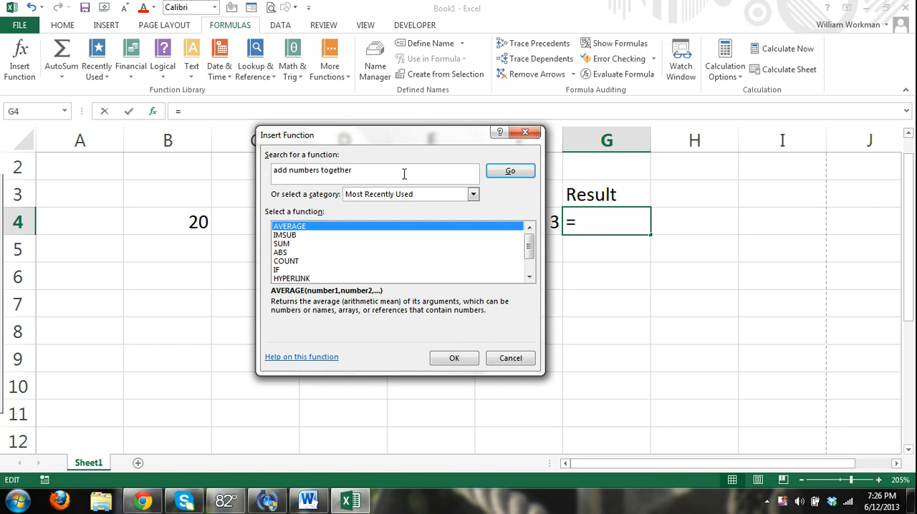
mouse_move(510, 171)
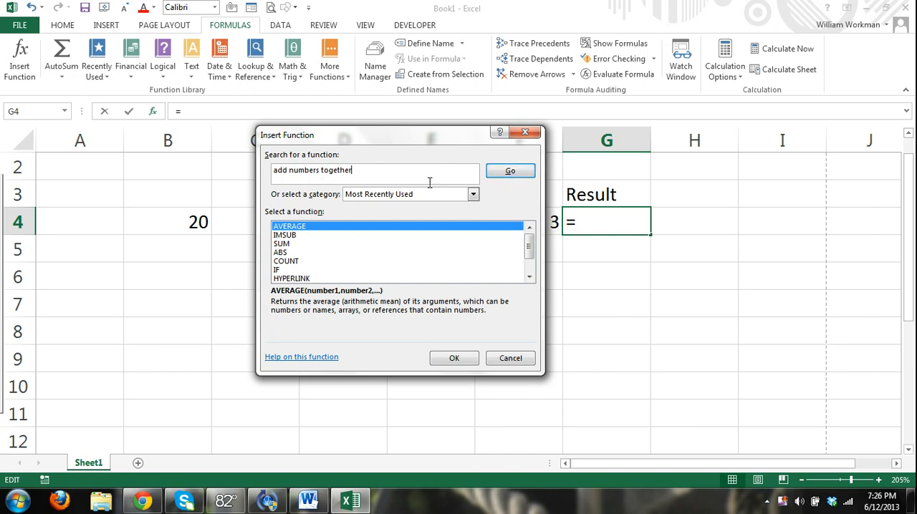
click(510, 171)
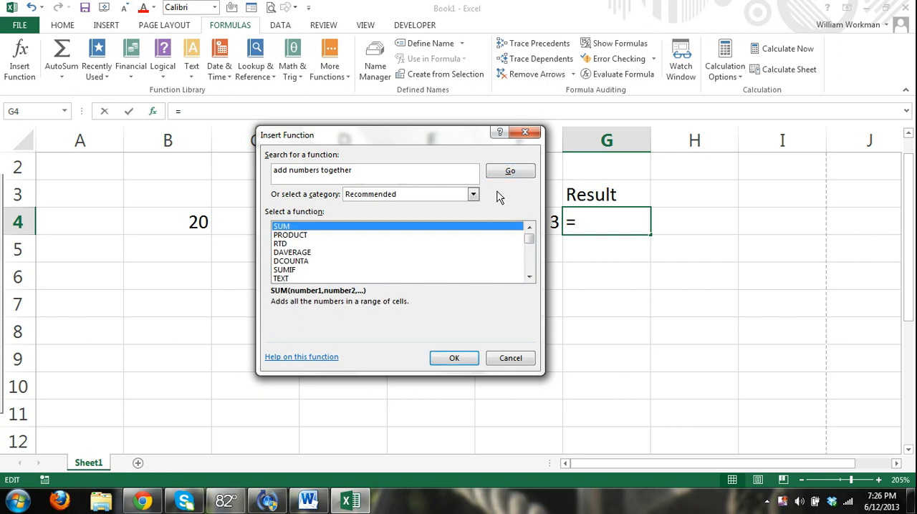
mouse_move(303, 236)
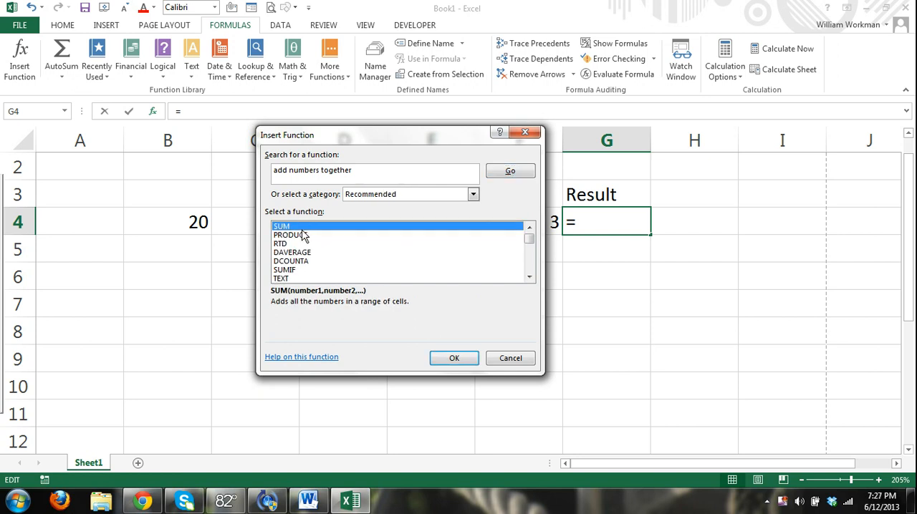